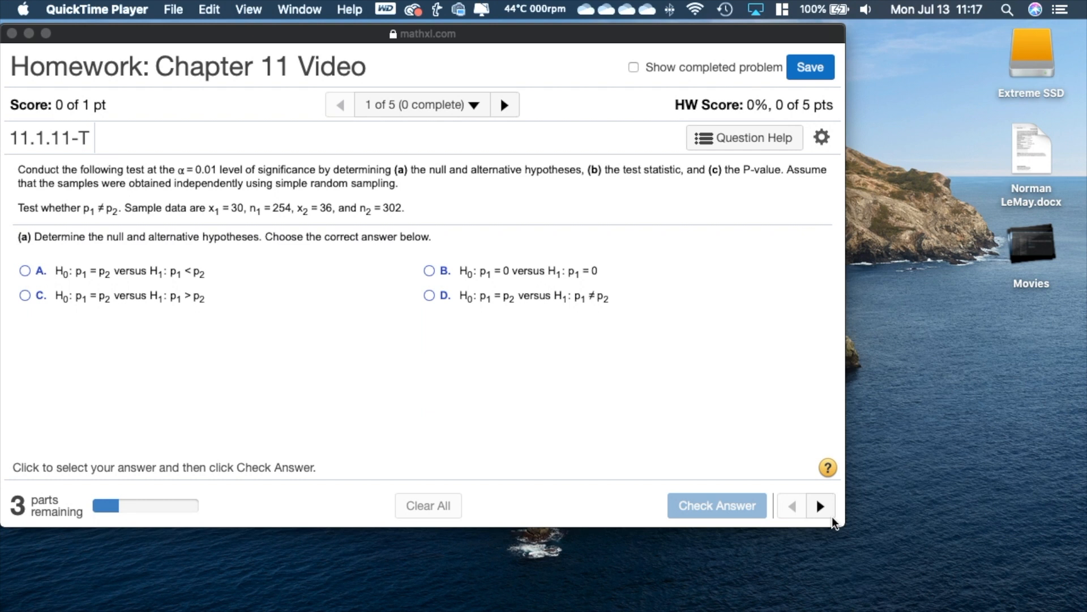
{"action": "mouse_move", "coordinate": [914, 200]}
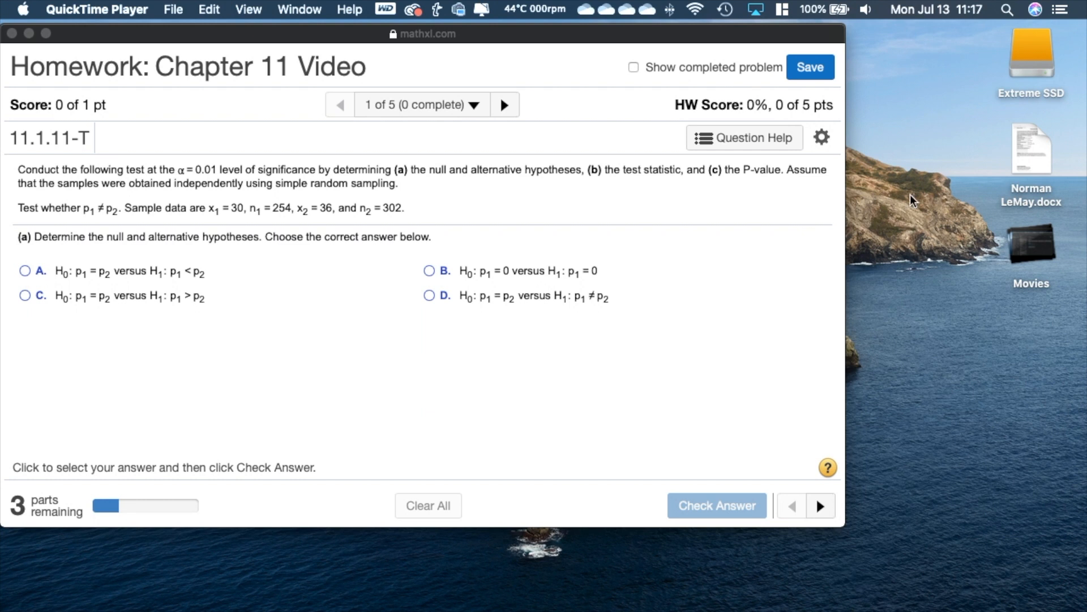
{"action": "mouse_move", "coordinate": [330, 147]}
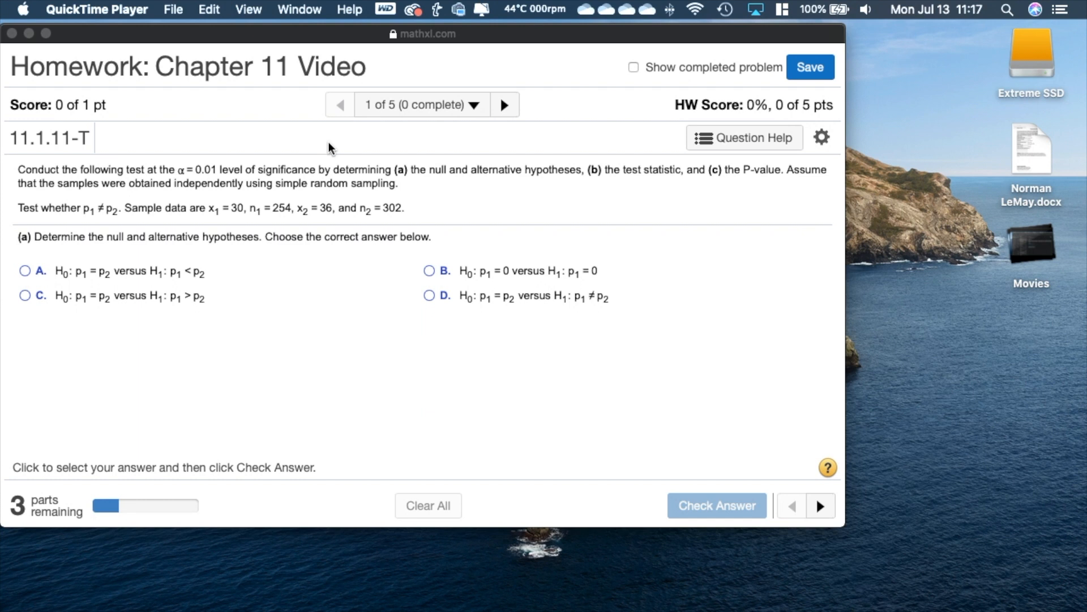
{"action": "mouse_move", "coordinate": [98, 219]}
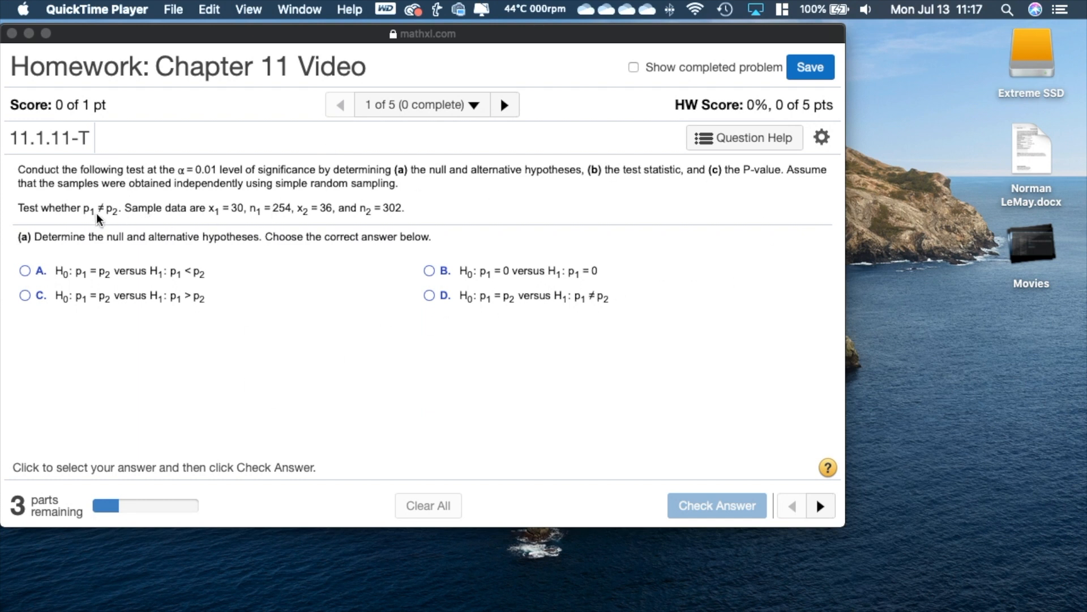
{"action": "mouse_move", "coordinate": [66, 248]}
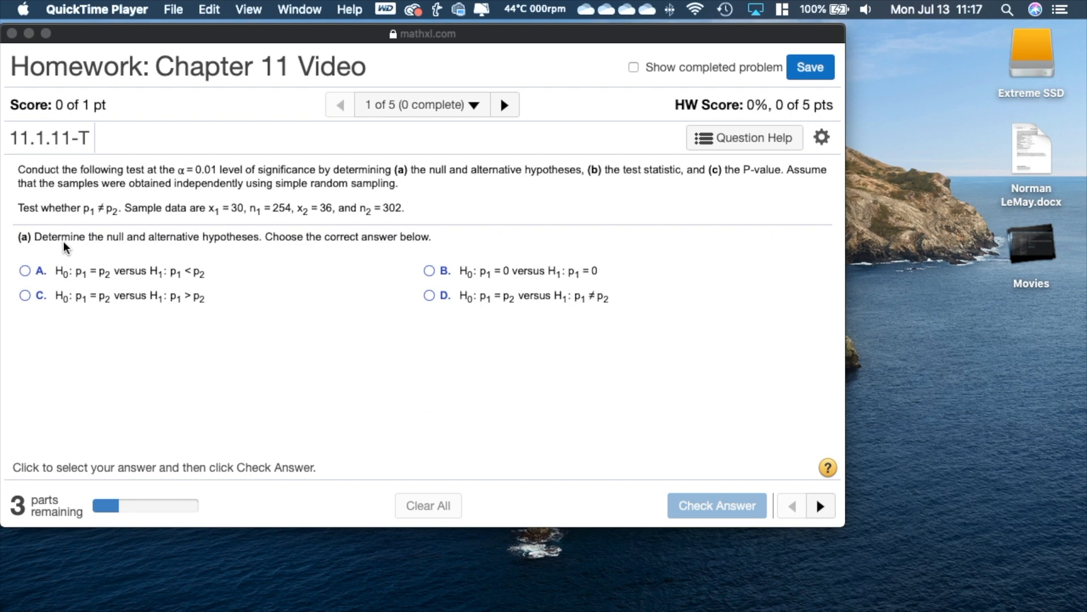
{"action": "mouse_move", "coordinate": [249, 271]}
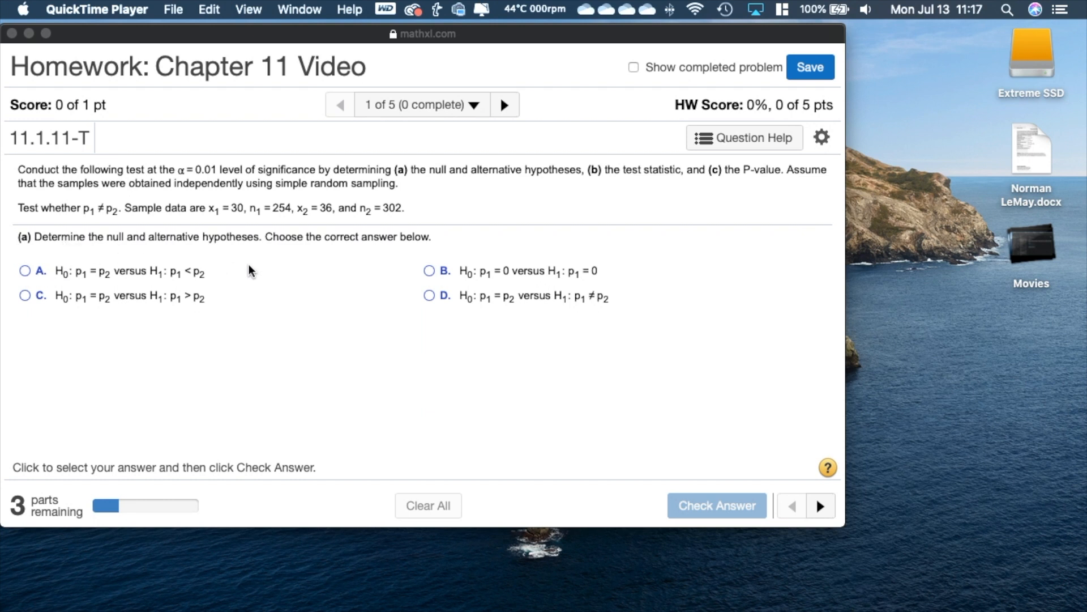
{"action": "mouse_move", "coordinate": [128, 227]}
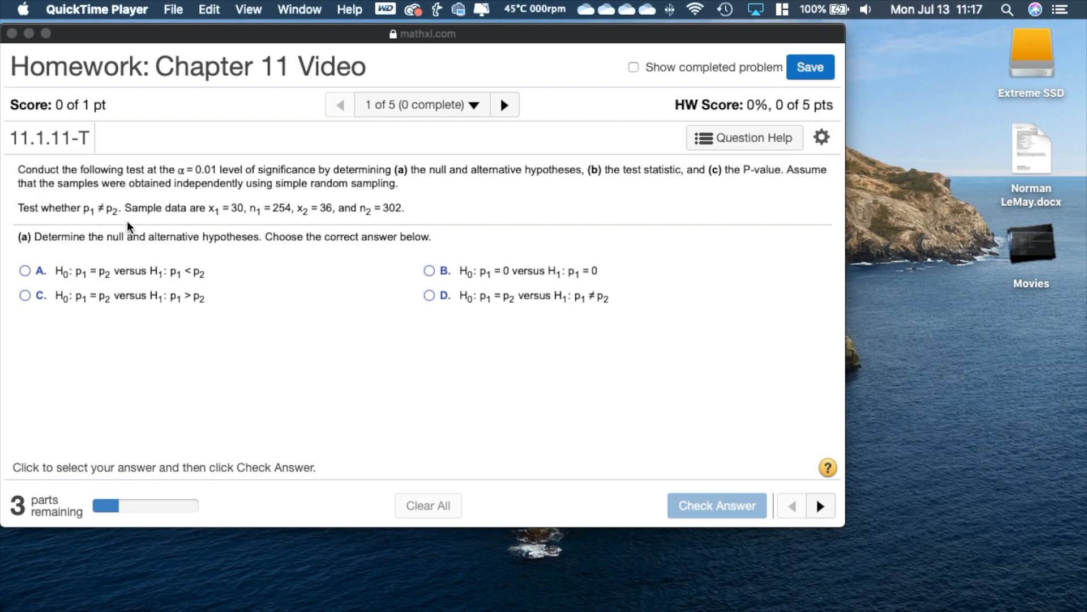
{"action": "mouse_move", "coordinate": [63, 225]}
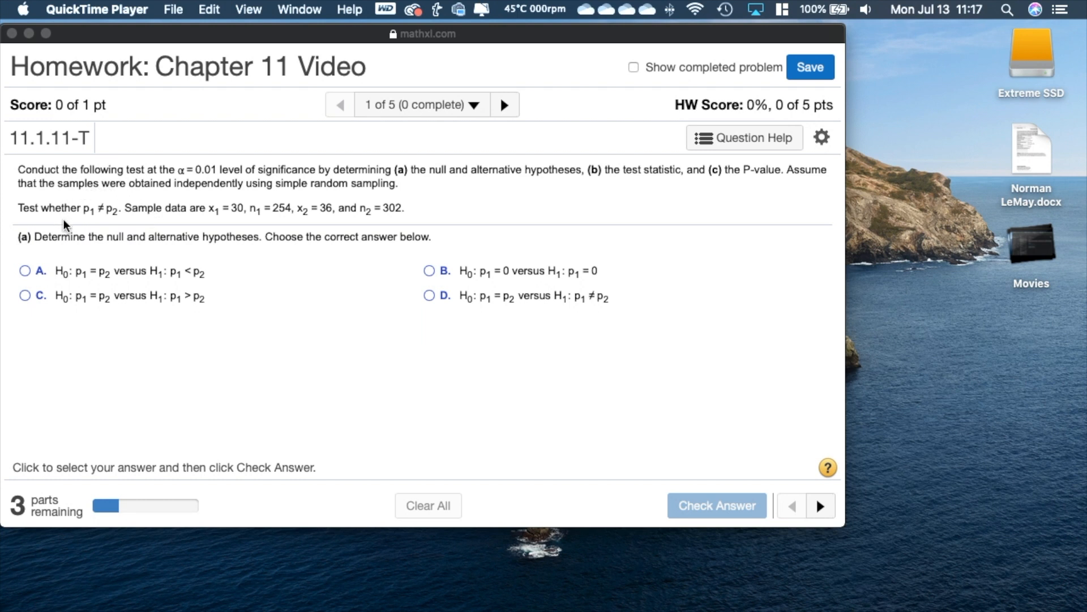
{"action": "mouse_move", "coordinate": [500, 347]}
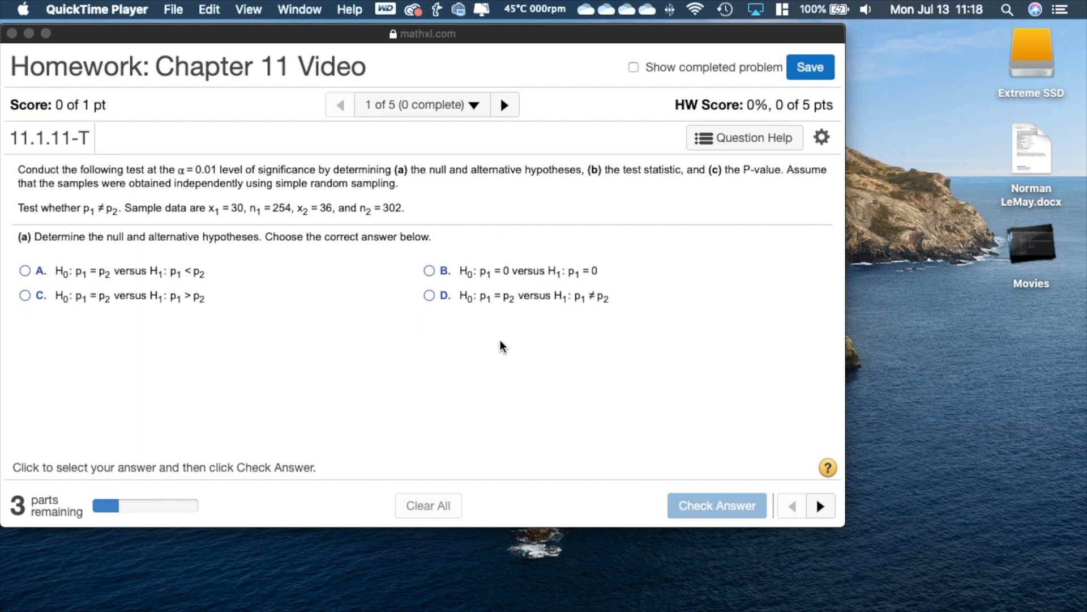
{"action": "mouse_move", "coordinate": [91, 306]}
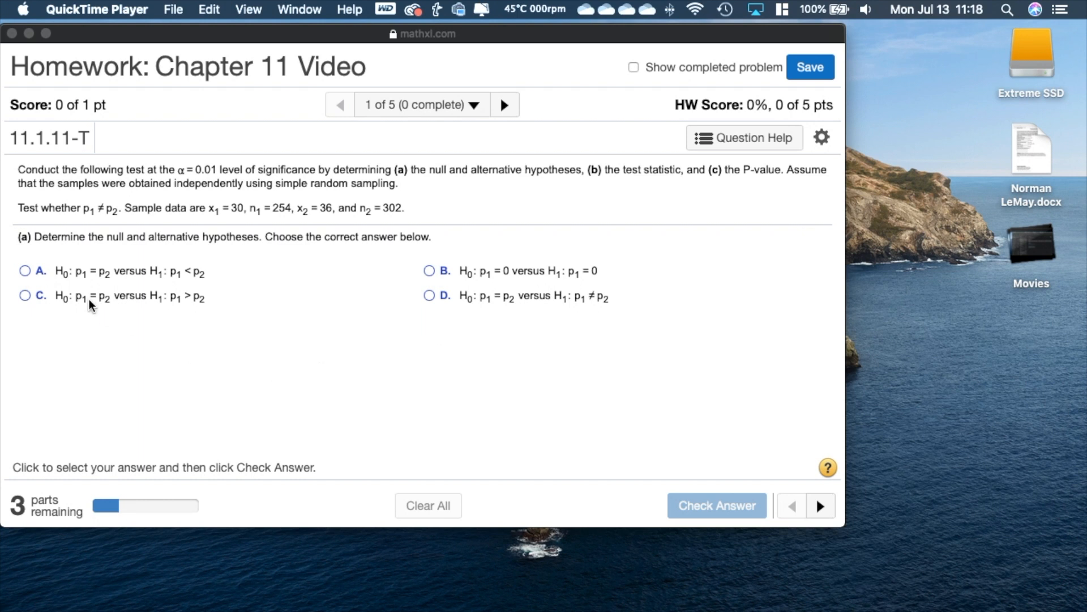
{"action": "mouse_move", "coordinate": [428, 304]}
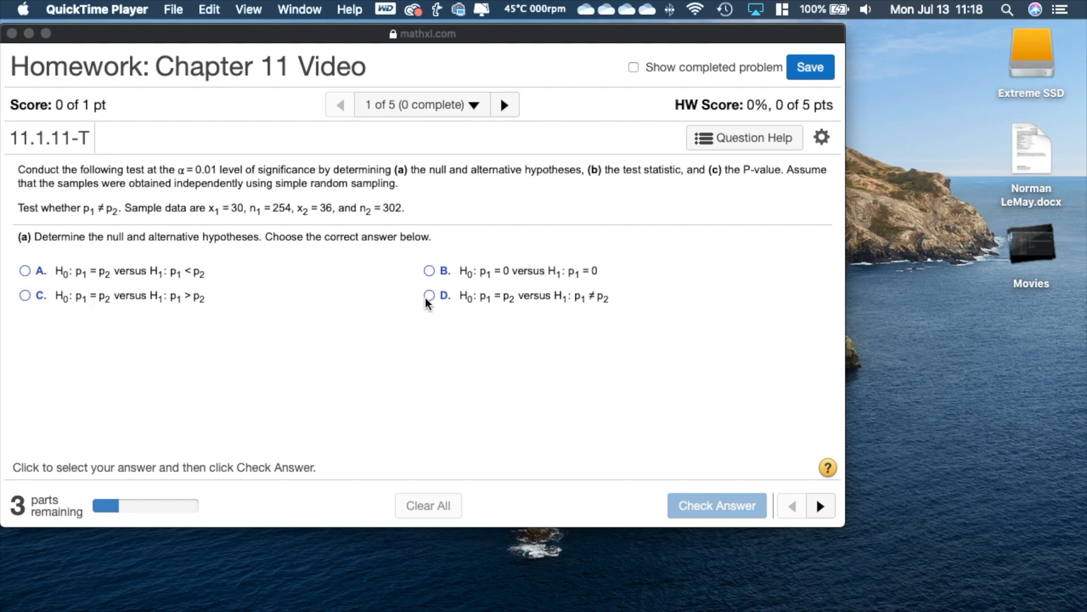
Answer part (a) with option D, p1 = p2 versus p1 ≠ p2, and confirm the Well done message.
{"action": "left_click", "coordinate": [429, 296]}
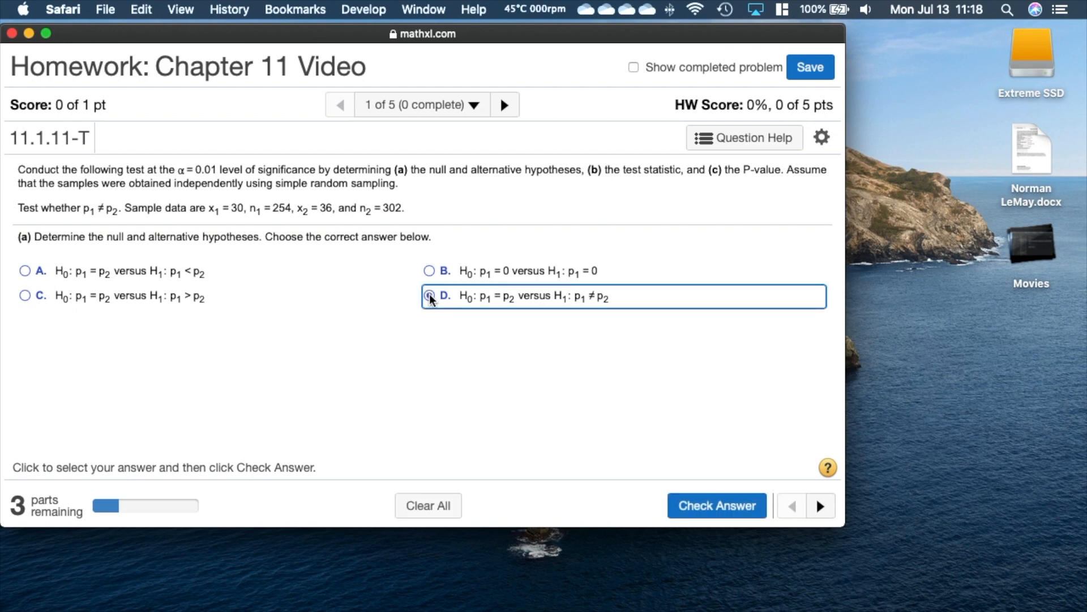
{"action": "left_click", "coordinate": [716, 505]}
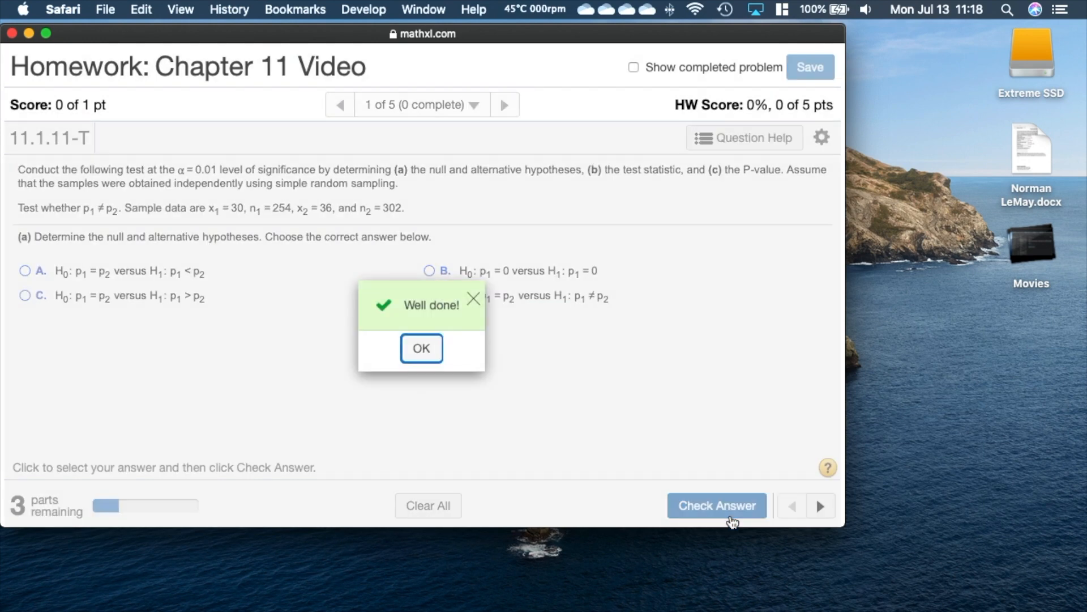
{"action": "mouse_move", "coordinate": [397, 416]}
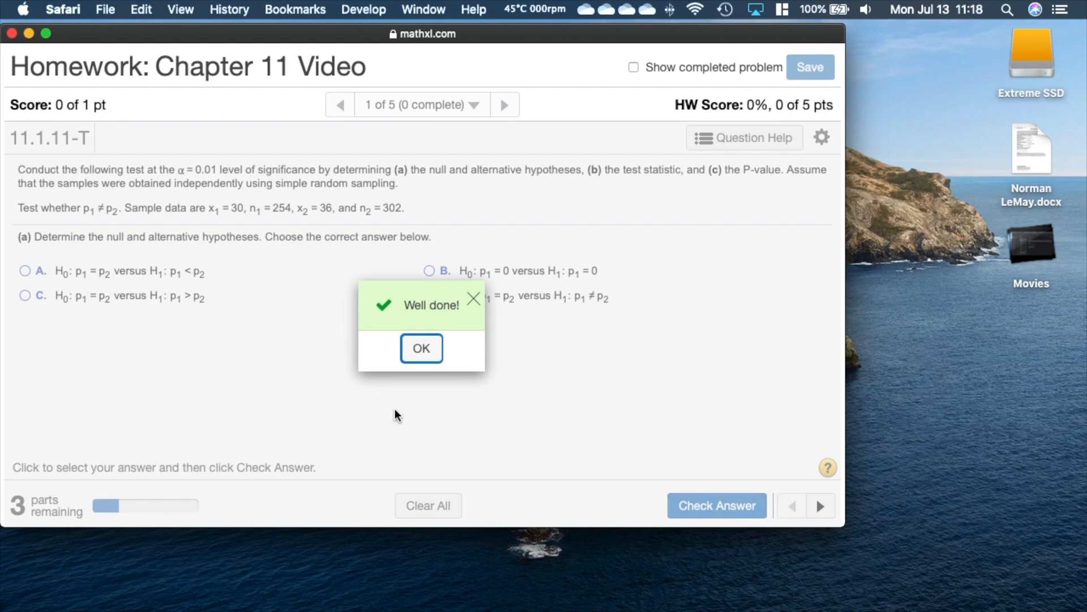
{"action": "left_click", "coordinate": [422, 347]}
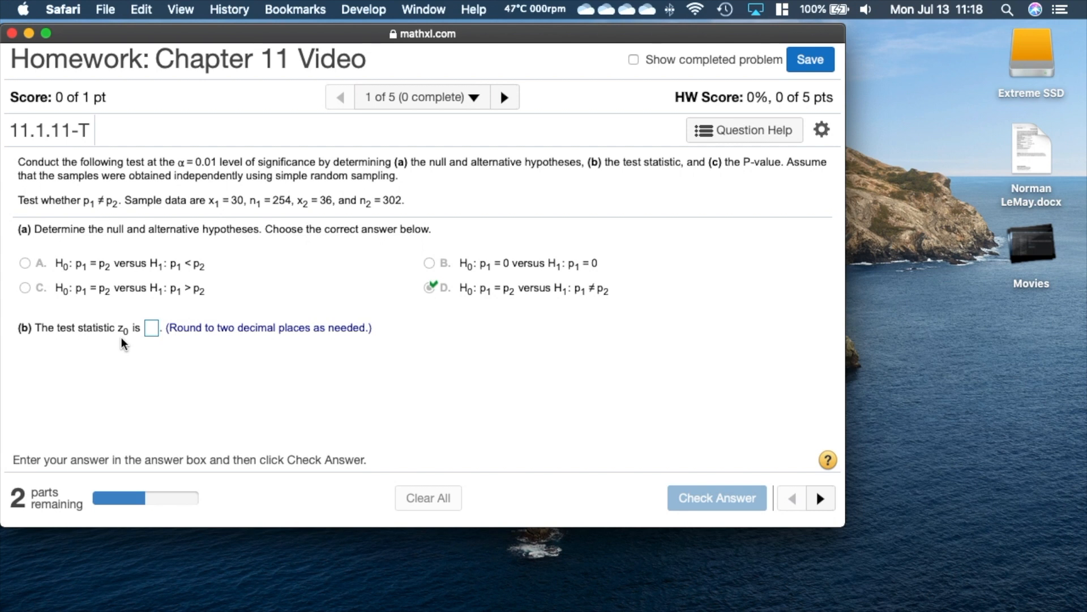
{"action": "mouse_move", "coordinate": [743, 130]}
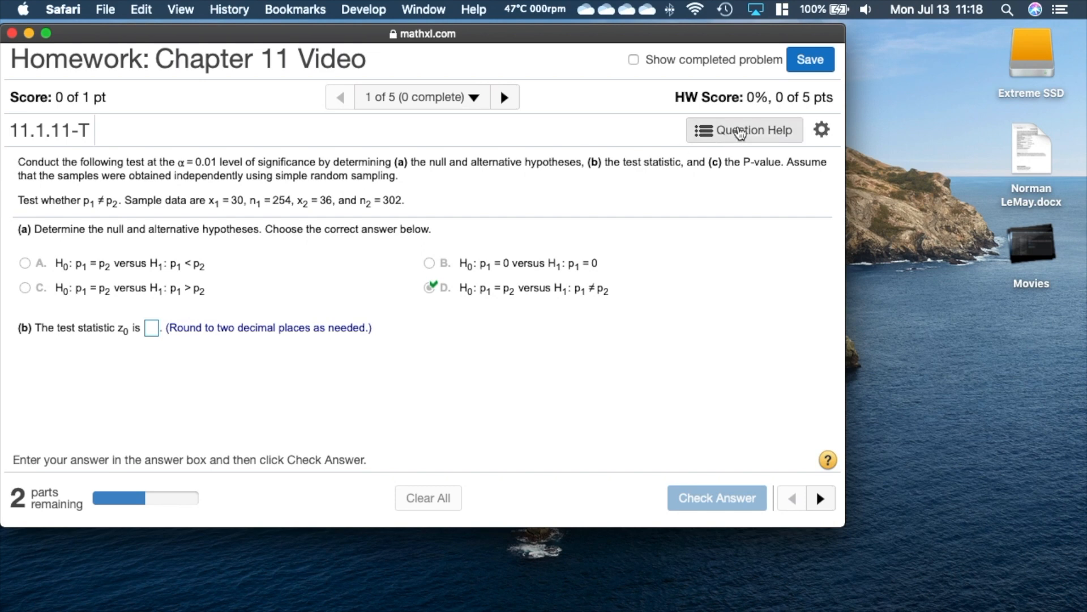
Launch StatCrunch from Question Help and bring up its Stat menu of analyses.
{"action": "left_click", "coordinate": [743, 129]}
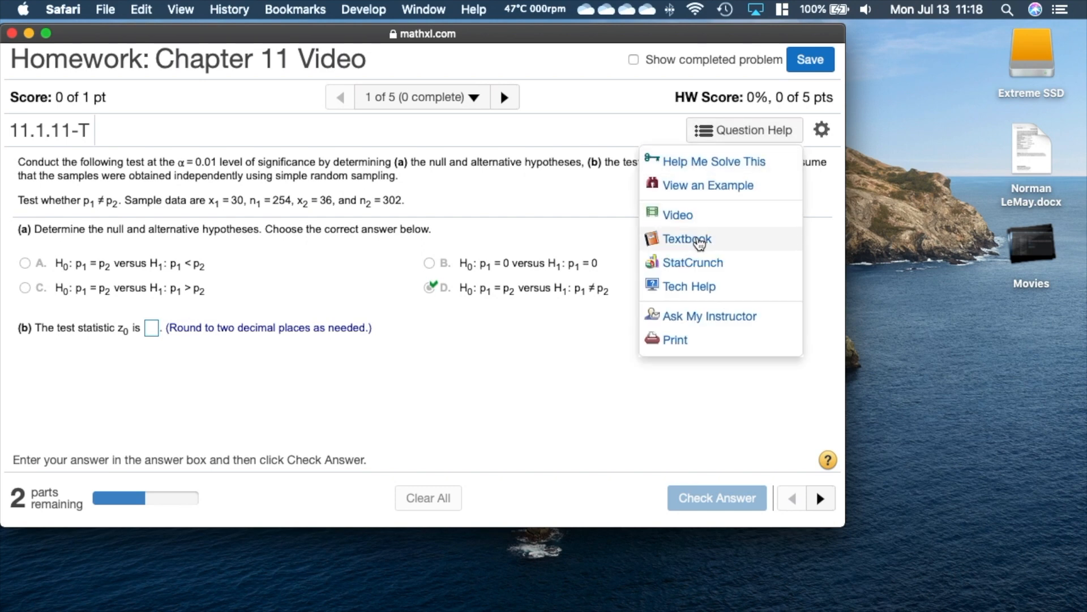
{"action": "left_click", "coordinate": [687, 239]}
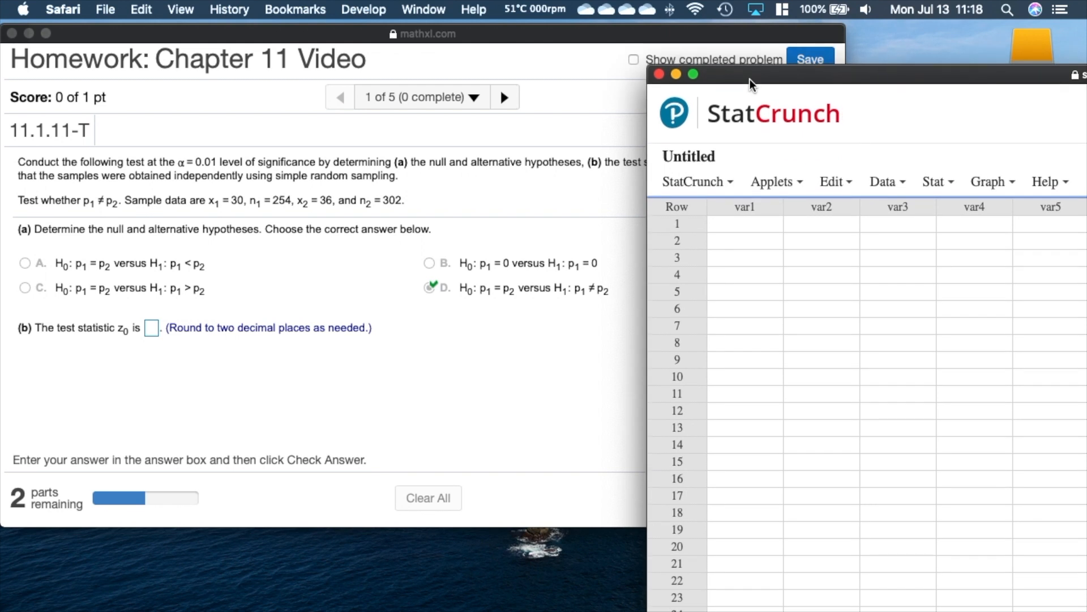
{"action": "mouse_move", "coordinate": [765, 86]}
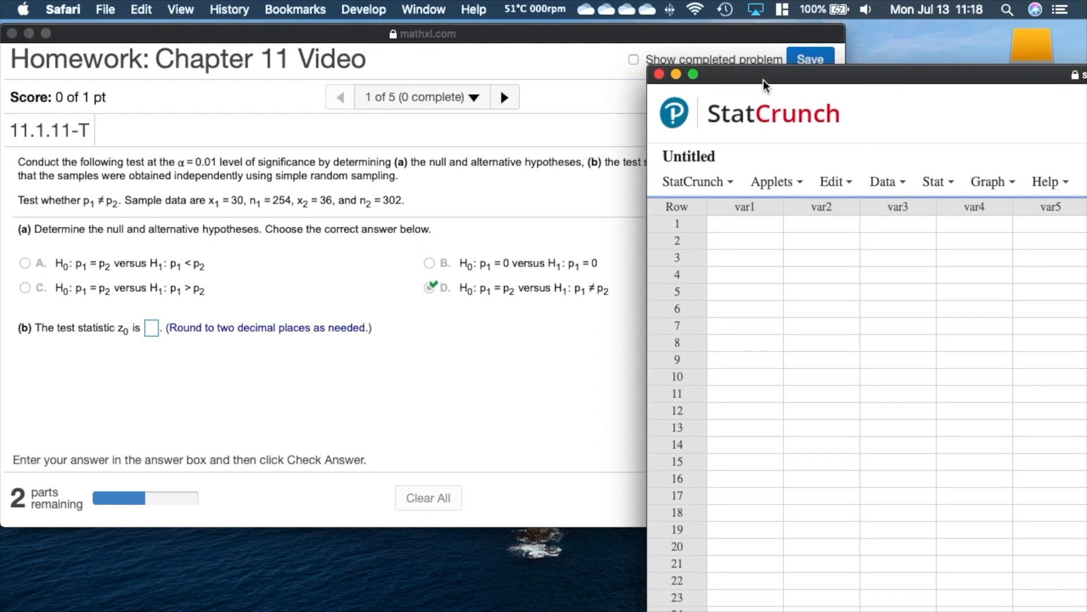
{"action": "mouse_move", "coordinate": [937, 177]}
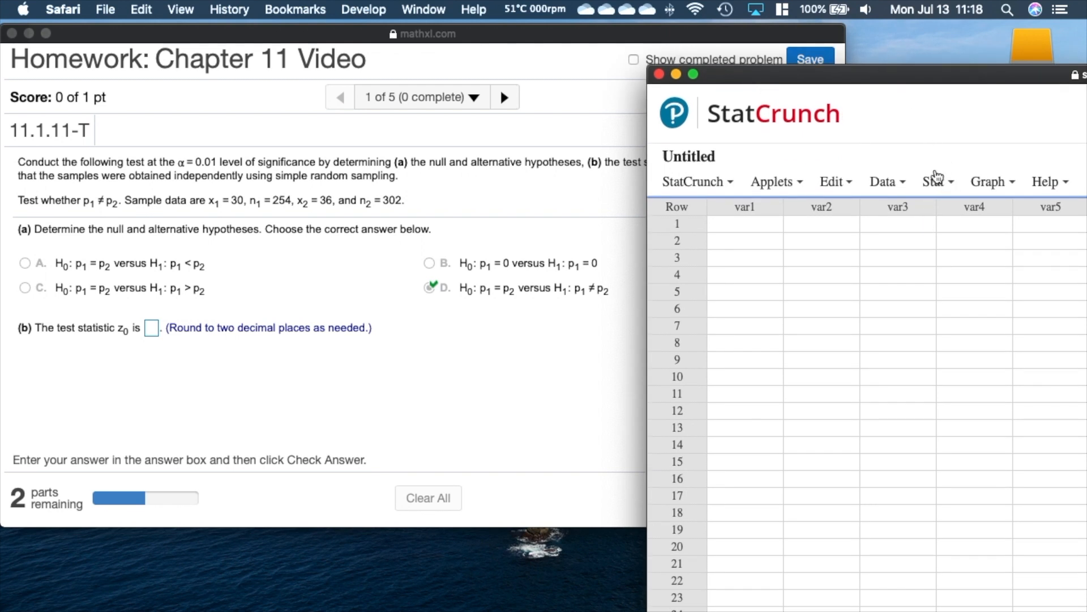
{"action": "left_click", "coordinate": [934, 181]}
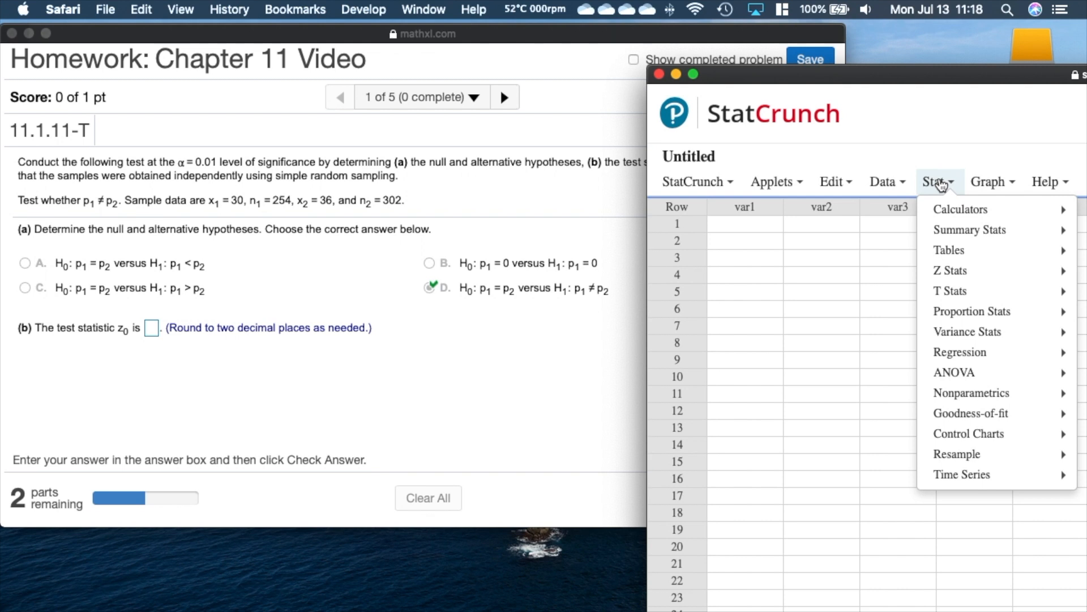
{"action": "mouse_move", "coordinate": [972, 311]}
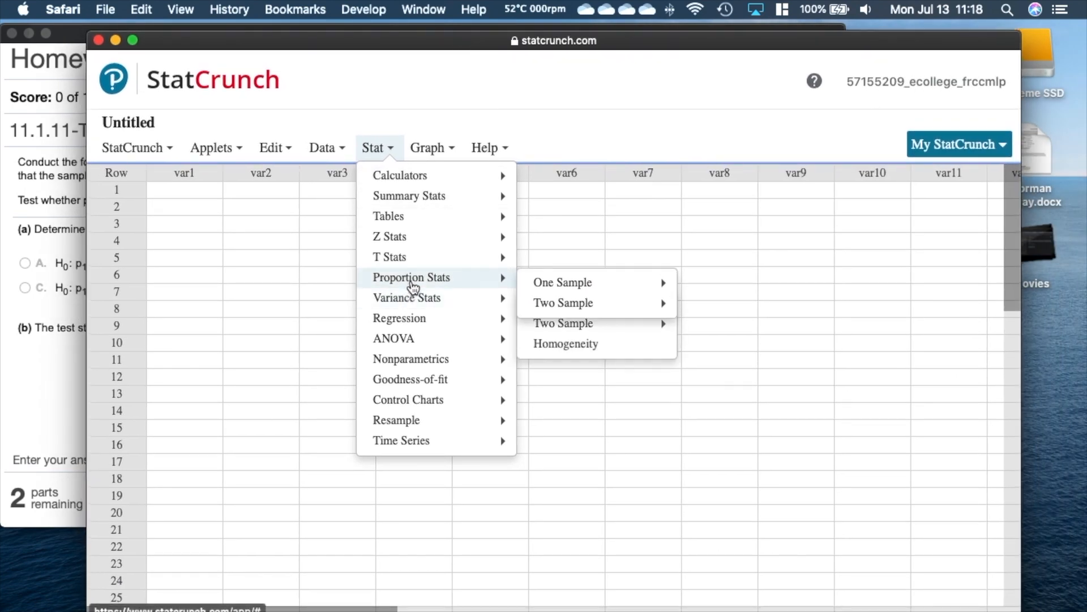
{"action": "mouse_move", "coordinate": [562, 303]}
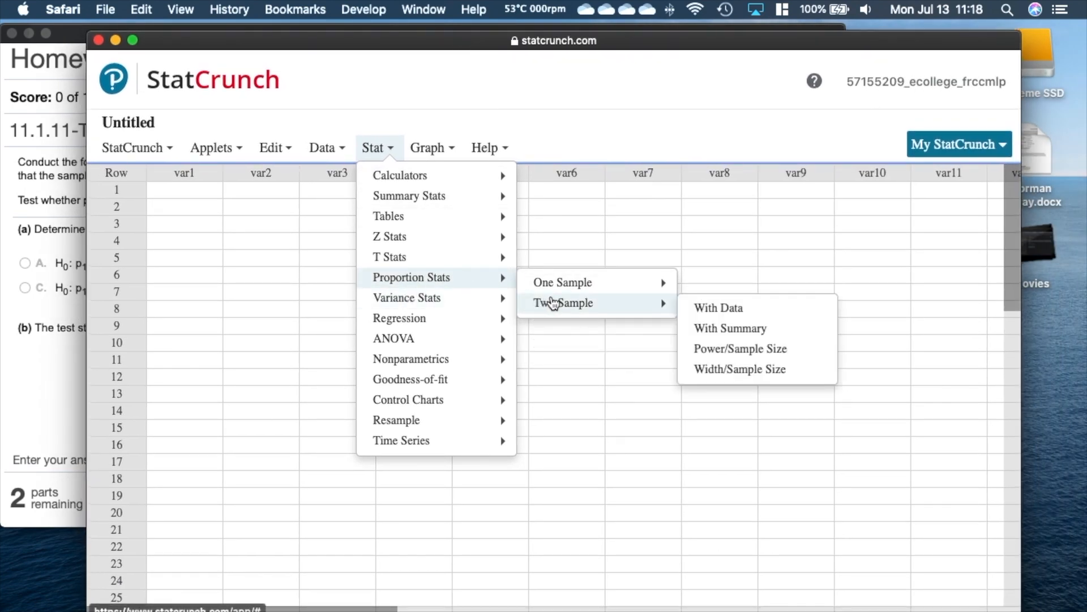
{"action": "mouse_move", "coordinate": [730, 329]}
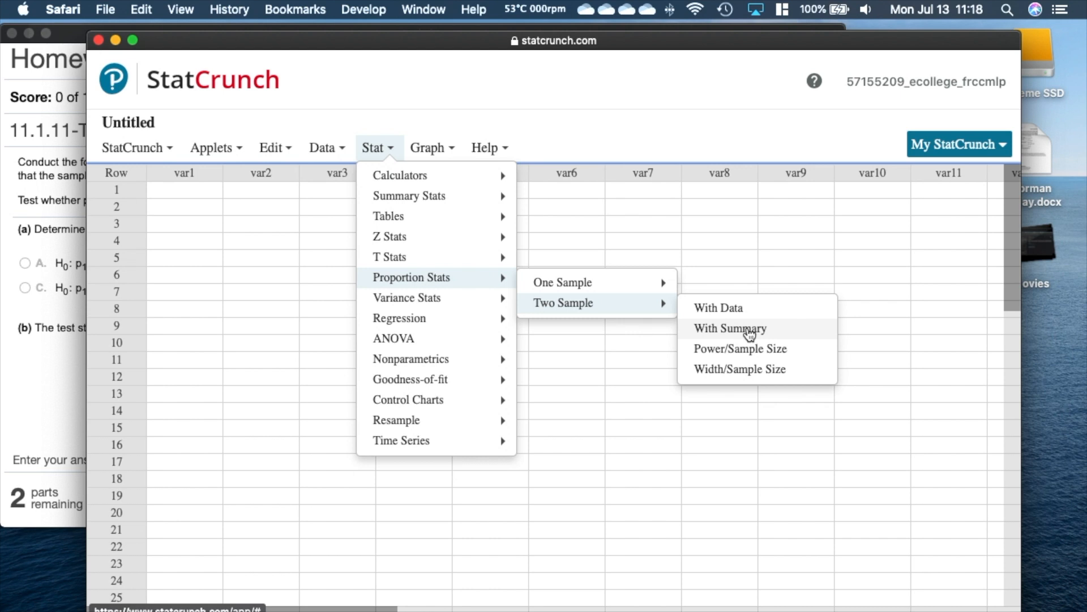
Fill the Two Sample Prop. Summary form with 30 of 254 and 36 of 302 successes, H0: p1−p2=0, HA: ≠.
{"action": "left_click", "coordinate": [730, 329]}
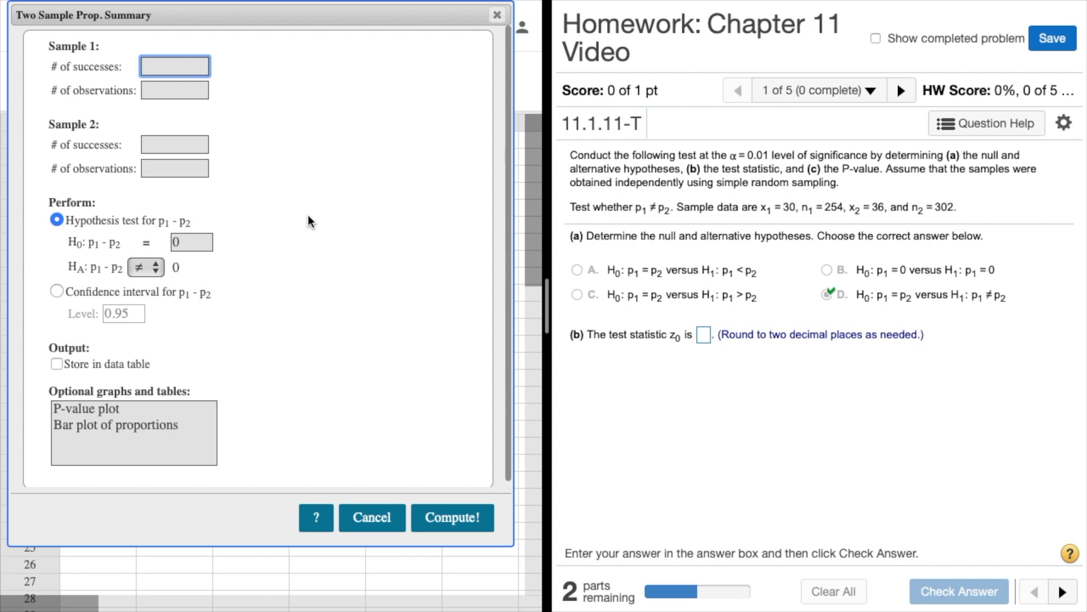
{"action": "mouse_move", "coordinate": [637, 277]}
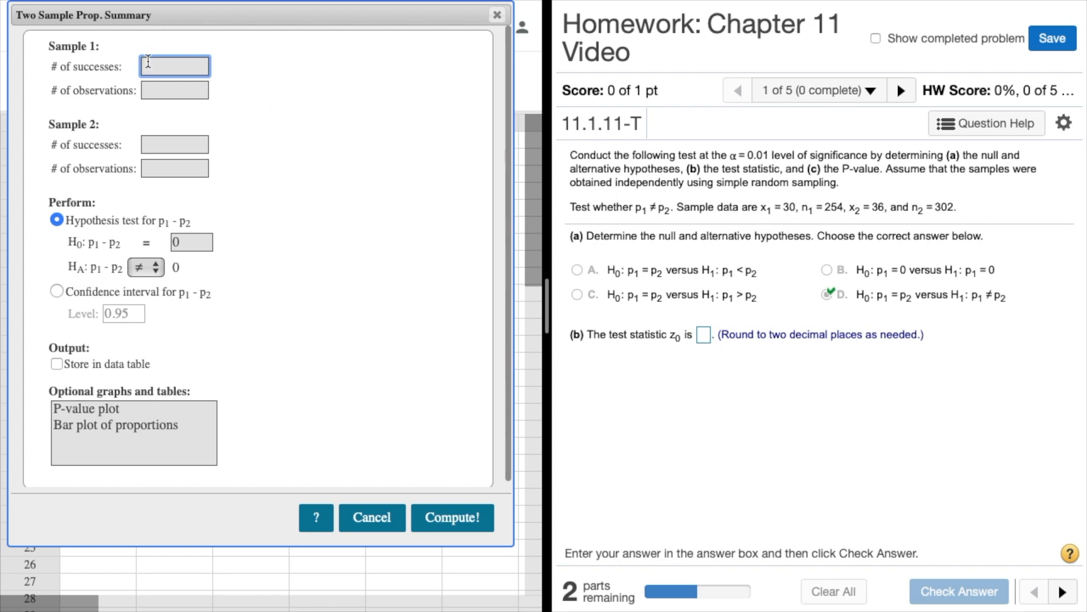
{"action": "type", "text": "30"}
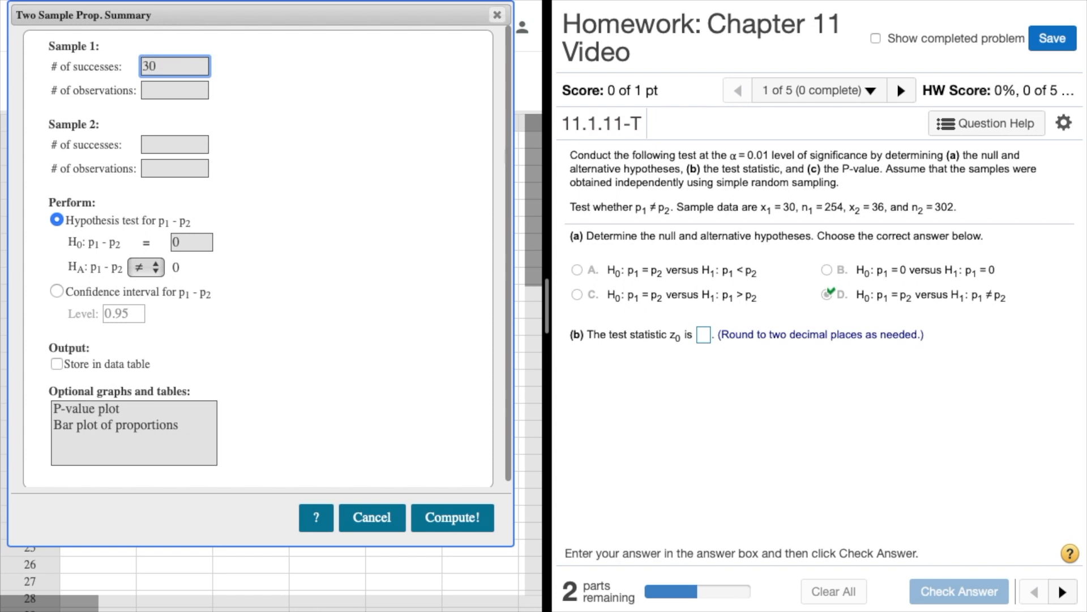
{"action": "left_click", "coordinate": [174, 90]}
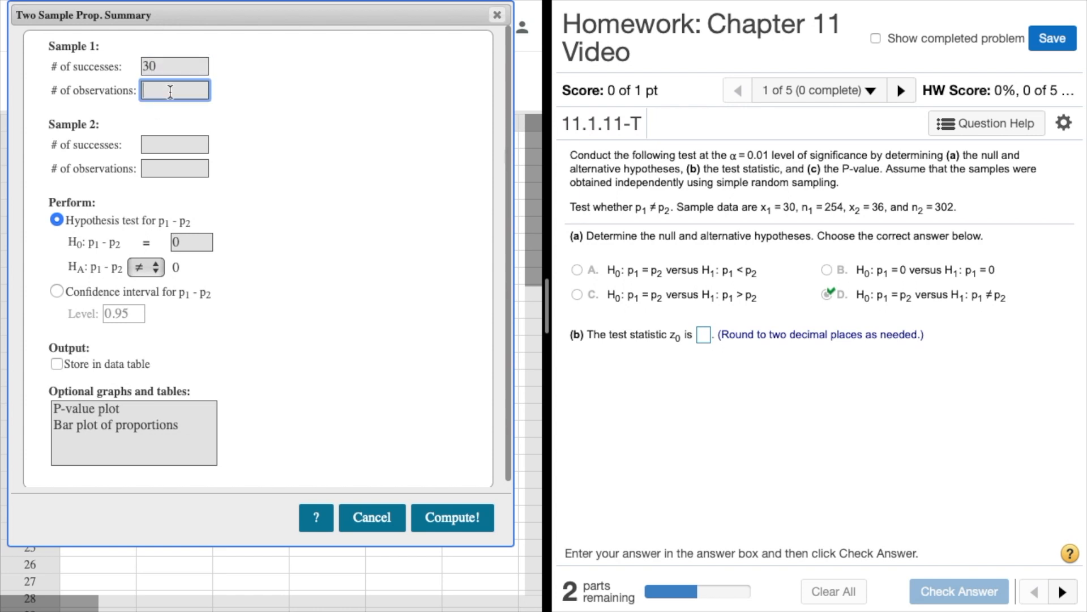
{"action": "type", "text": "25"}
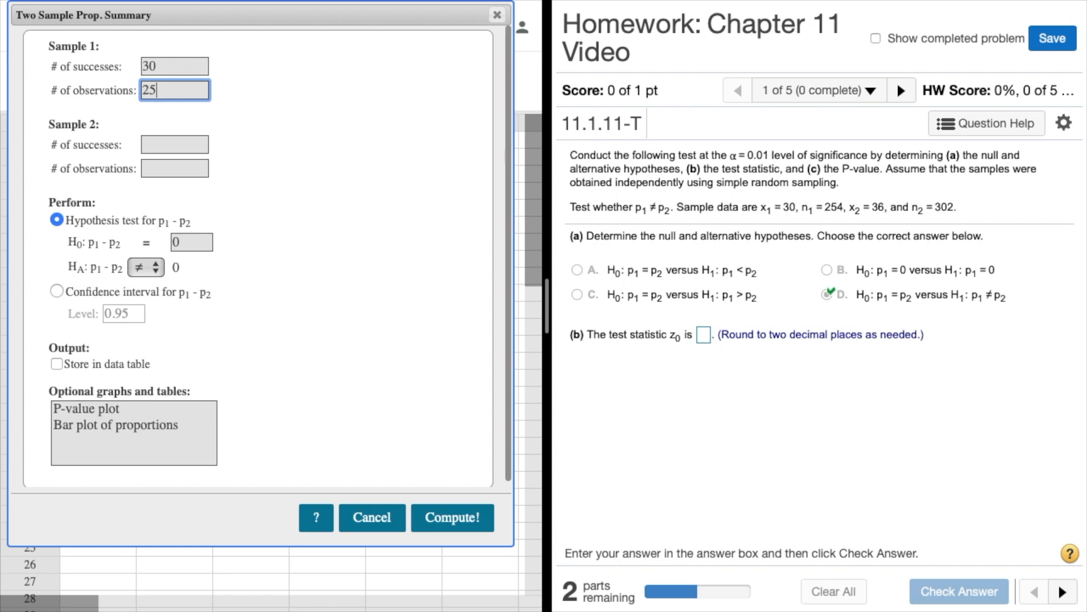
{"action": "left_click", "coordinate": [175, 143]}
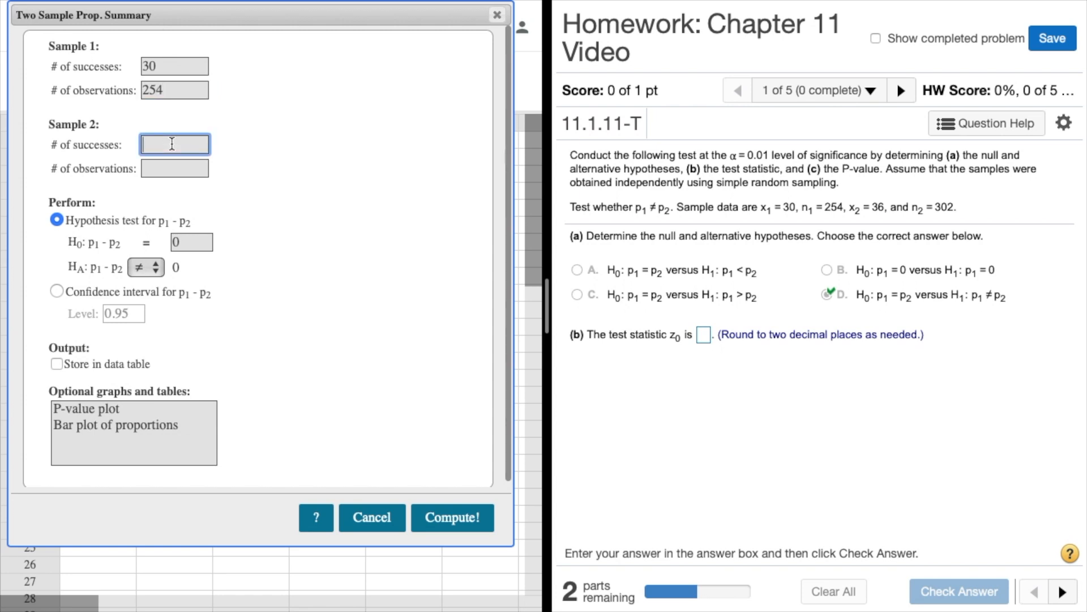
{"action": "type", "text": "36"}
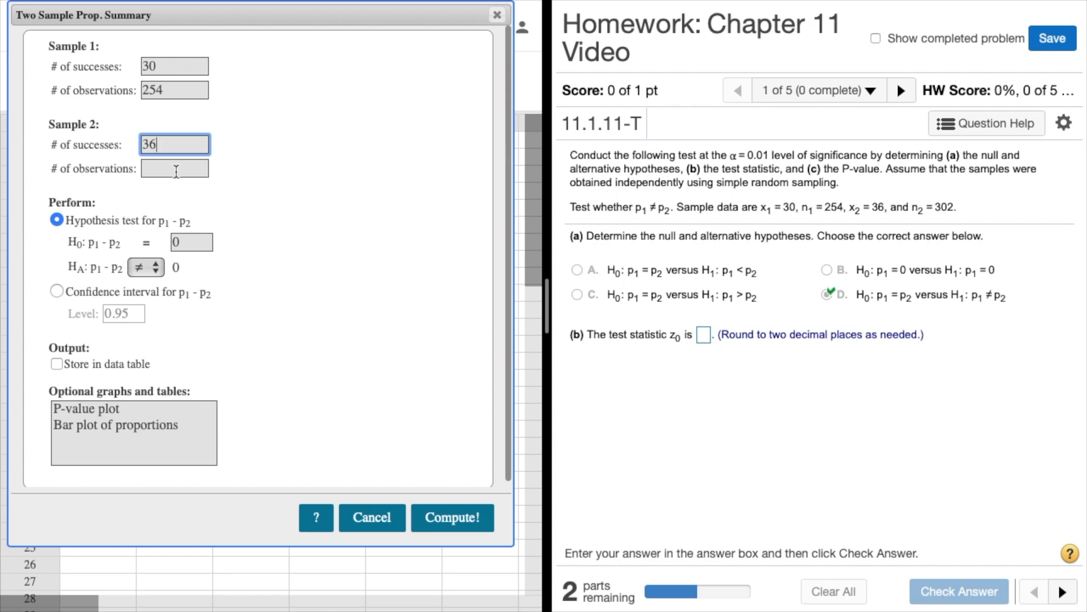
{"action": "left_click", "coordinate": [174, 169]}
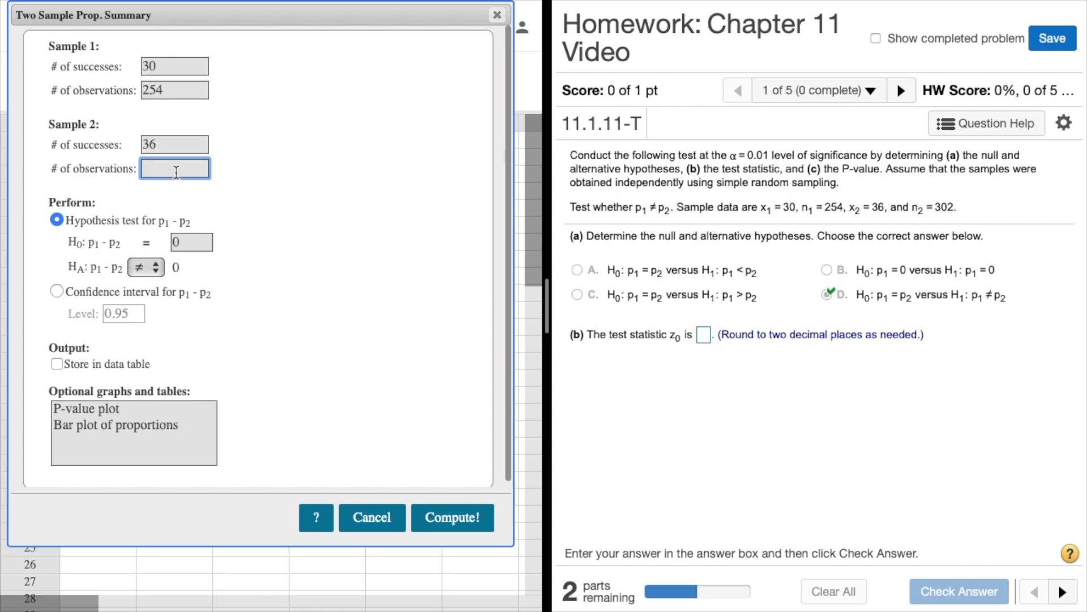
{"action": "type", "text": "30"}
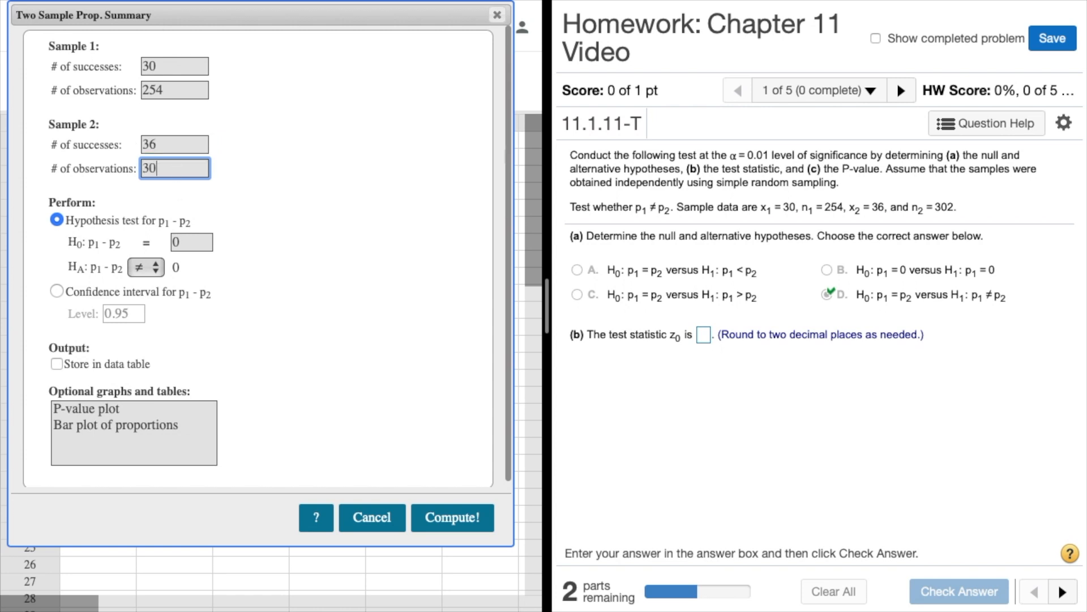
{"action": "type", "text": "302"}
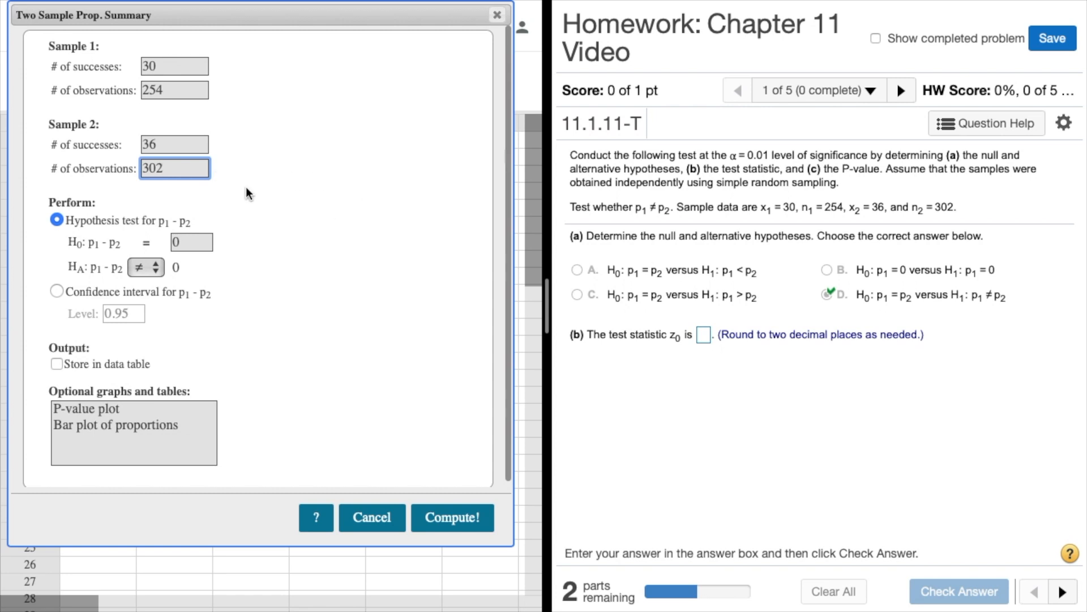
{"action": "mouse_move", "coordinate": [997, 251]}
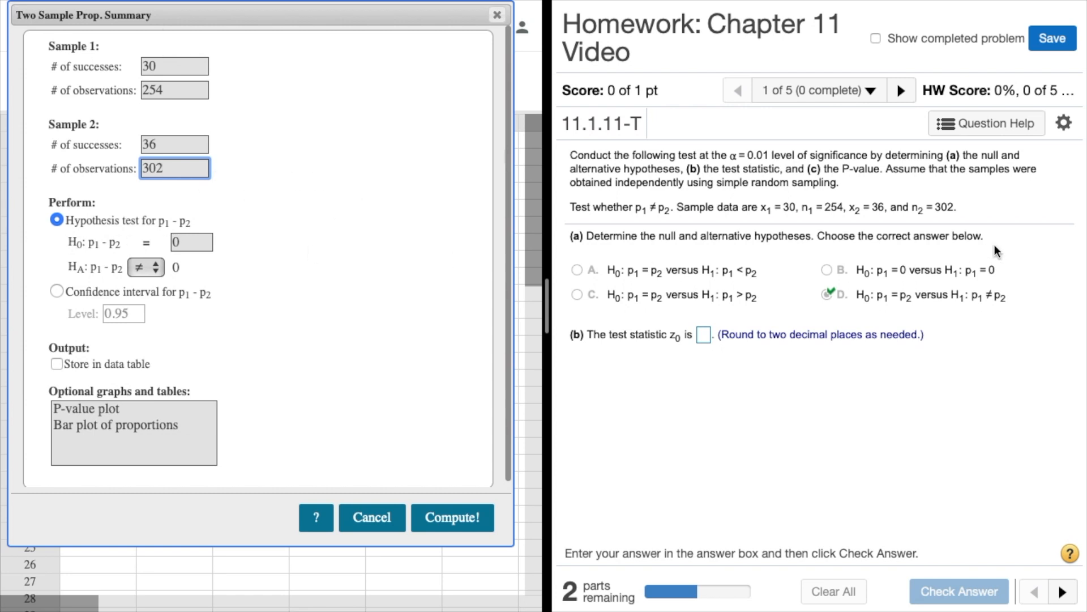
{"action": "mouse_move", "coordinate": [109, 359]}
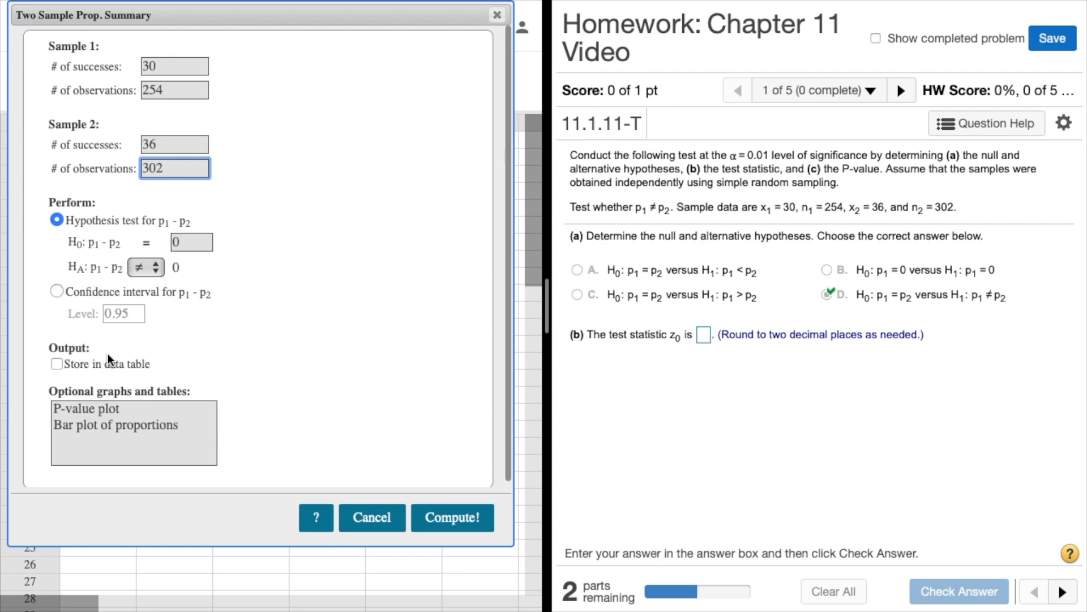
{"action": "mouse_move", "coordinate": [297, 250]}
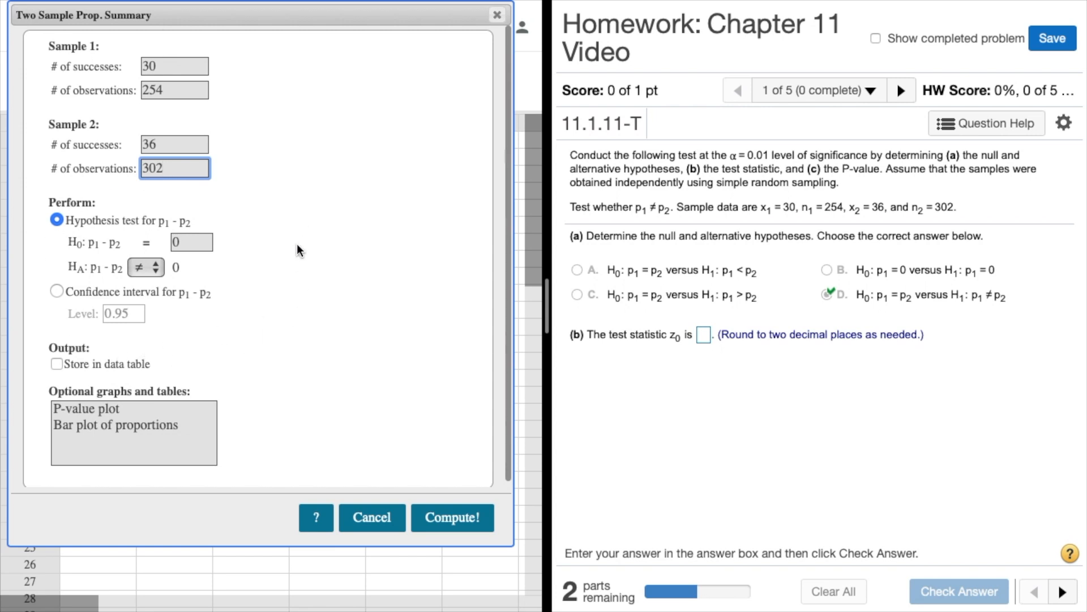
{"action": "mouse_move", "coordinate": [125, 323]}
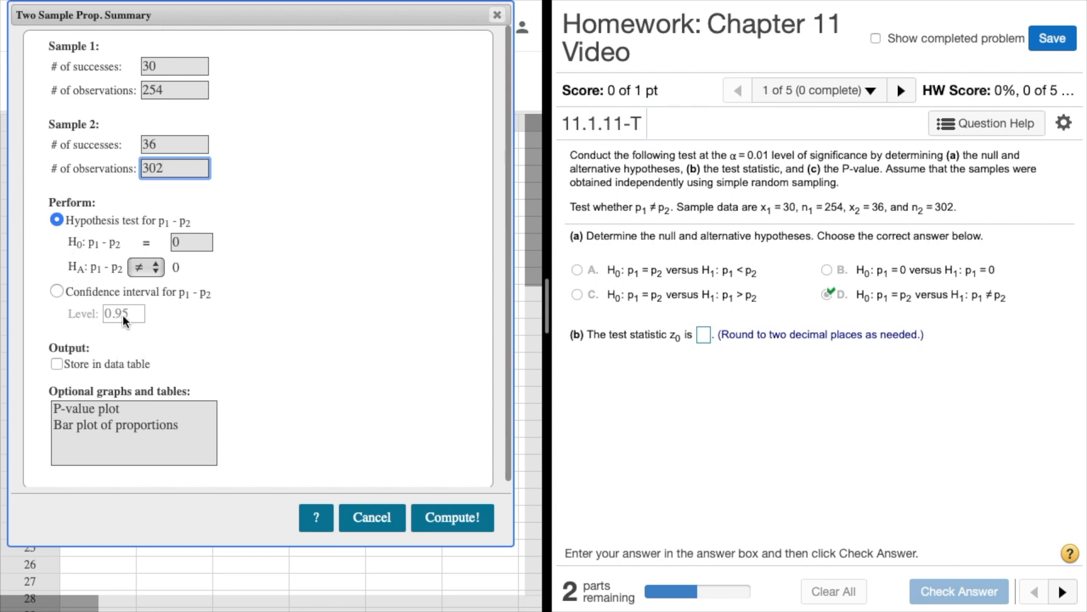
{"action": "mouse_move", "coordinate": [663, 281]}
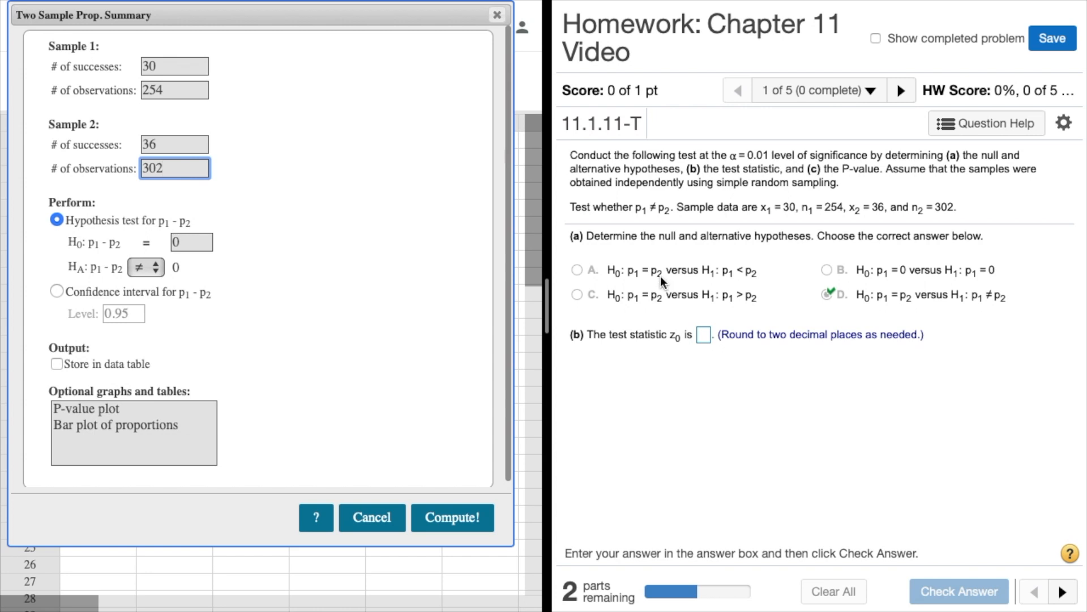
{"action": "mouse_move", "coordinate": [631, 270]}
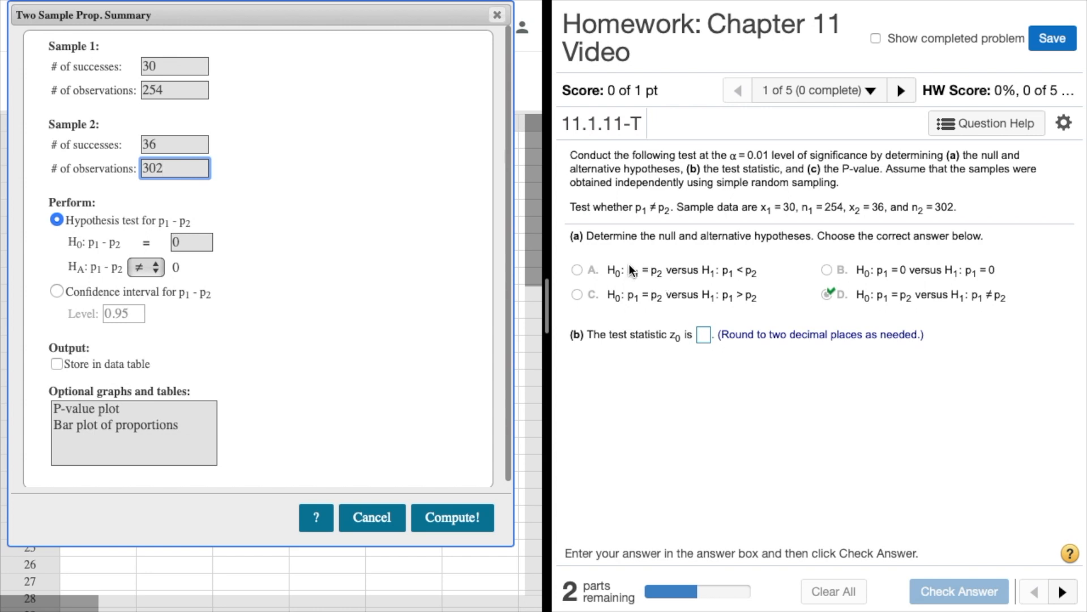
{"action": "mouse_move", "coordinate": [922, 303]}
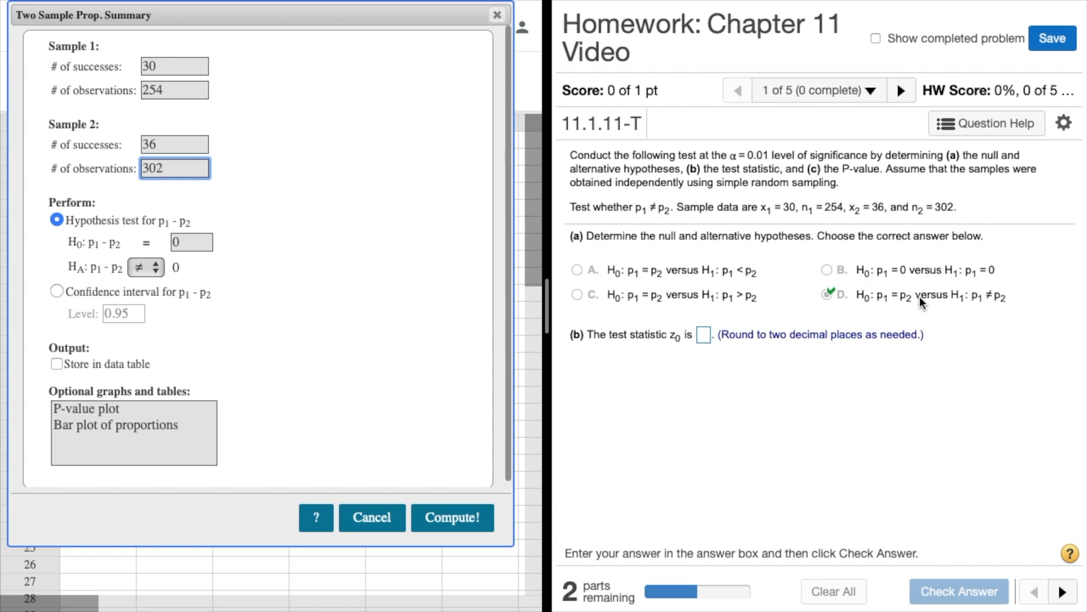
{"action": "mouse_move", "coordinate": [892, 313]}
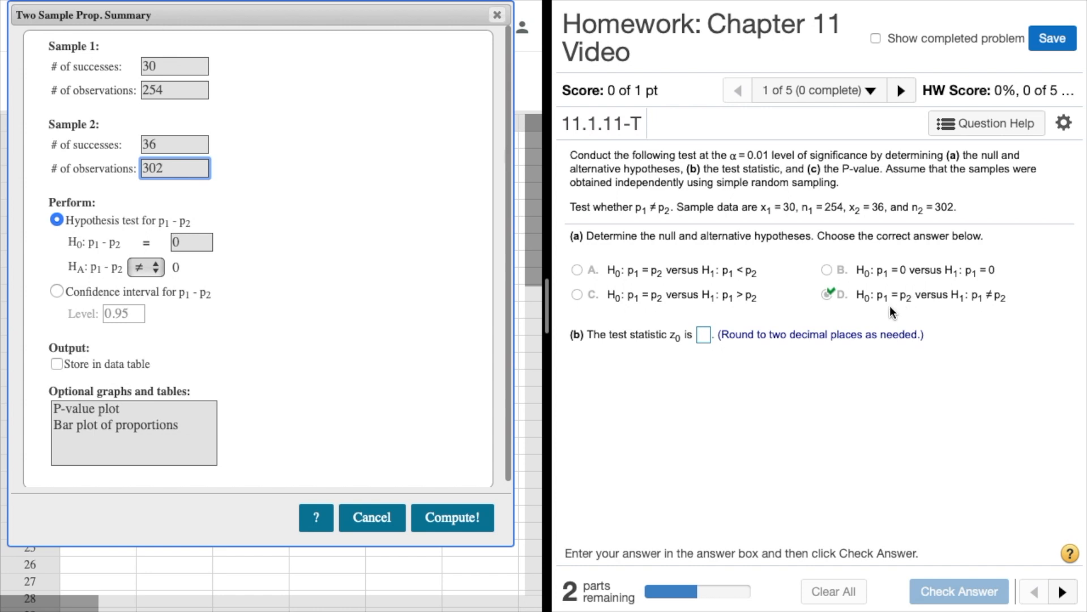
{"action": "mouse_move", "coordinate": [908, 310]}
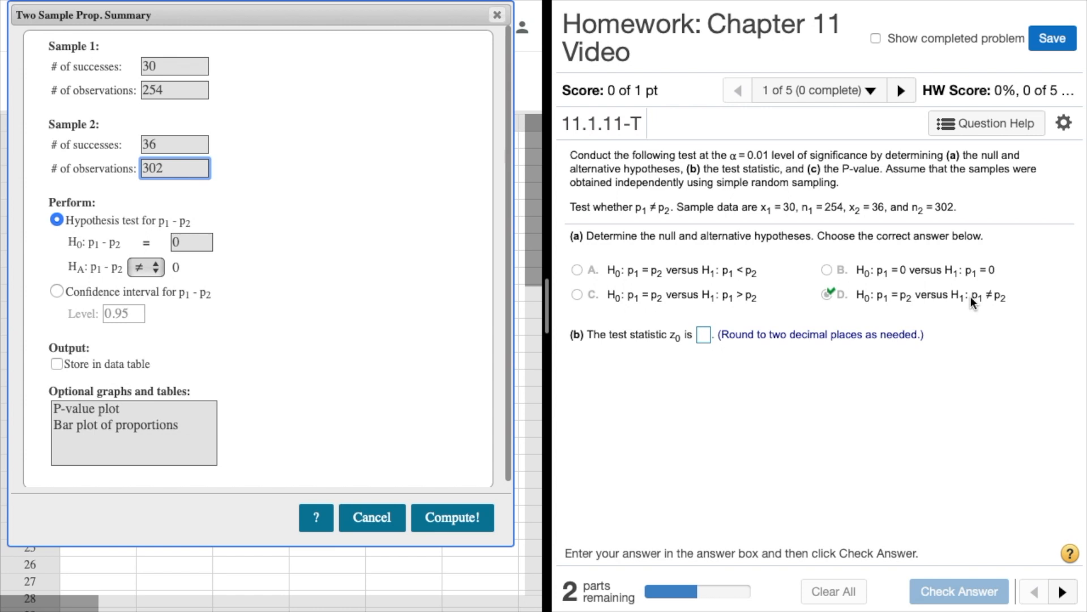
{"action": "mouse_move", "coordinate": [981, 309]}
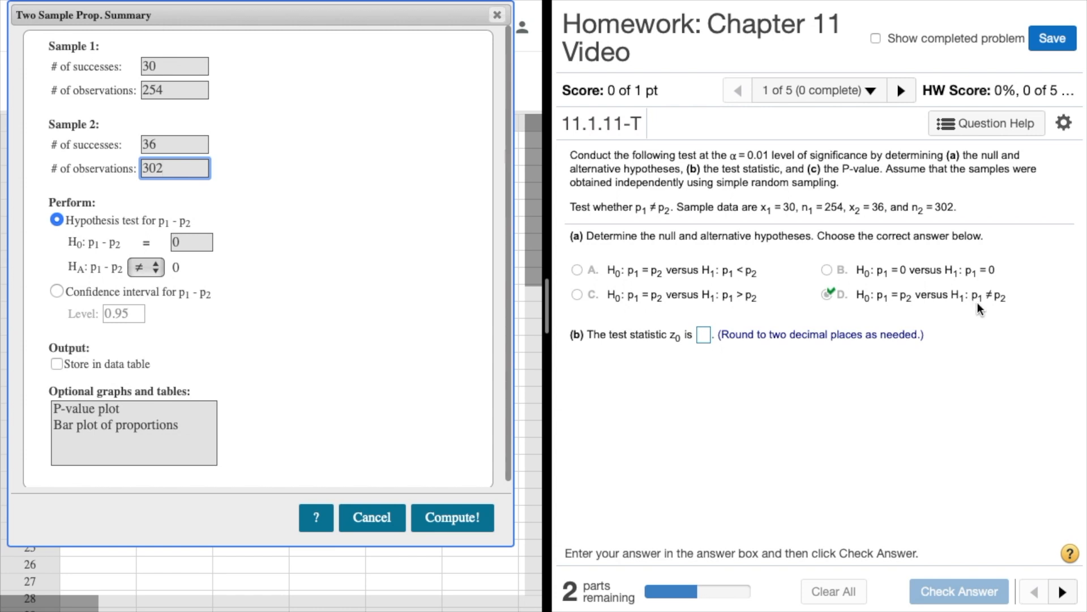
{"action": "mouse_move", "coordinate": [999, 304]}
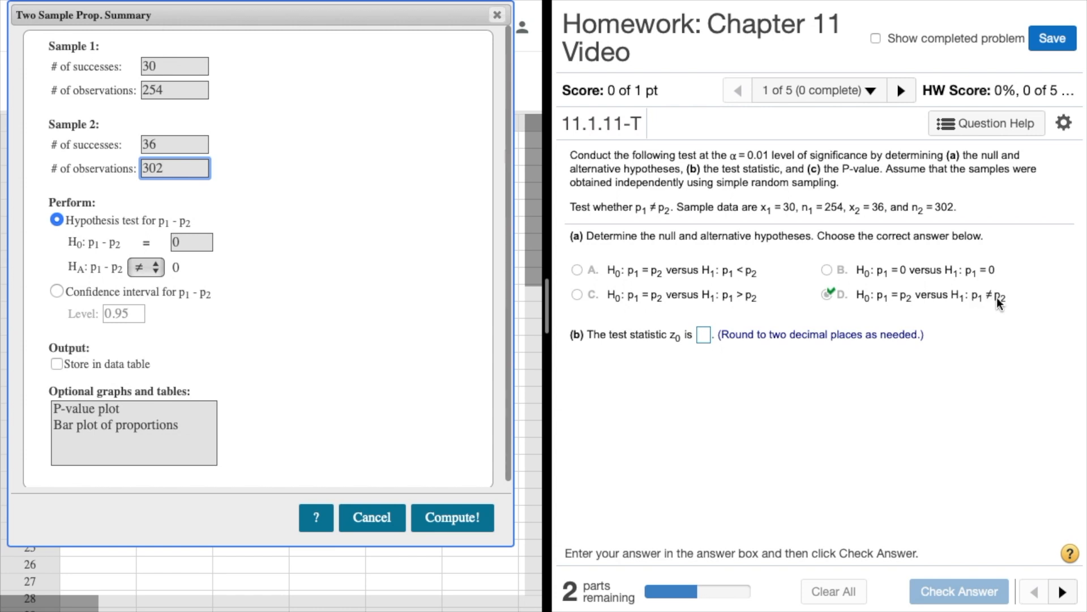
{"action": "mouse_move", "coordinate": [984, 292]}
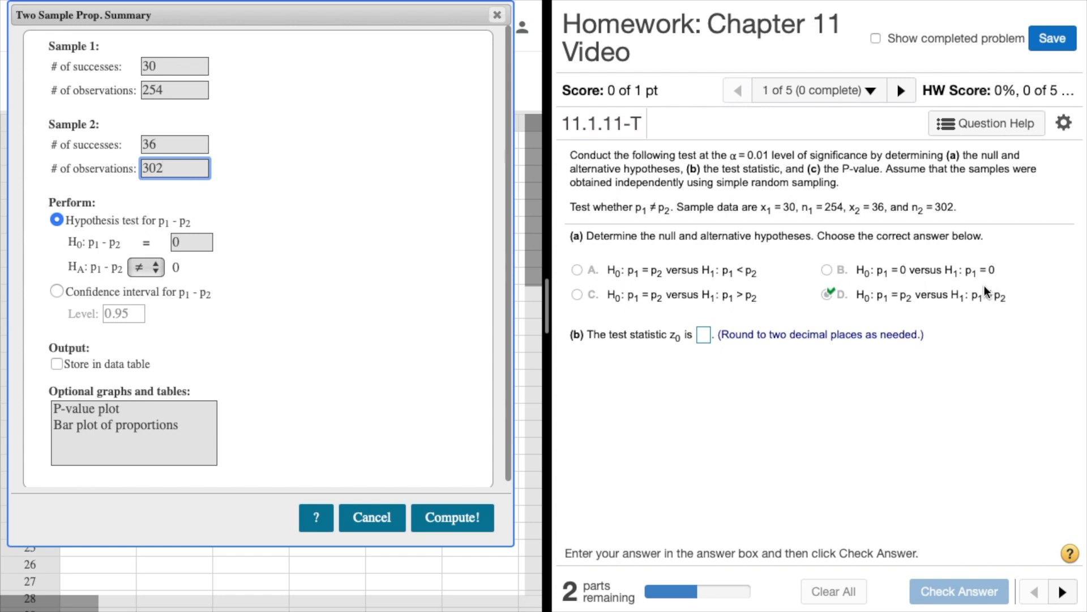
{"action": "mouse_move", "coordinate": [772, 310]}
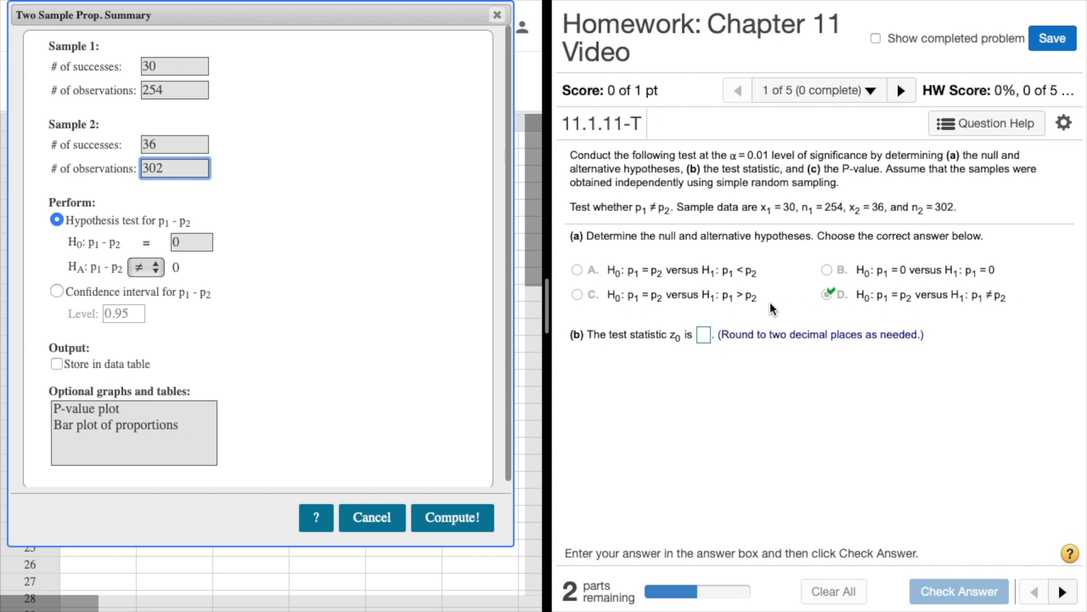
{"action": "mouse_move", "coordinate": [427, 290]}
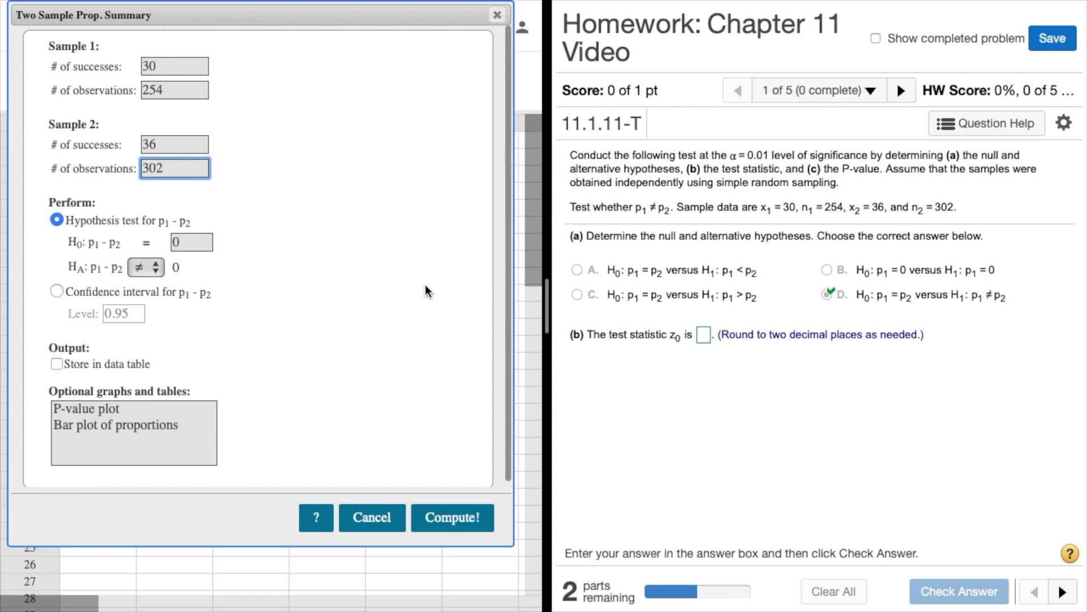
{"action": "mouse_move", "coordinate": [197, 320]}
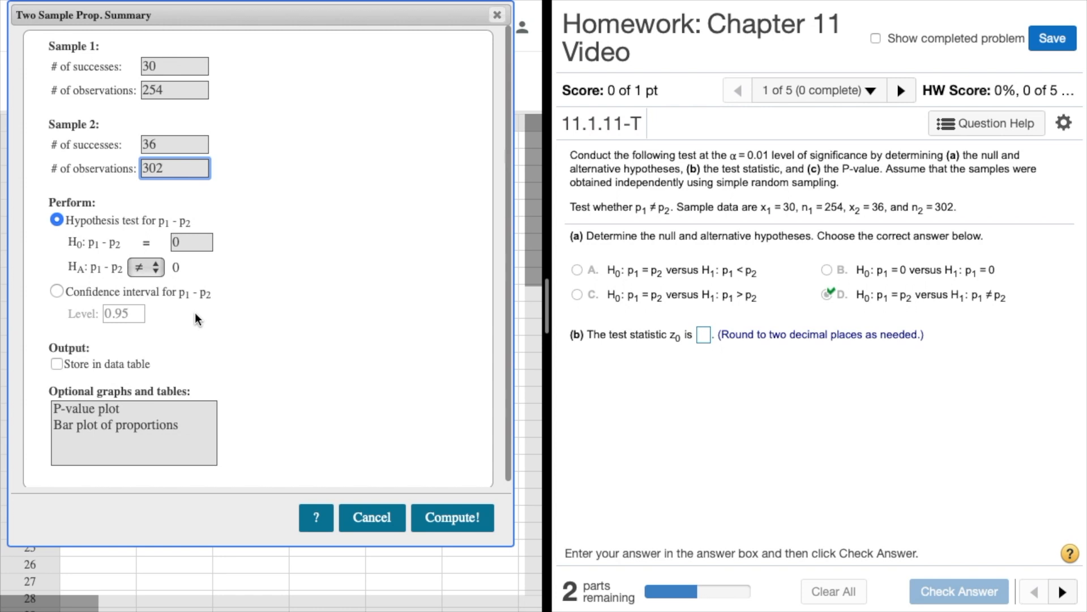
{"action": "mouse_move", "coordinate": [124, 226]}
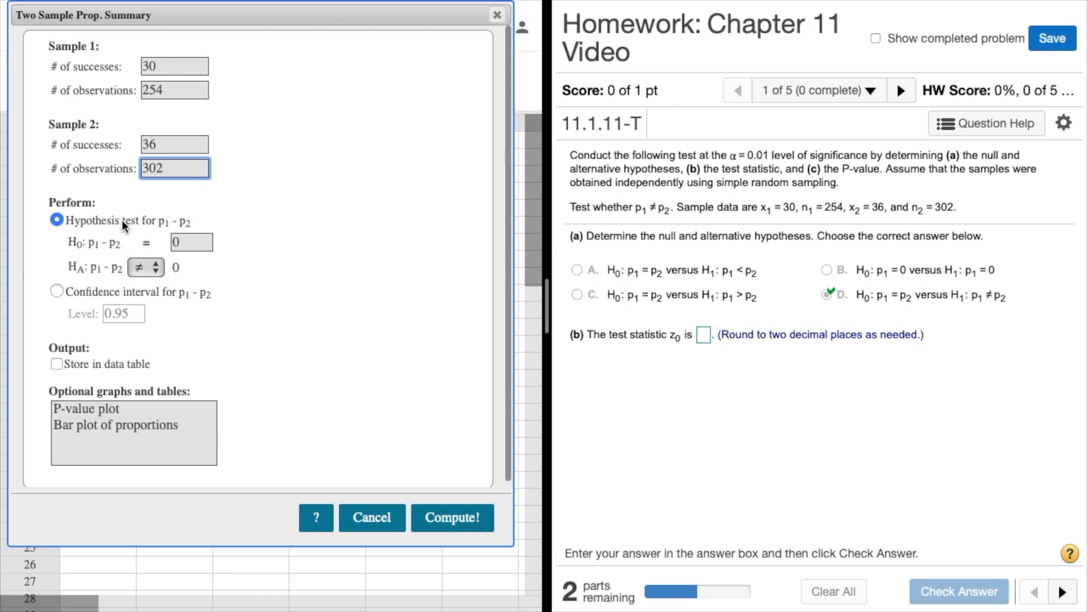
{"action": "mouse_move", "coordinate": [222, 282]}
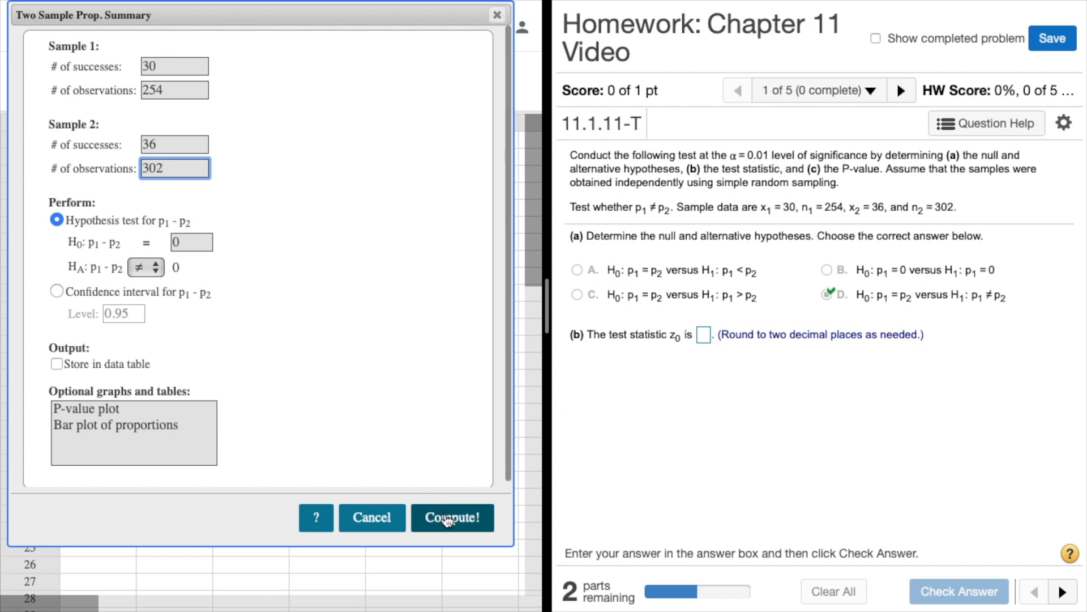
Compute the test in StatCrunch and answer the test statistic z0 as -0.04.
{"action": "left_click", "coordinate": [452, 517]}
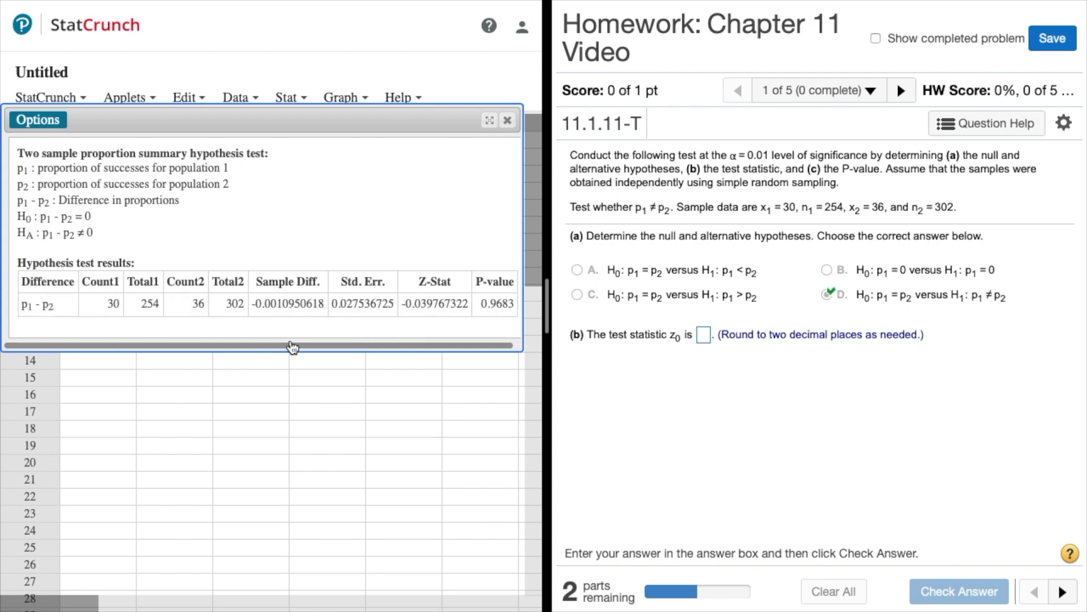
{"action": "mouse_move", "coordinate": [443, 312]}
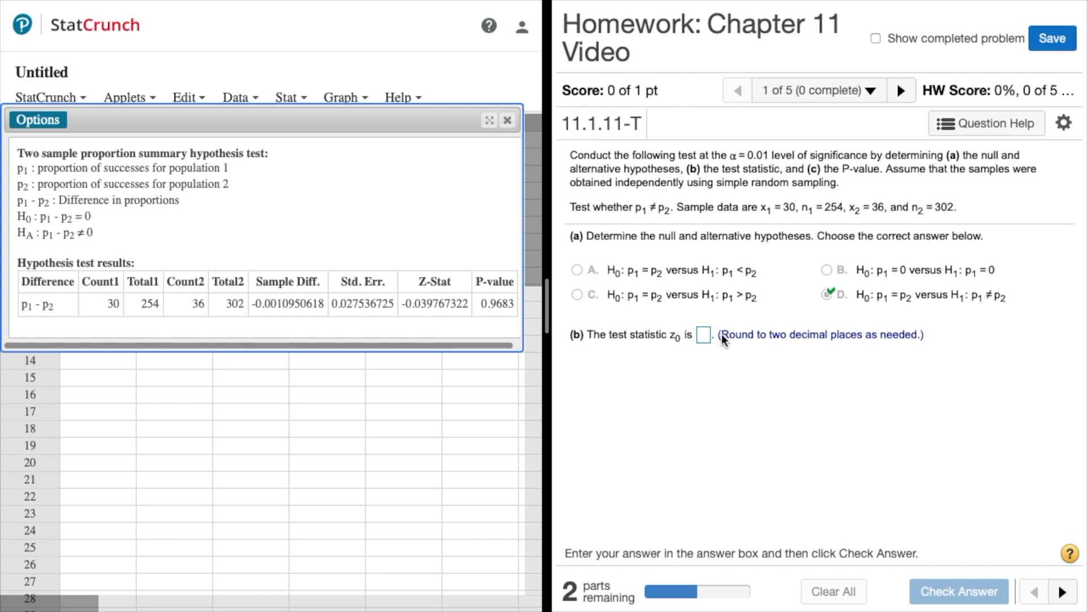
{"action": "left_click", "coordinate": [703, 334]}
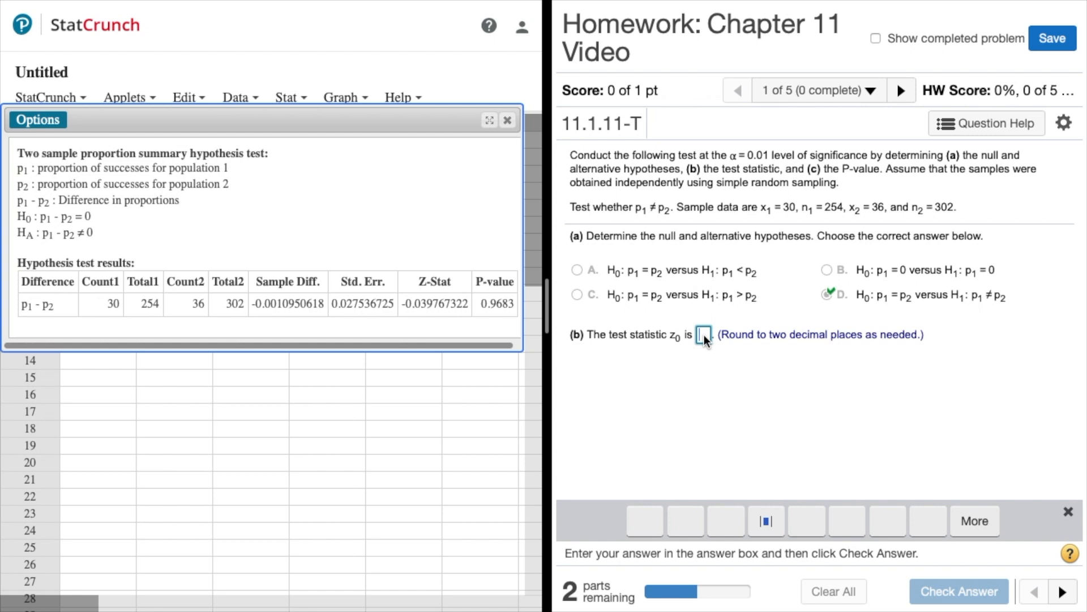
{"action": "type", "text": "-0"}
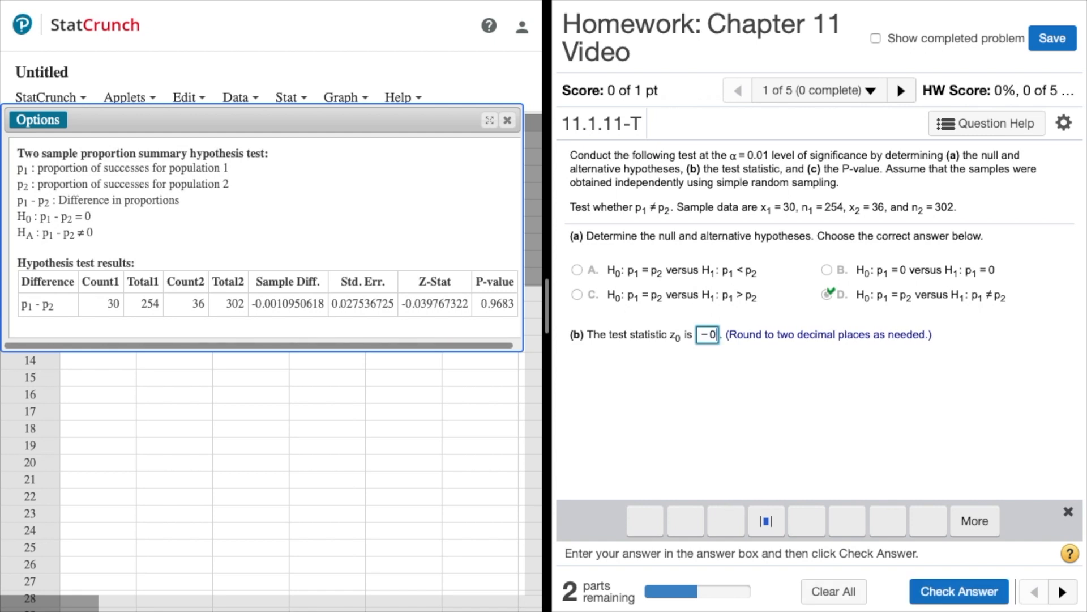
{"action": "type", "text": "."}
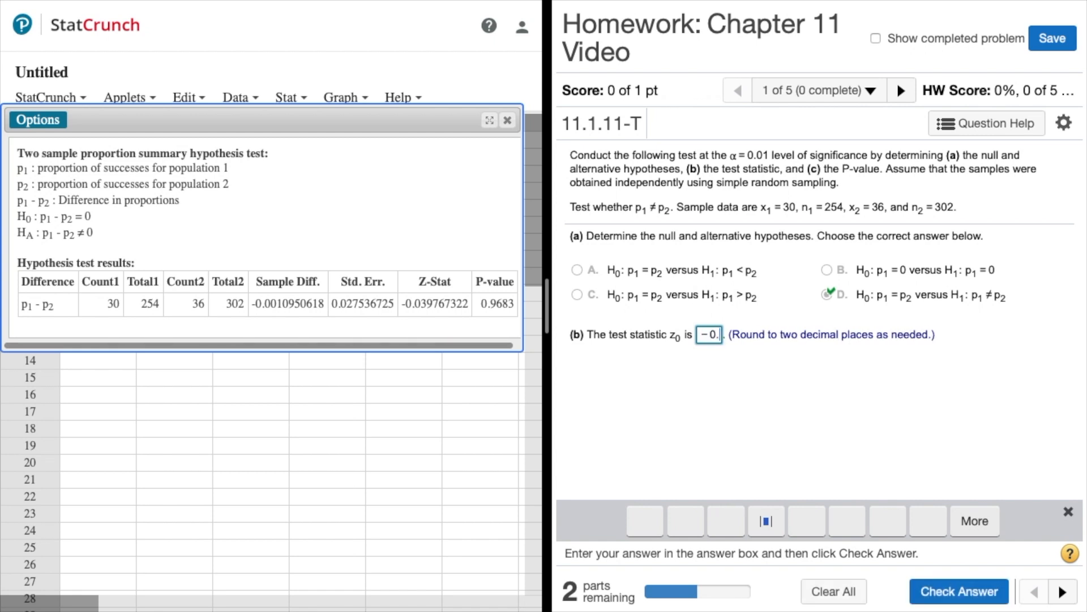
{"action": "type", "text": "0"}
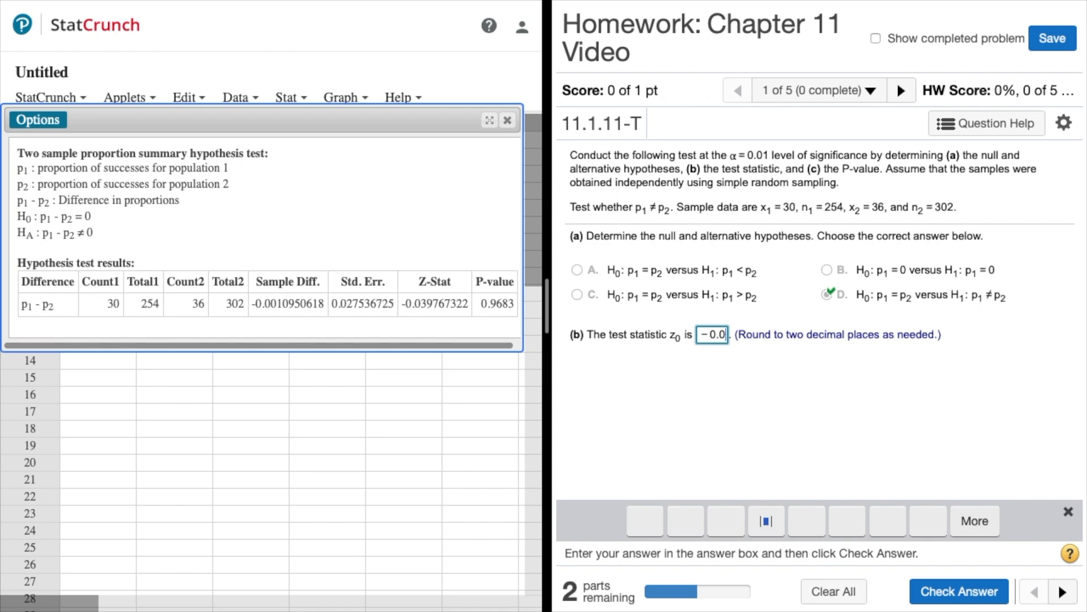
{"action": "type", "text": "4"}
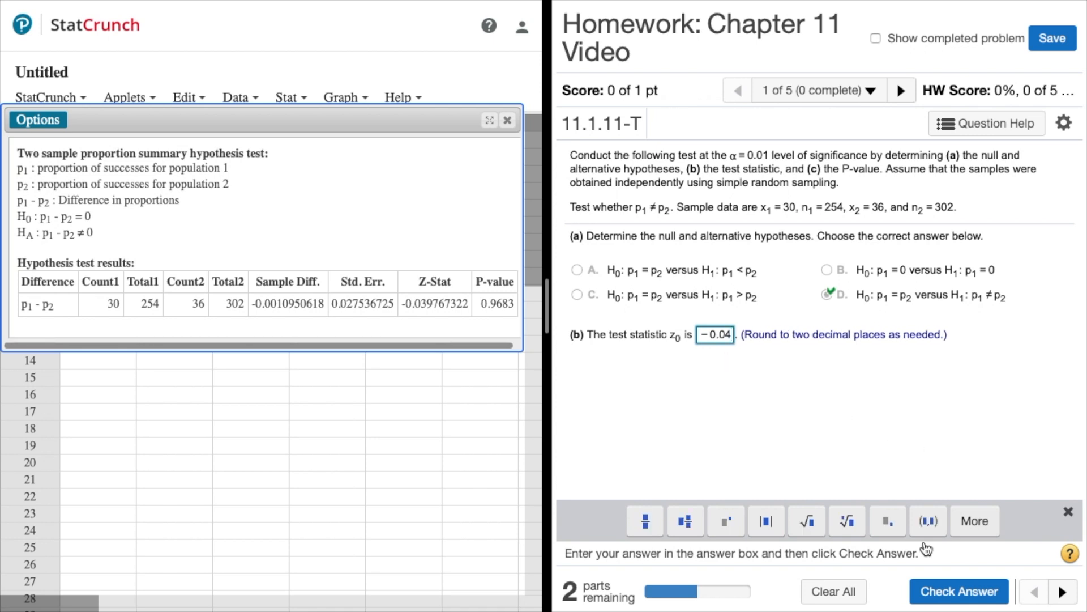
{"action": "left_click", "coordinate": [958, 591]}
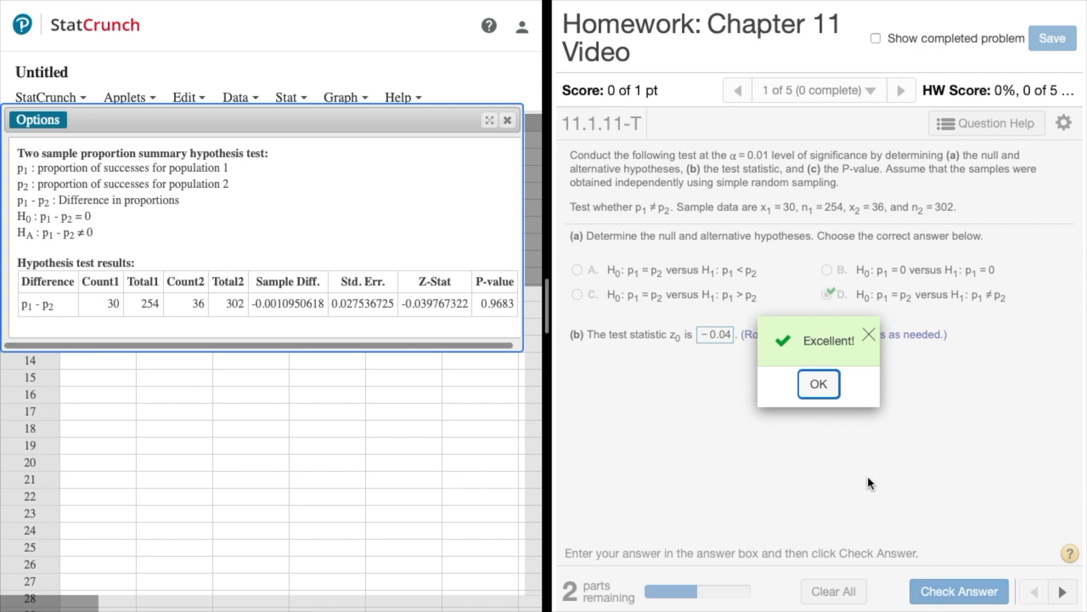
Answer the part (c) P-value as .968 and submit it for checking.
{"action": "left_click", "coordinate": [818, 384]}
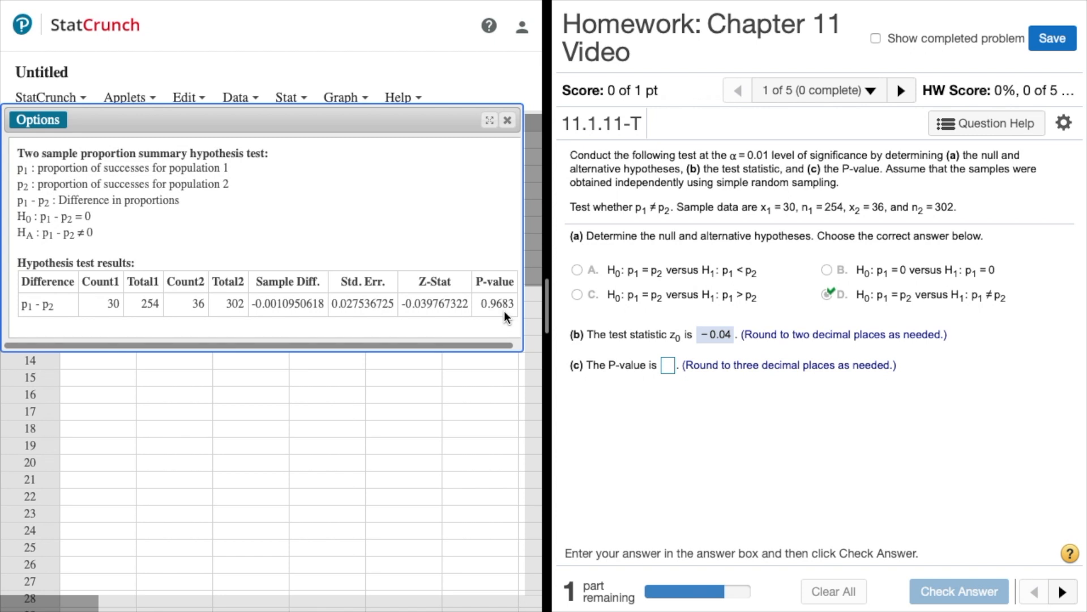
{"action": "mouse_move", "coordinate": [662, 382]}
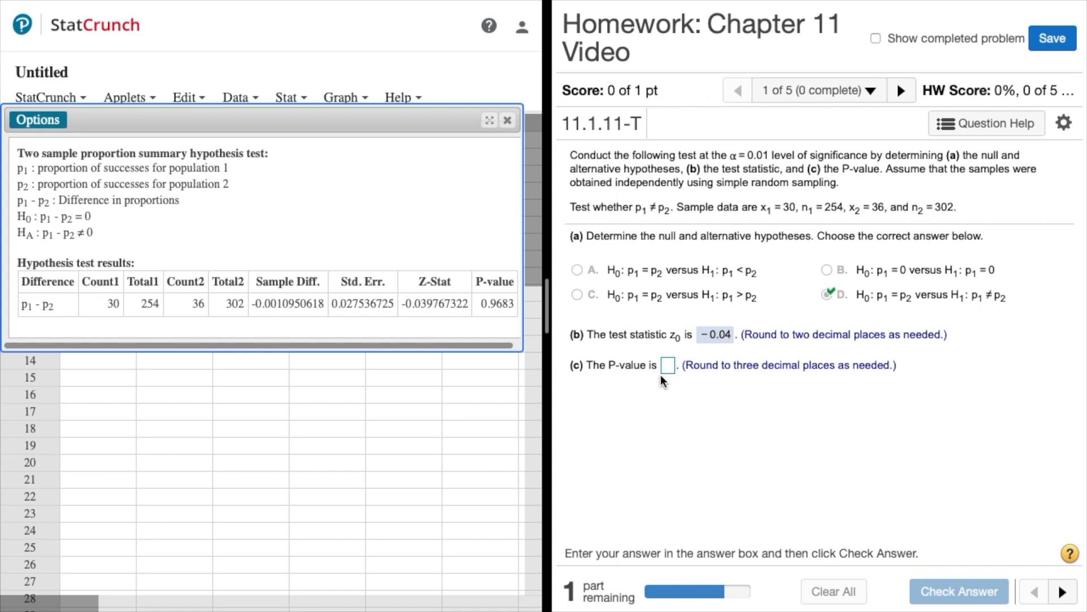
{"action": "left_click", "coordinate": [667, 365]}
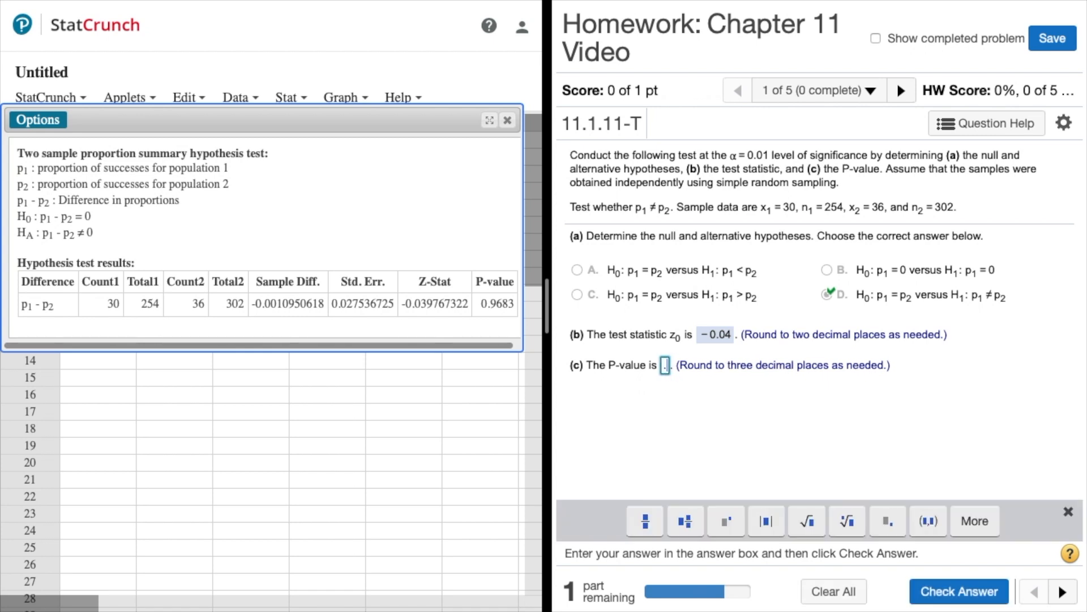
{"action": "type", "text": ".968"}
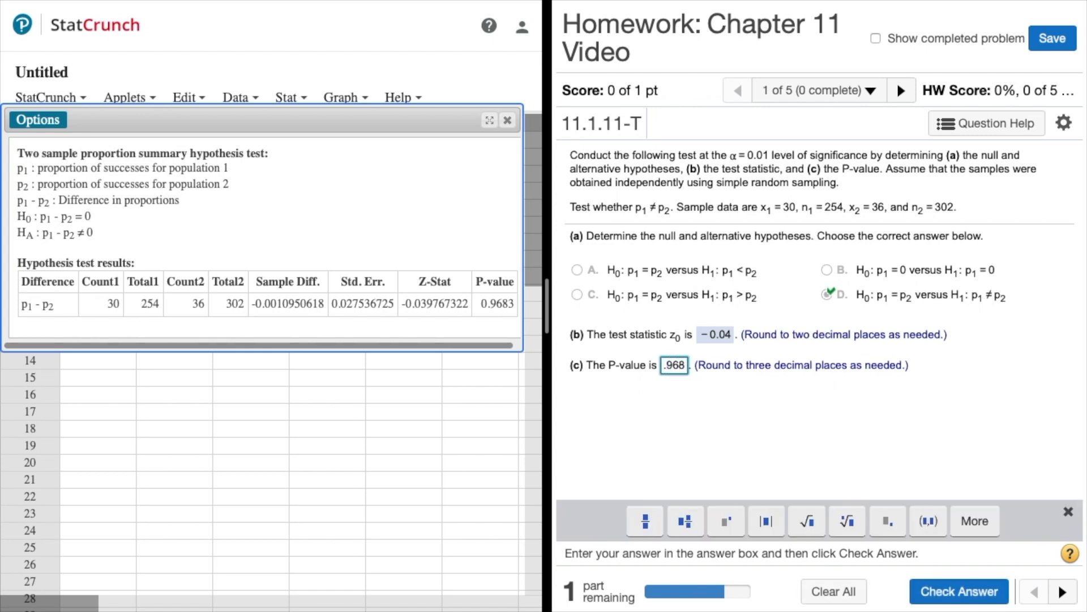
{"action": "mouse_move", "coordinate": [988, 449]}
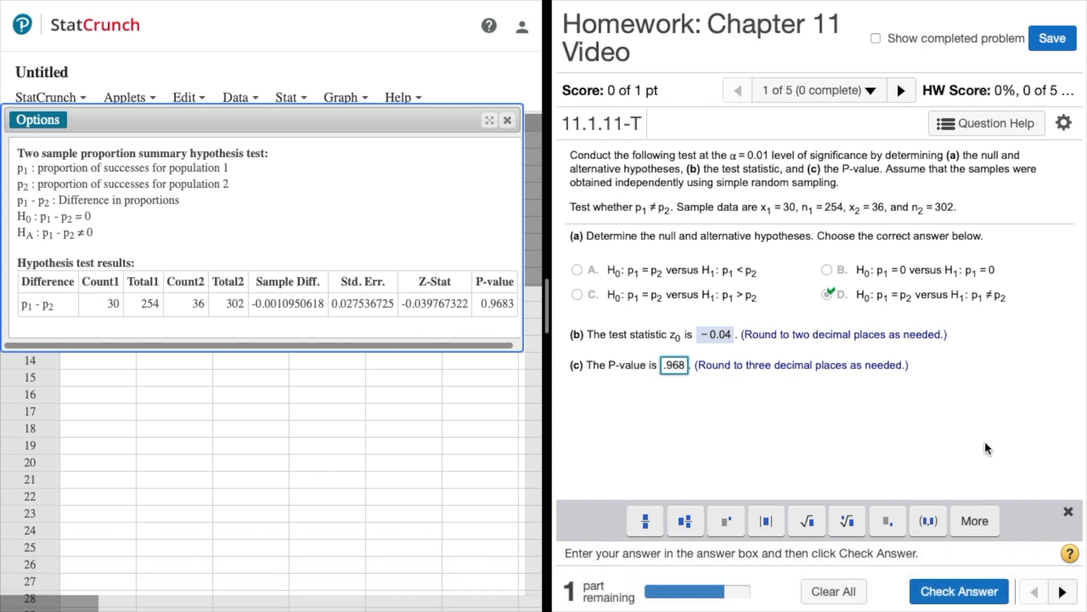
{"action": "left_click", "coordinate": [959, 591]}
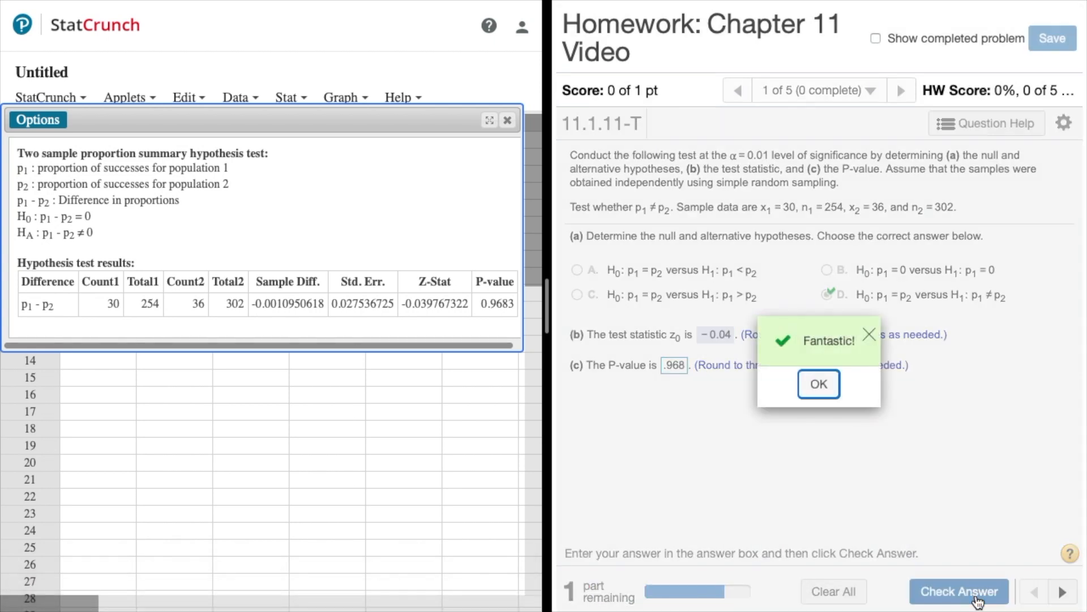
{"action": "mouse_move", "coordinate": [917, 485]}
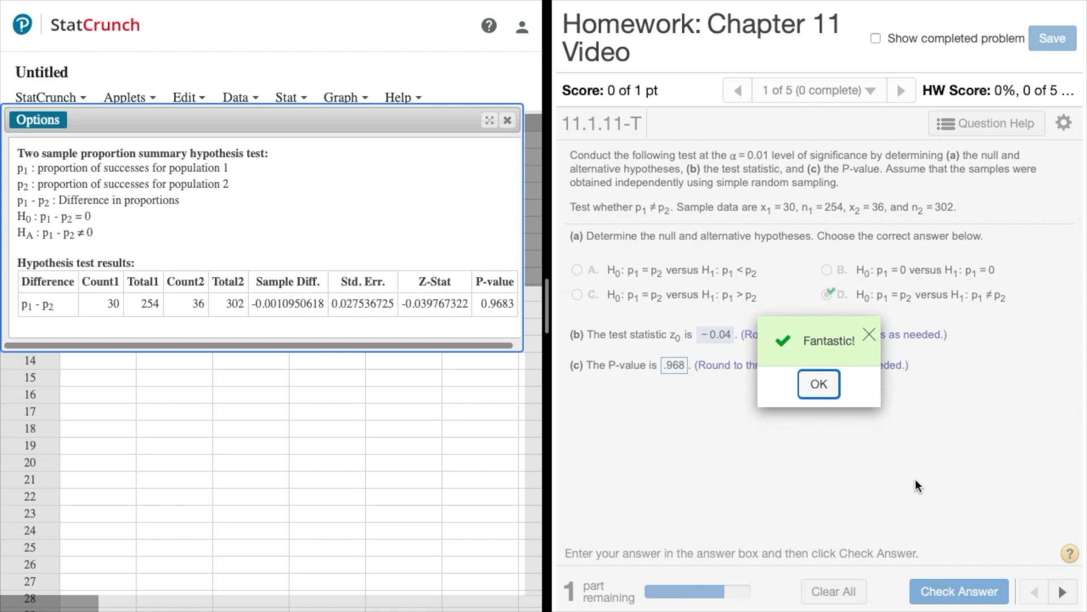
Choose conclusion D, do not reject the null, submit it, and advance to question 11.1.15.
{"action": "left_click", "coordinate": [818, 384]}
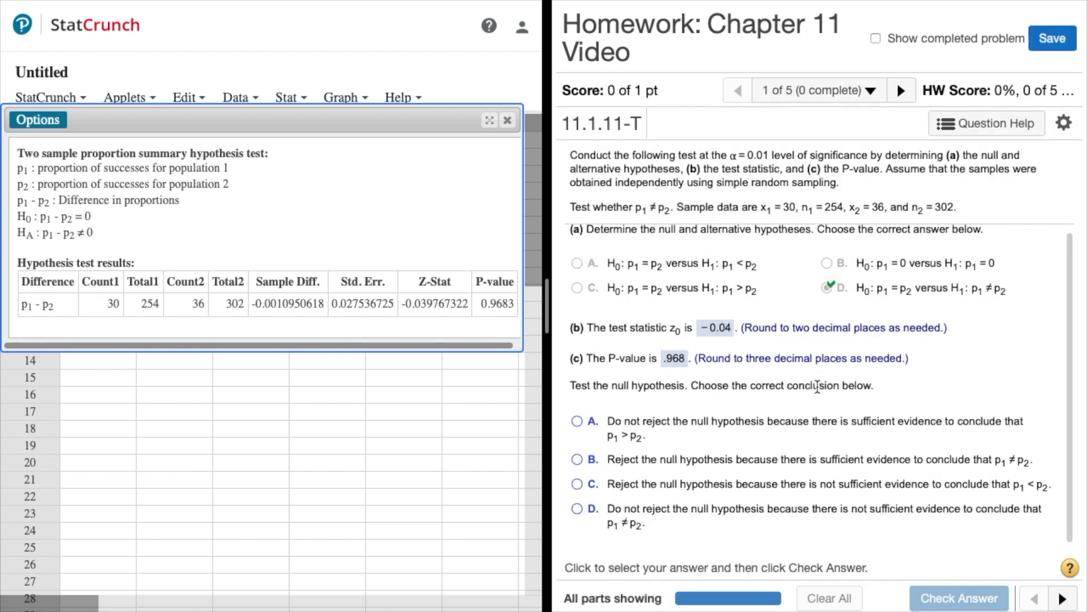
{"action": "mouse_move", "coordinate": [669, 373]}
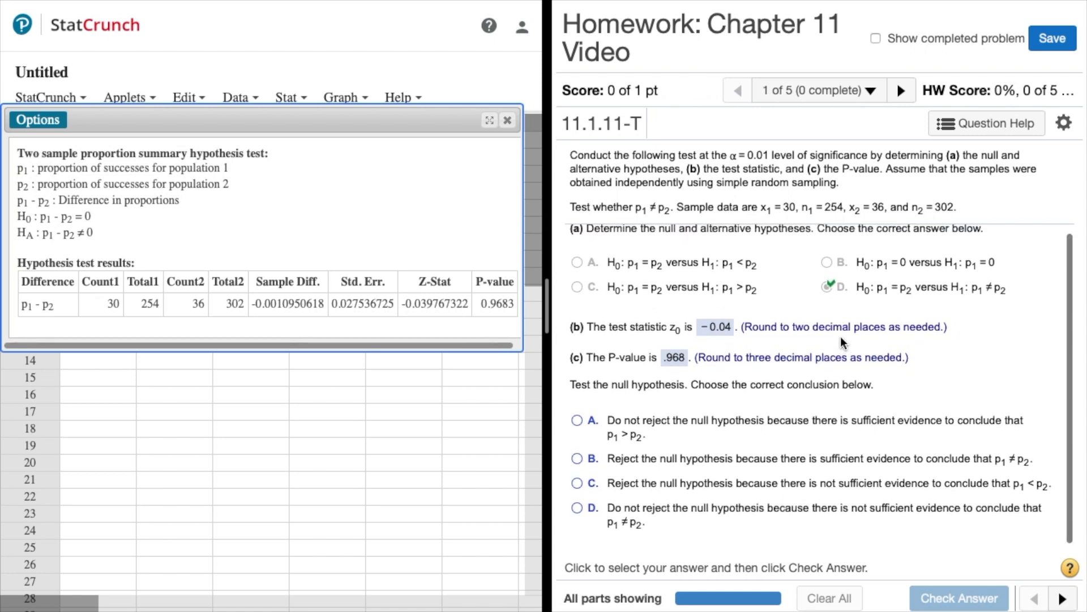
{"action": "mouse_move", "coordinate": [767, 347]}
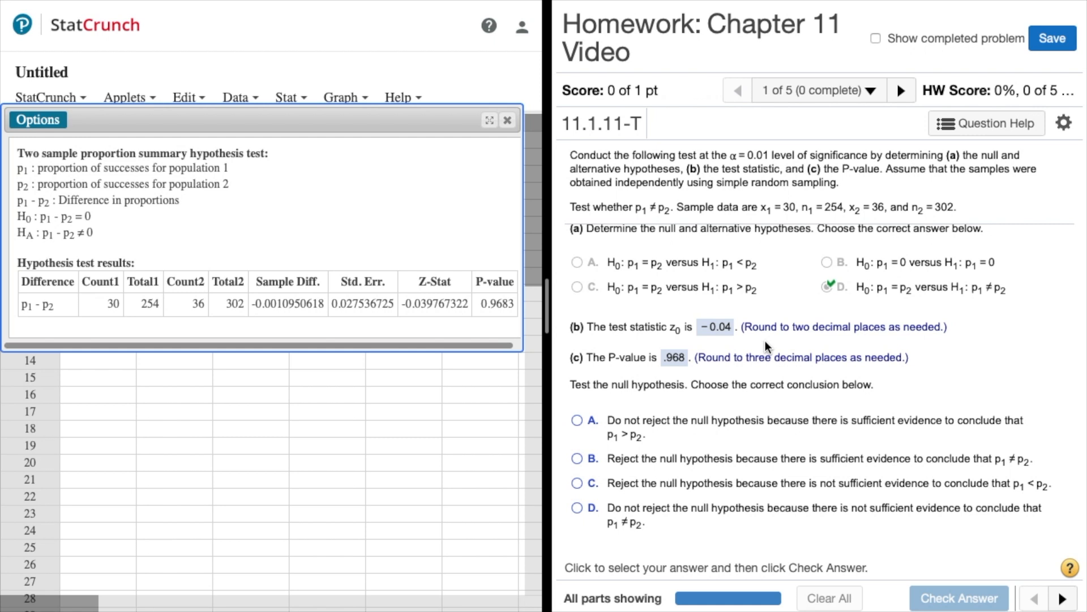
{"action": "mouse_move", "coordinate": [832, 354]}
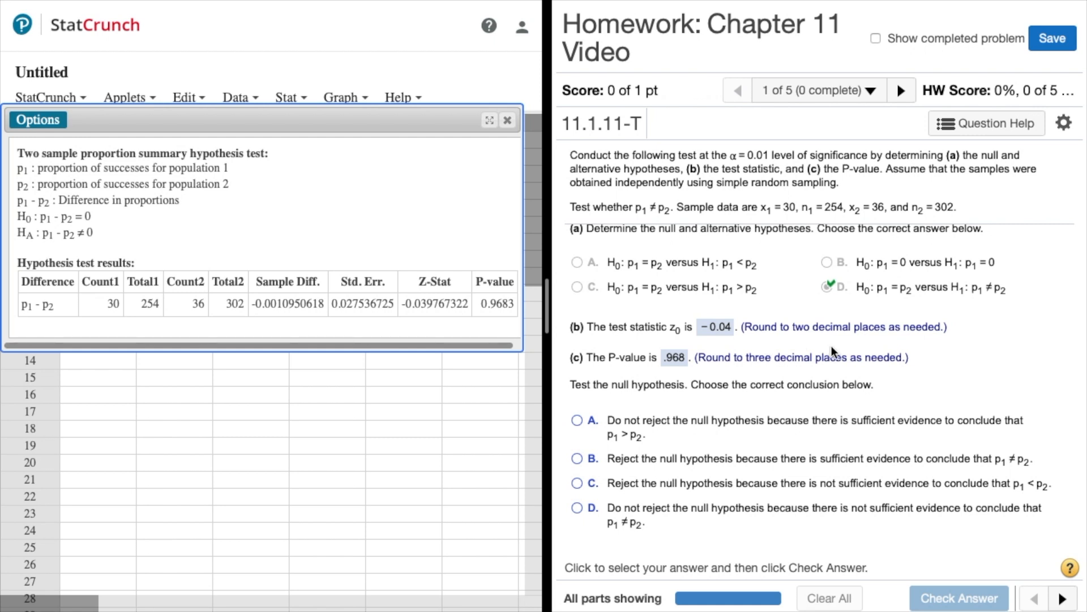
{"action": "scroll", "scroll_direction": "up", "scroll_amount": 3}
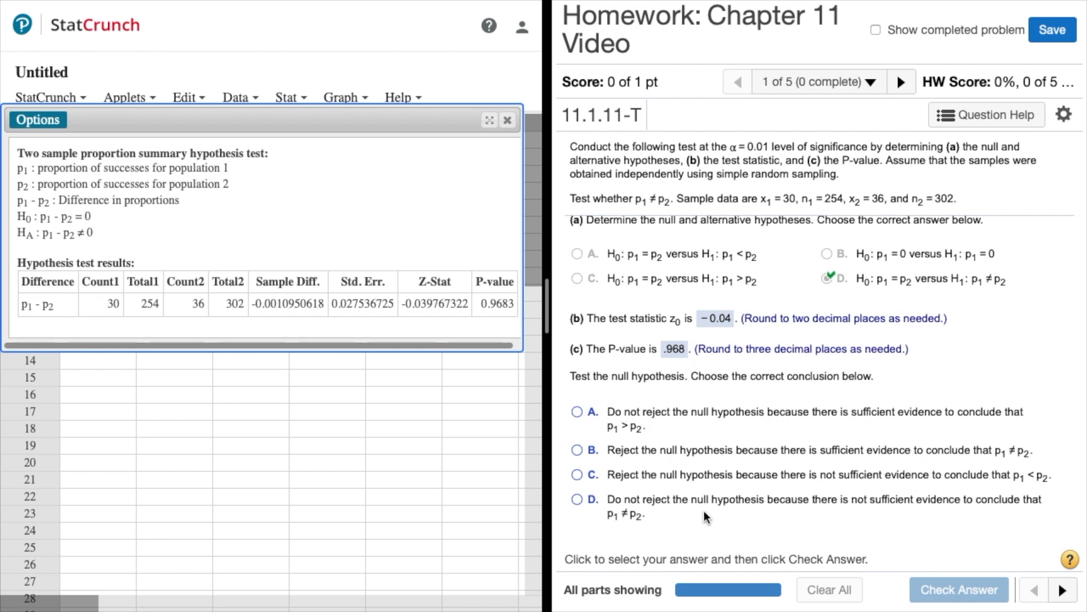
{"action": "mouse_move", "coordinate": [685, 410]}
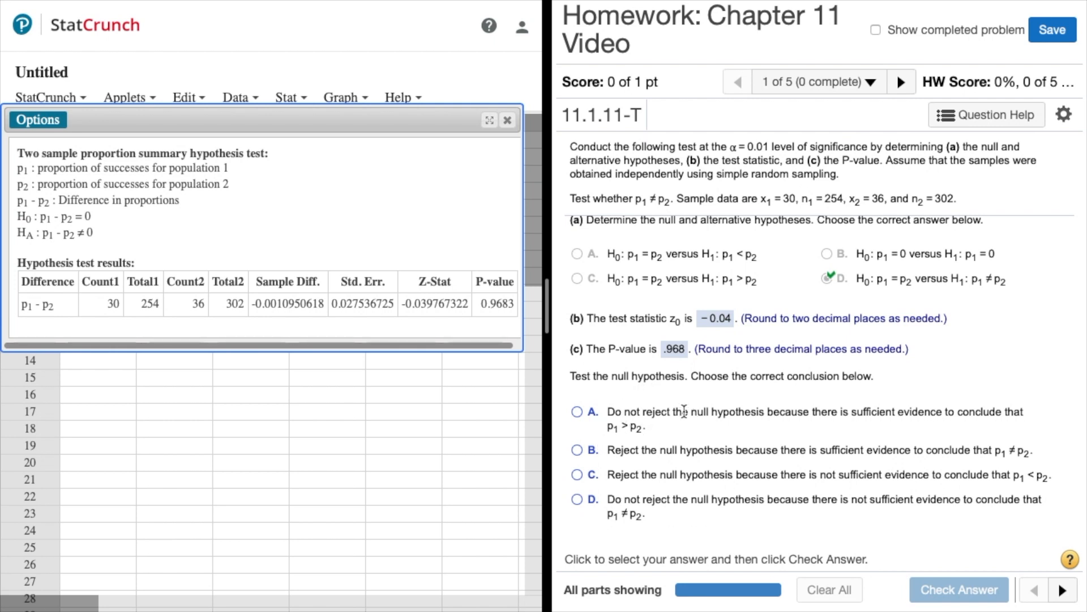
{"action": "mouse_move", "coordinate": [854, 431]}
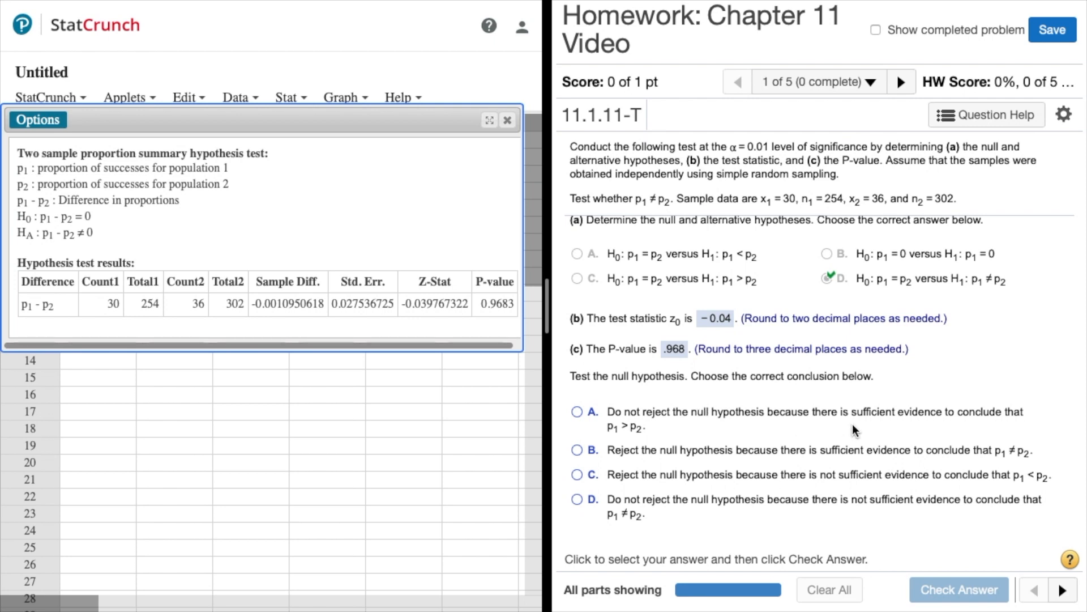
{"action": "mouse_move", "coordinate": [971, 435]}
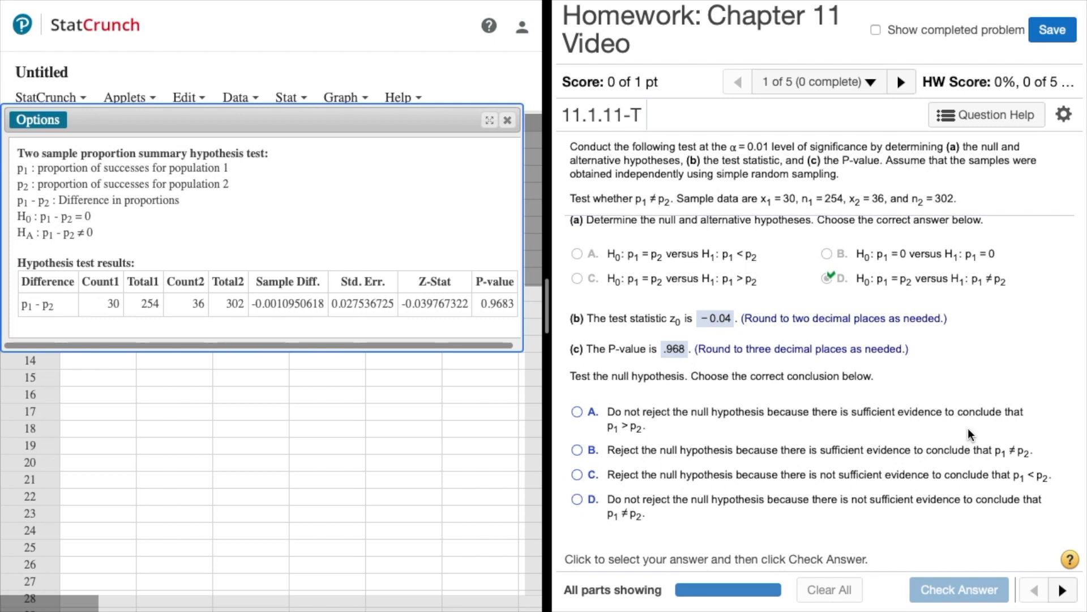
{"action": "mouse_move", "coordinate": [627, 442]}
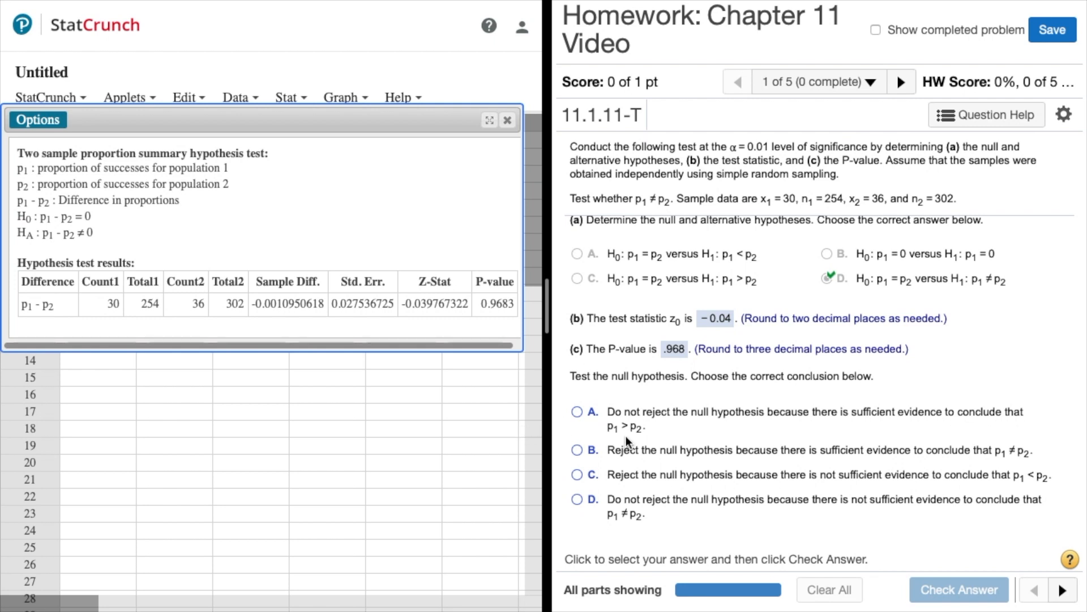
{"action": "mouse_move", "coordinate": [725, 434]}
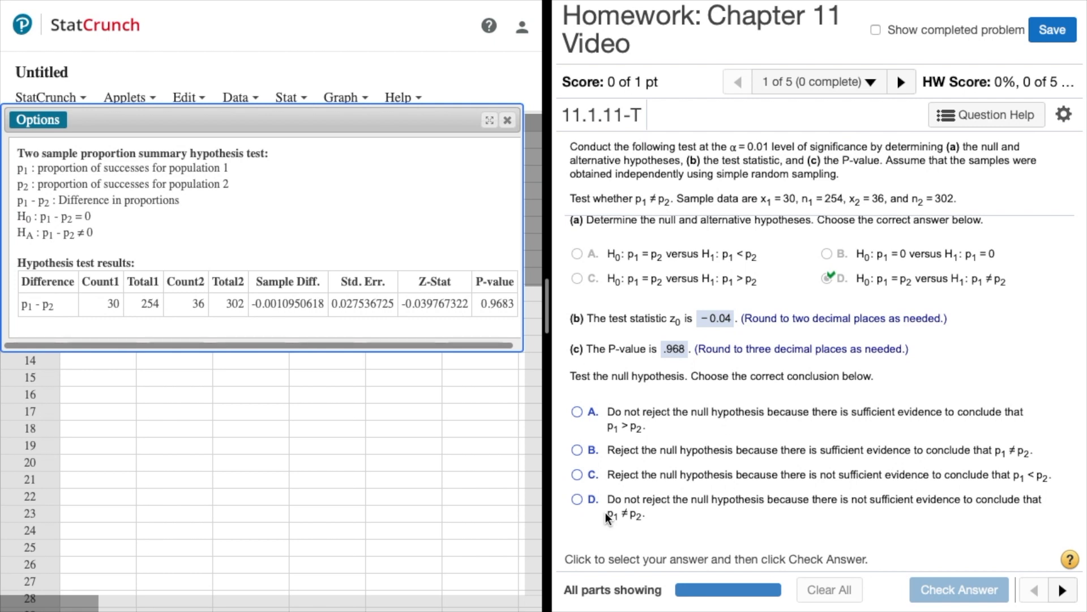
{"action": "mouse_move", "coordinate": [706, 519]}
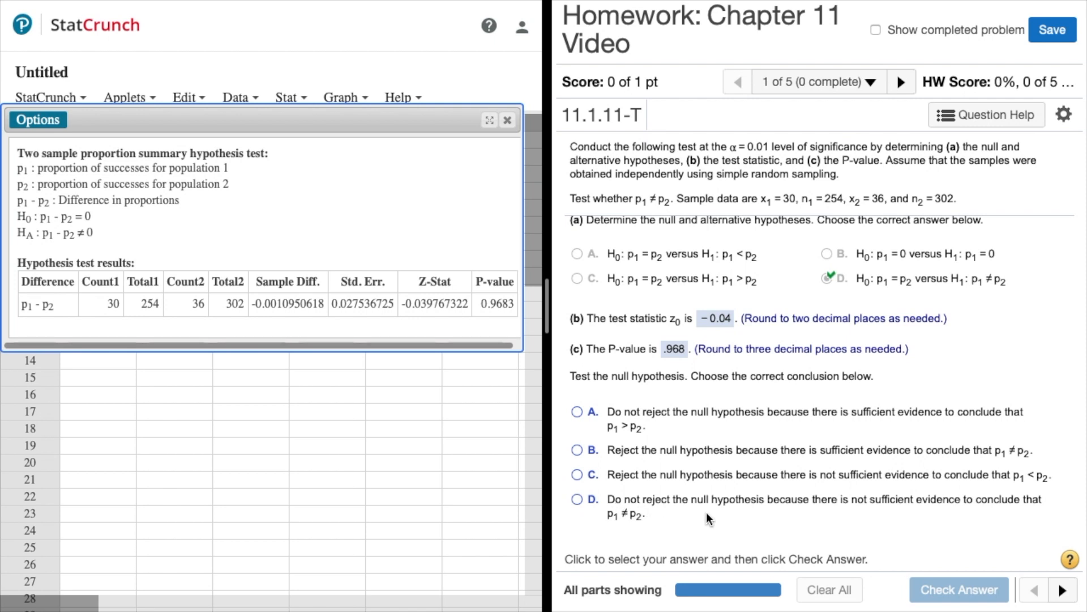
{"action": "mouse_move", "coordinate": [924, 512]}
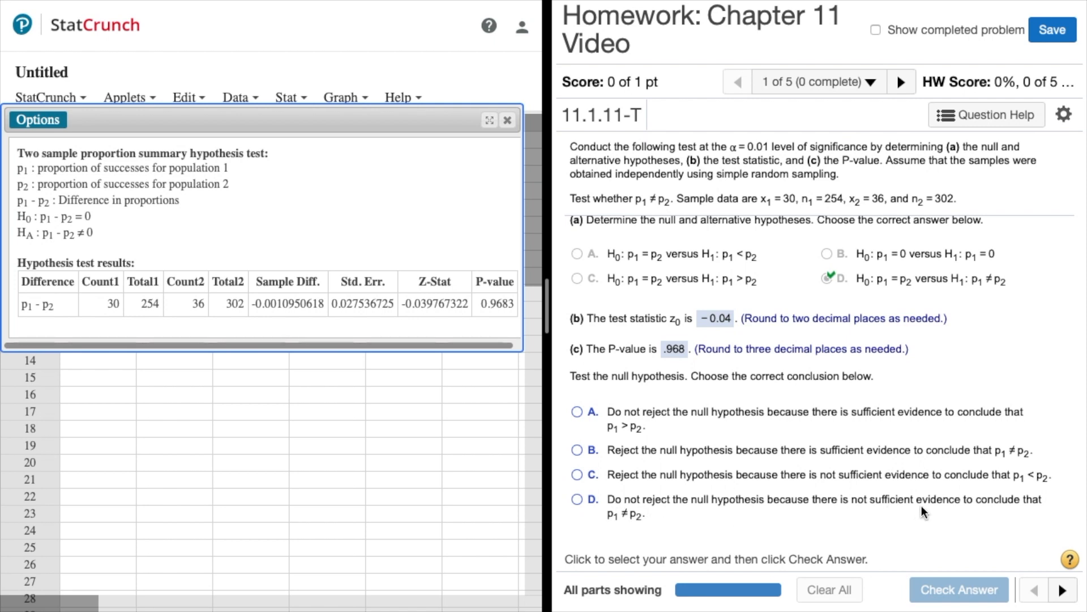
{"action": "mouse_move", "coordinate": [857, 503]}
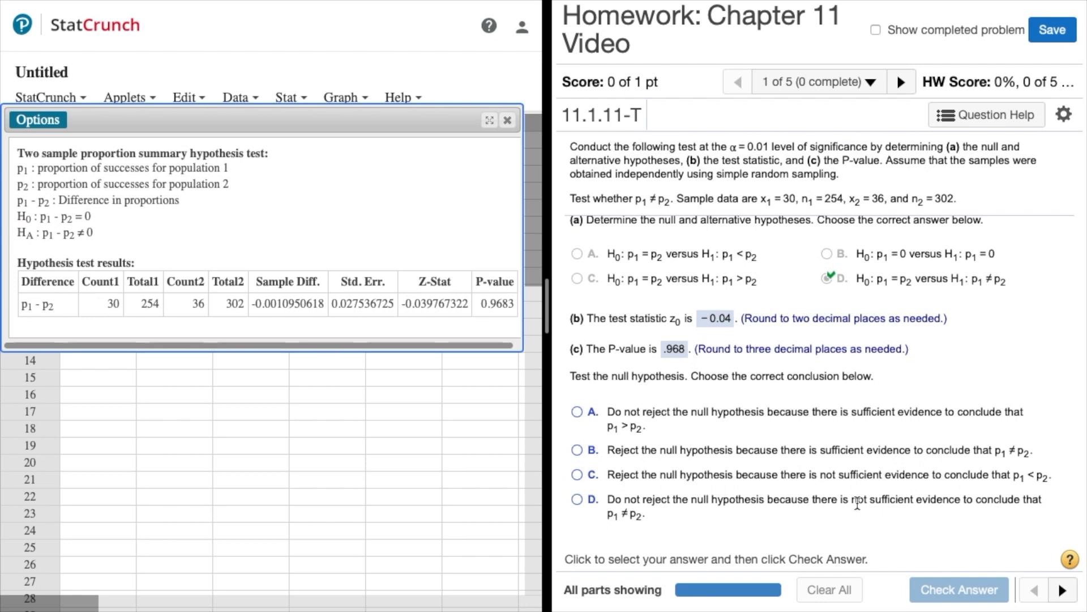
{"action": "left_click", "coordinate": [576, 501]}
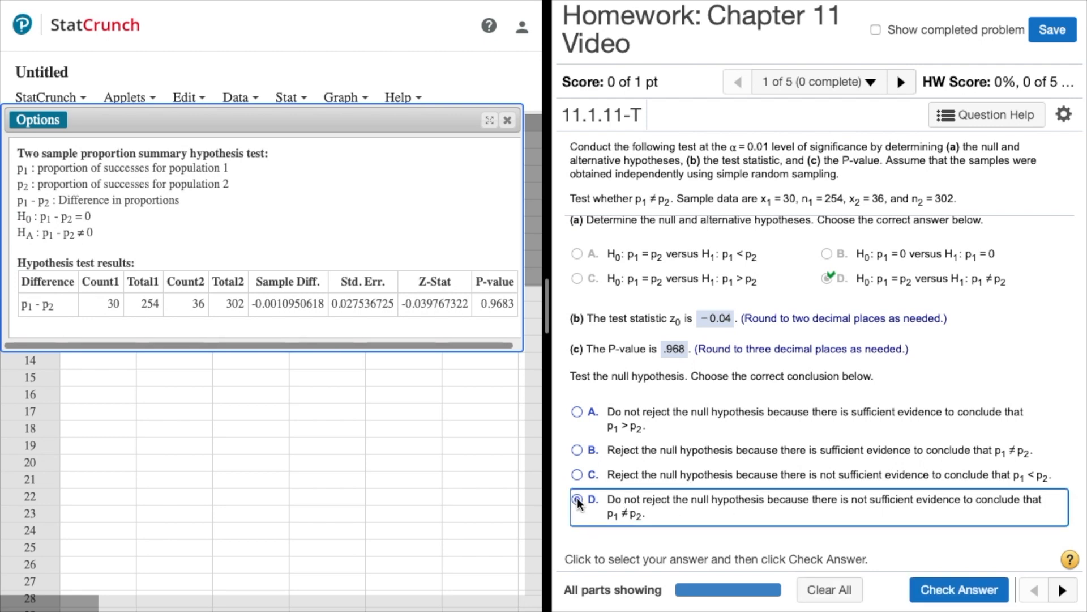
{"action": "left_click", "coordinate": [577, 501]}
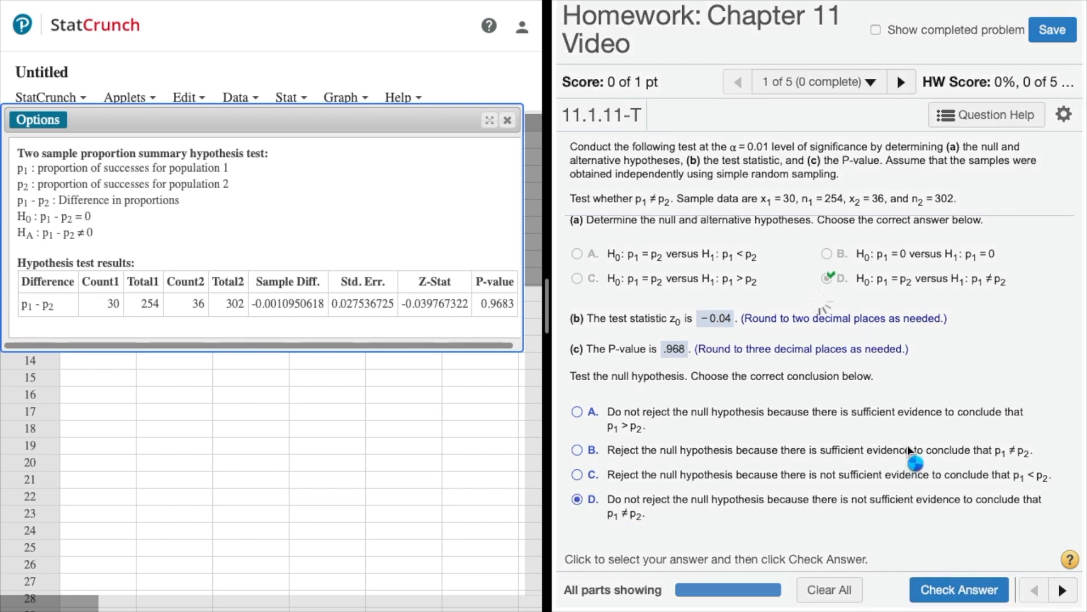
{"action": "left_click", "coordinate": [959, 589]}
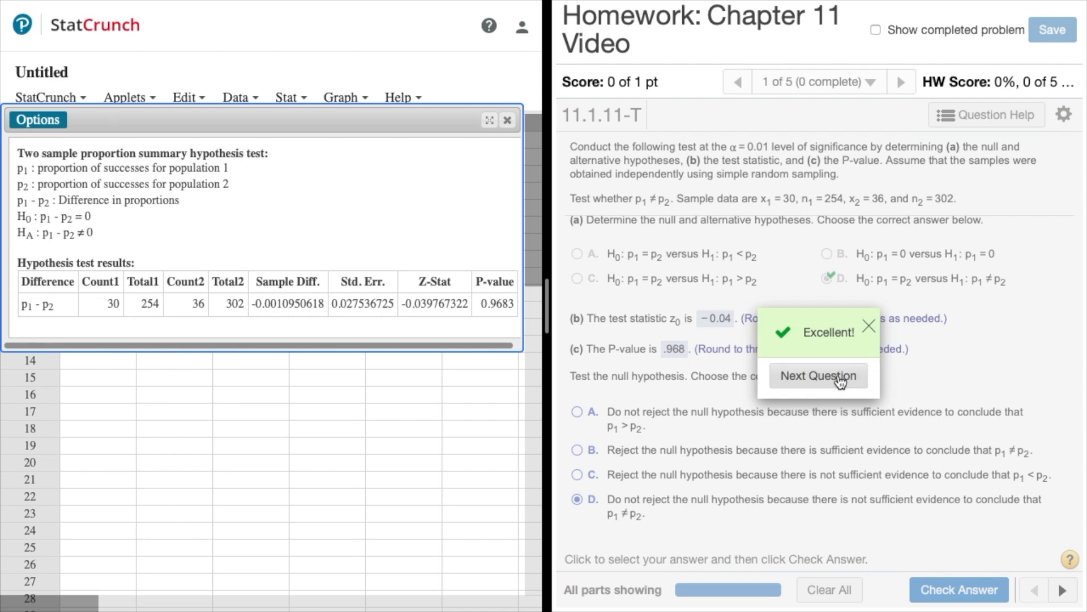
{"action": "left_click", "coordinate": [818, 375]}
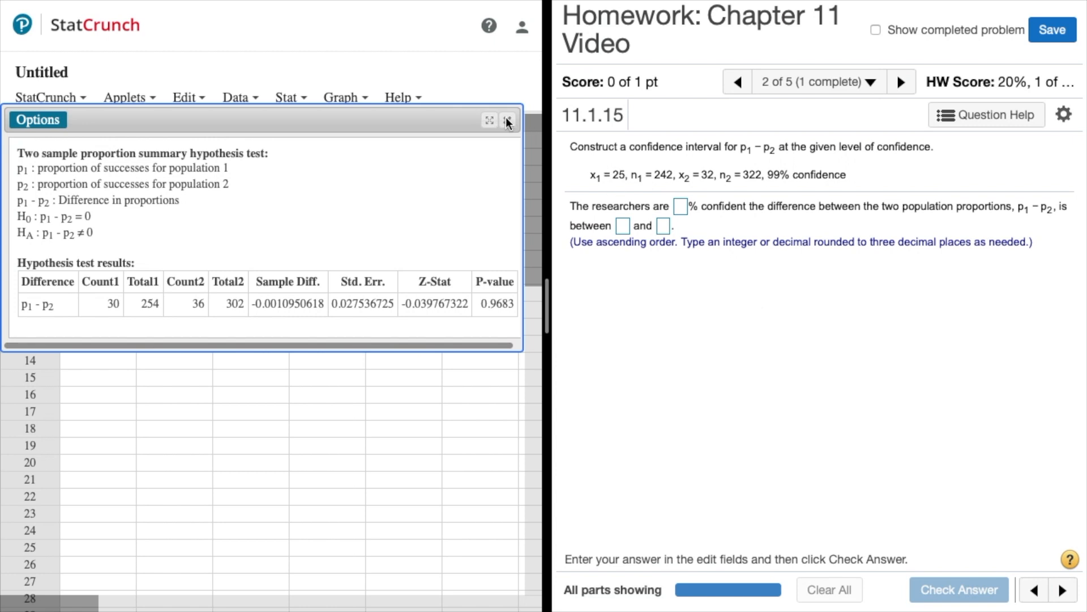
Close the earlier hypothesis-test results and reopen StatCrunch's Stat menu.
{"action": "left_click", "coordinate": [508, 120]}
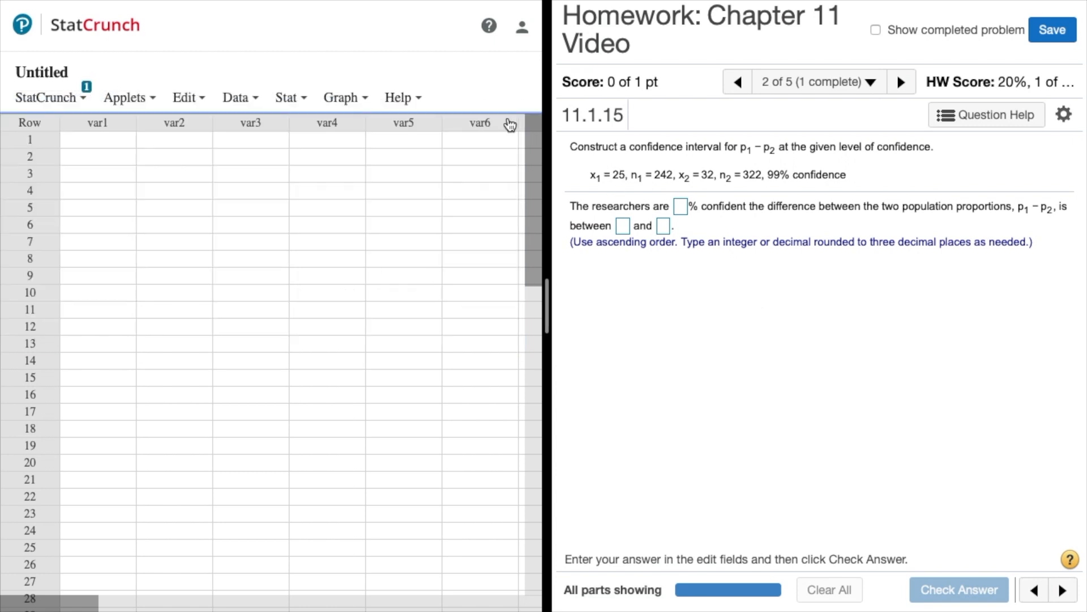
{"action": "mouse_move", "coordinate": [750, 326]}
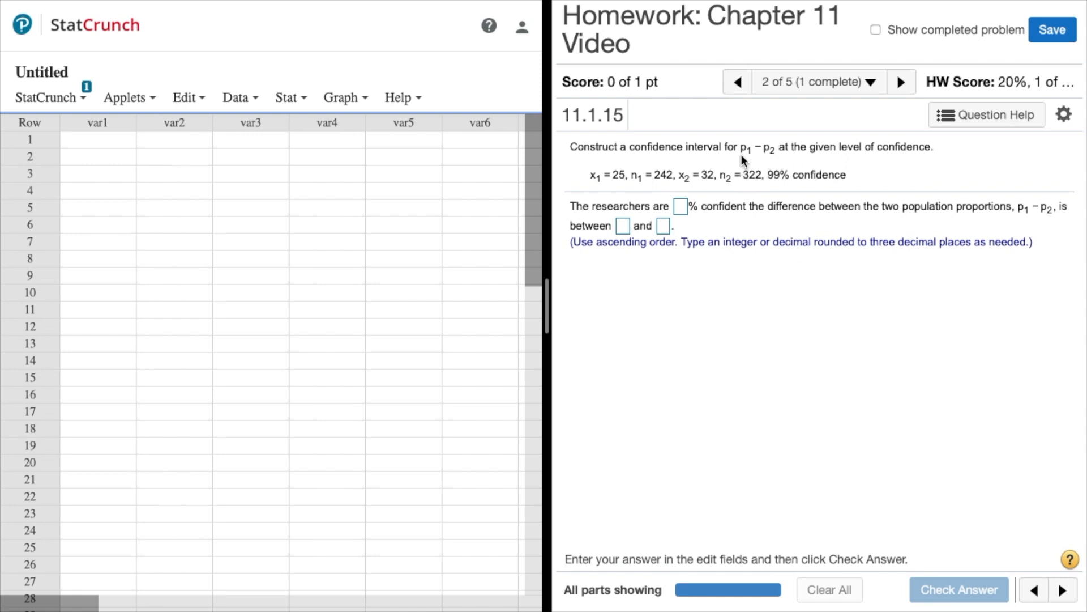
{"action": "mouse_move", "coordinate": [782, 168]}
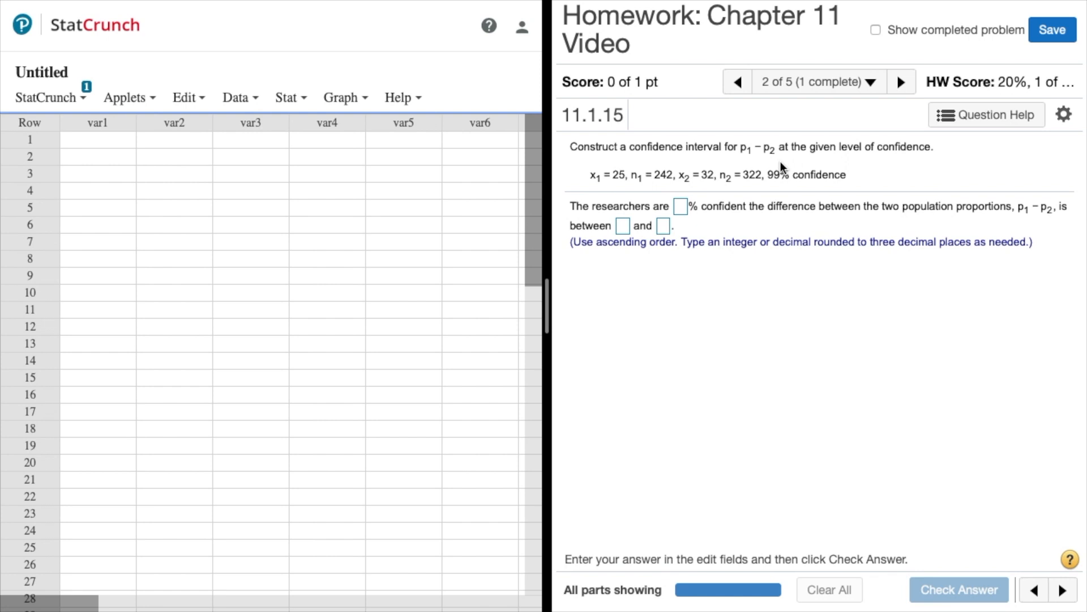
{"action": "mouse_move", "coordinate": [277, 140]}
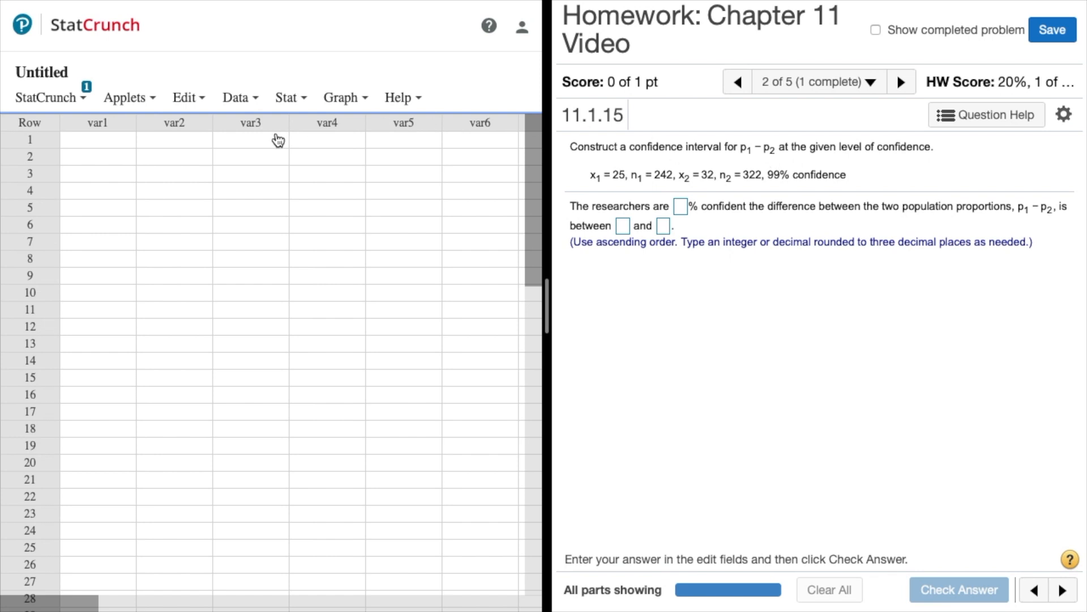
{"action": "left_click", "coordinate": [286, 97]}
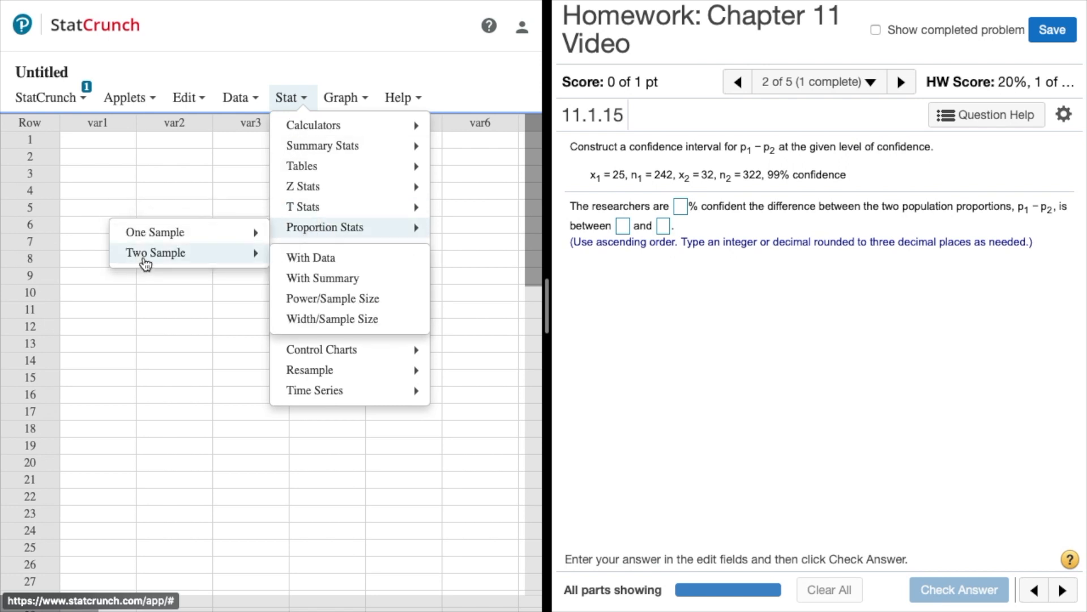
{"action": "mouse_move", "coordinate": [323, 279]}
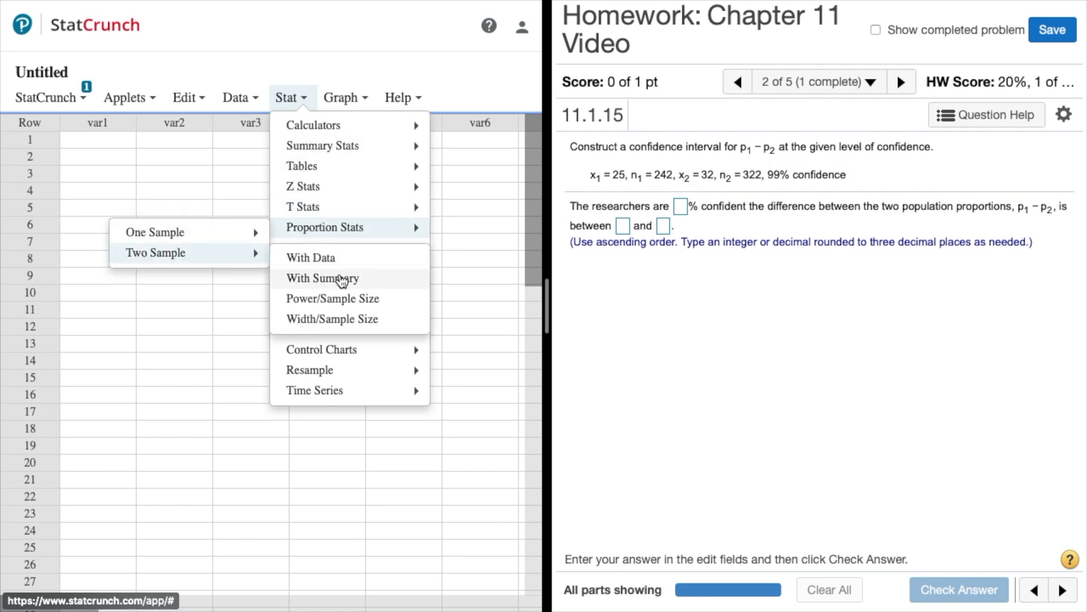
Fill the Two Sample Prop. Summary form with 25 of 242 and 32 of 322 successes.
{"action": "left_click", "coordinate": [321, 278]}
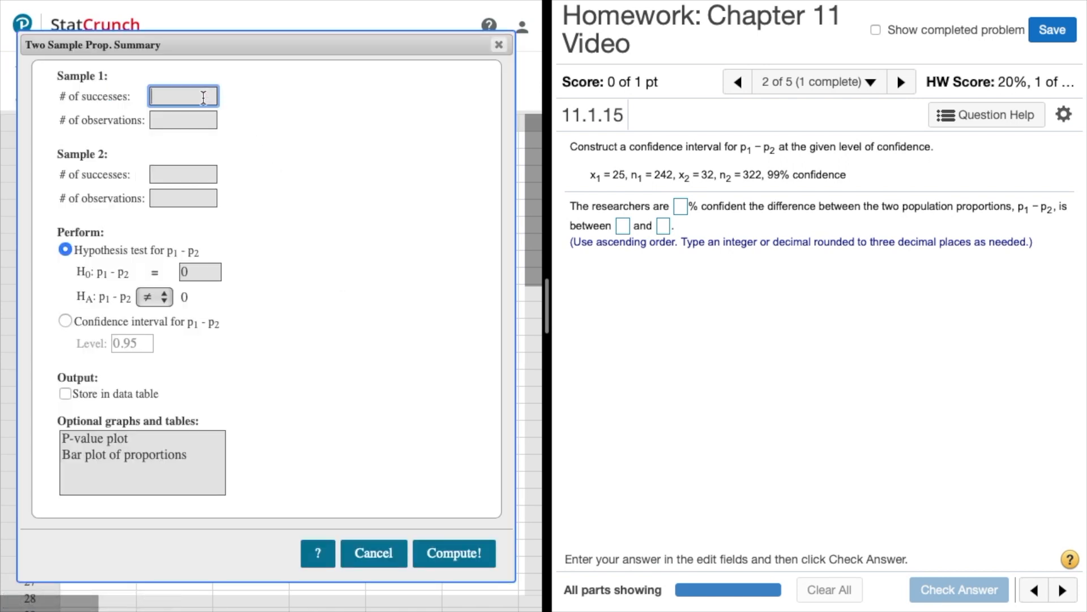
{"action": "type", "text": "25"}
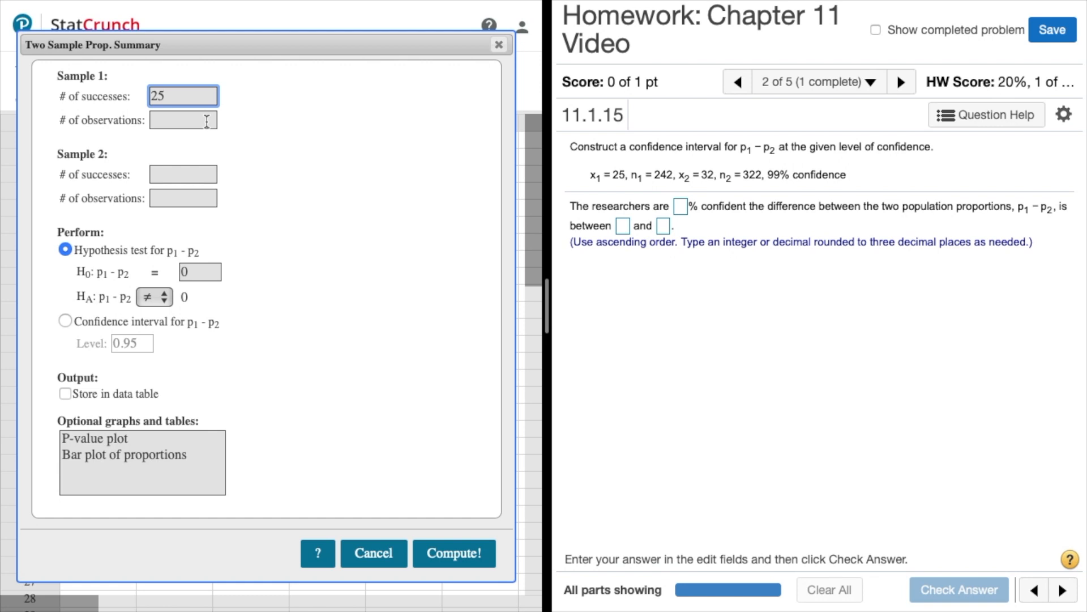
{"action": "left_click", "coordinate": [184, 120]}
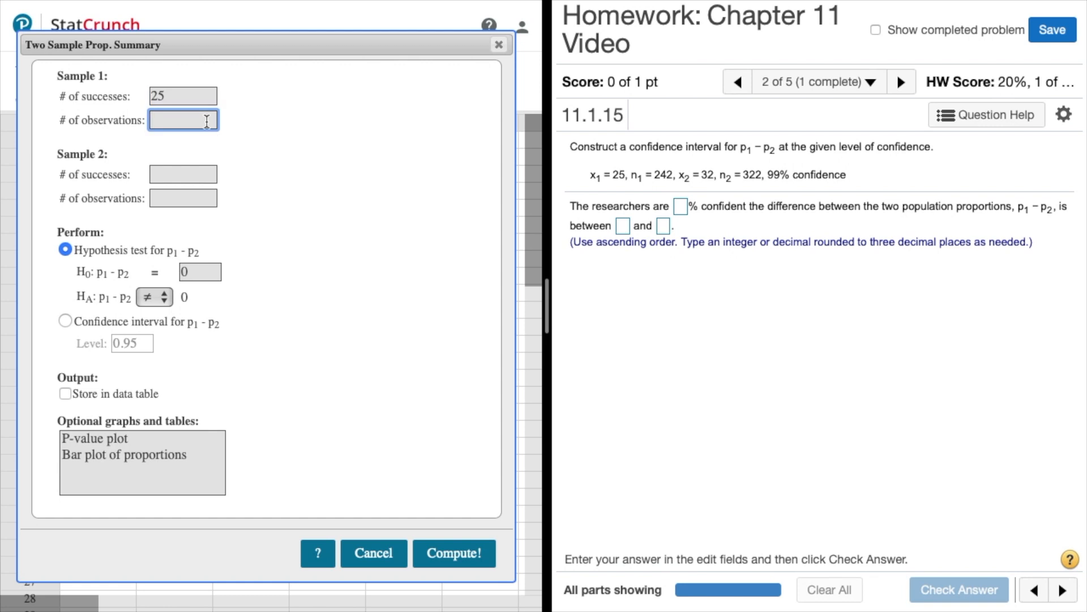
{"action": "type", "text": "242"}
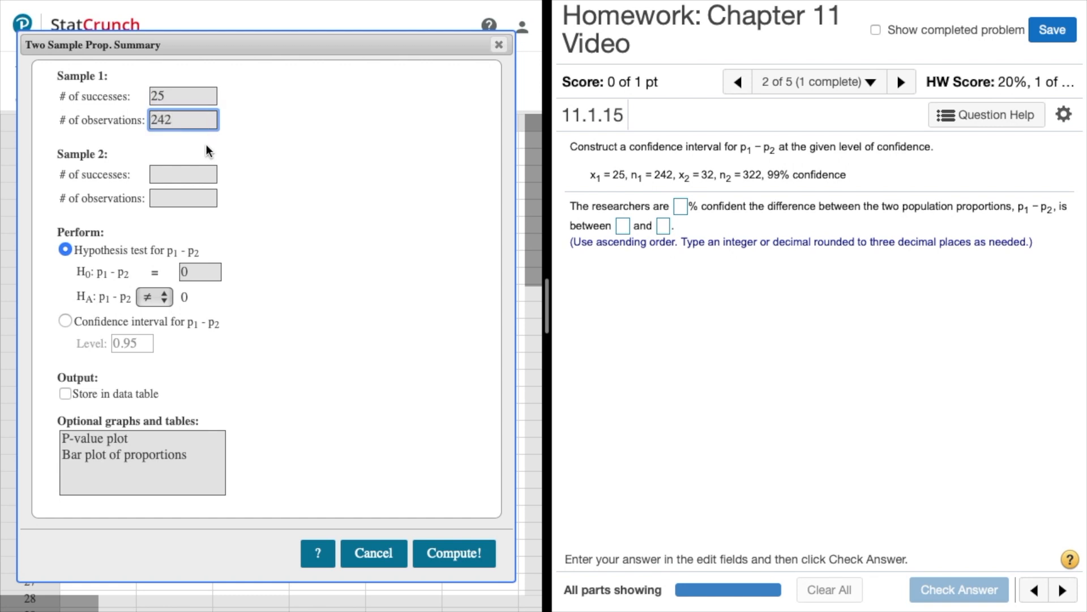
{"action": "left_click", "coordinate": [182, 175]}
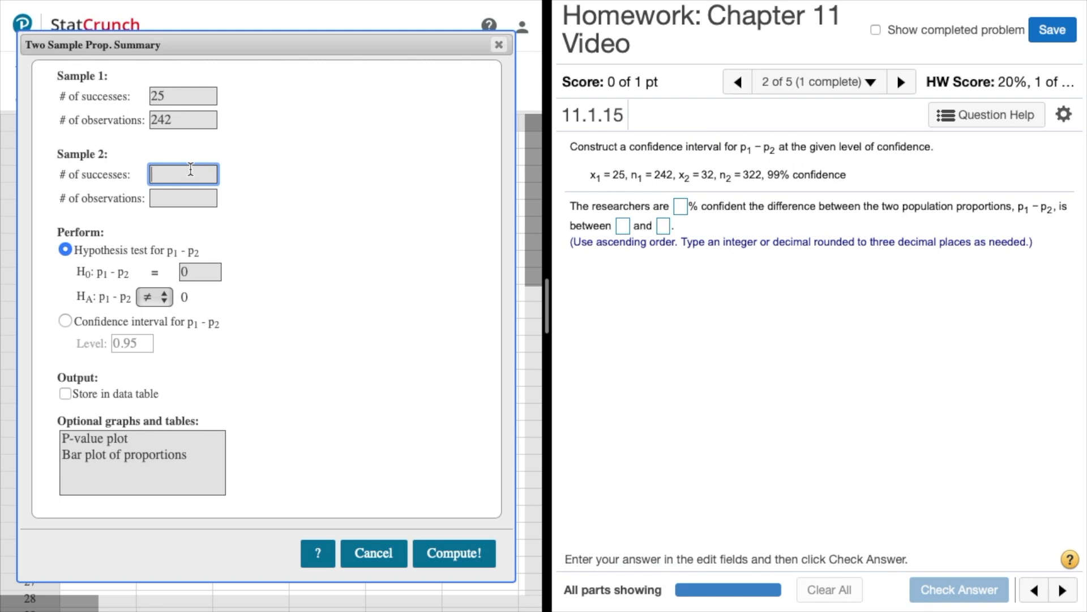
{"action": "type", "text": "3"}
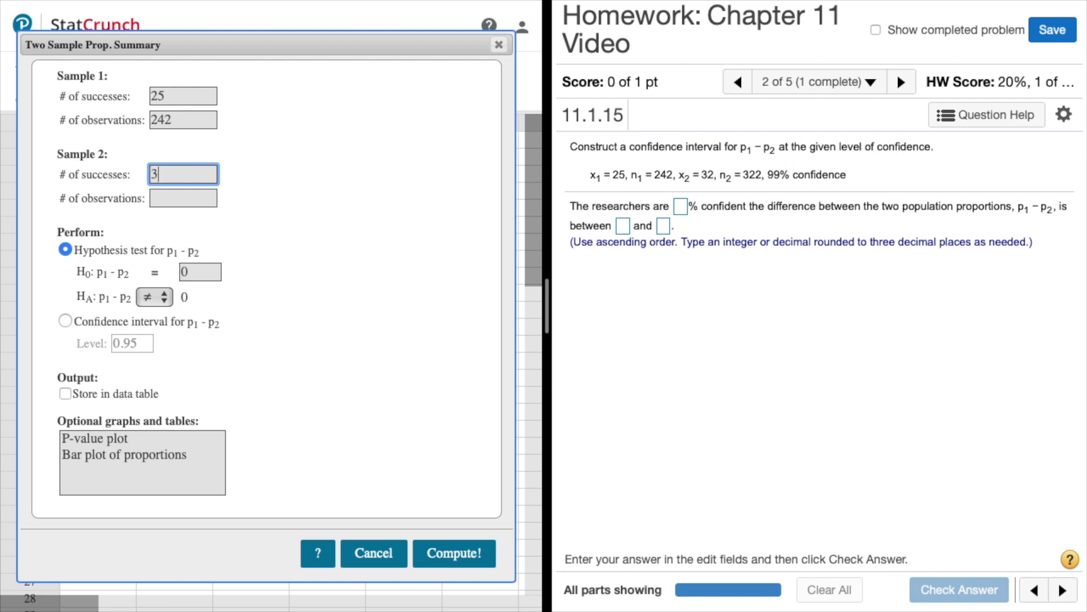
{"action": "type", "text": "2"}
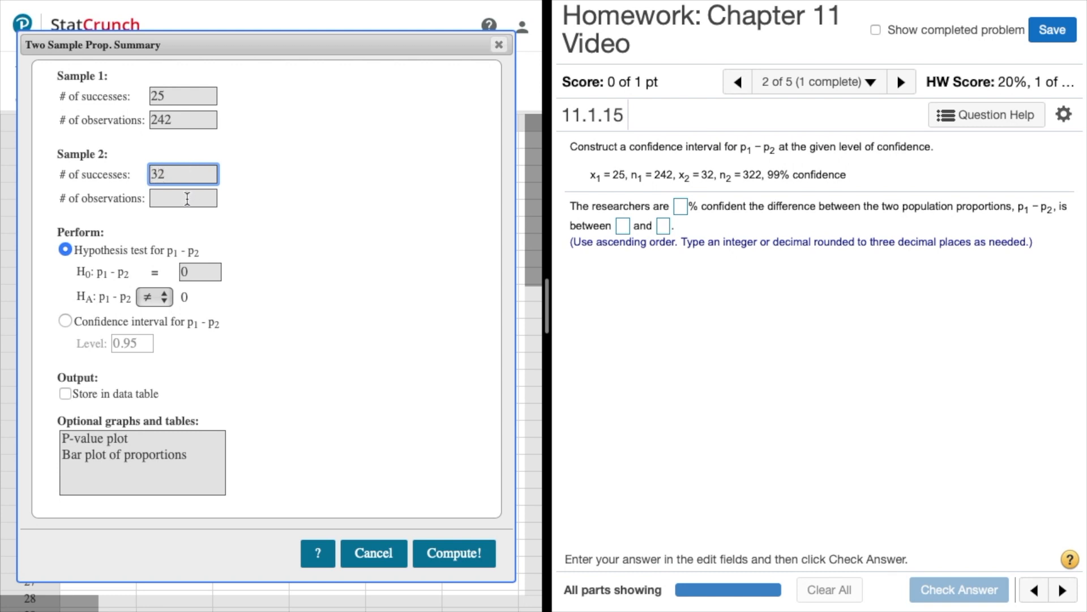
{"action": "type", "text": "322"}
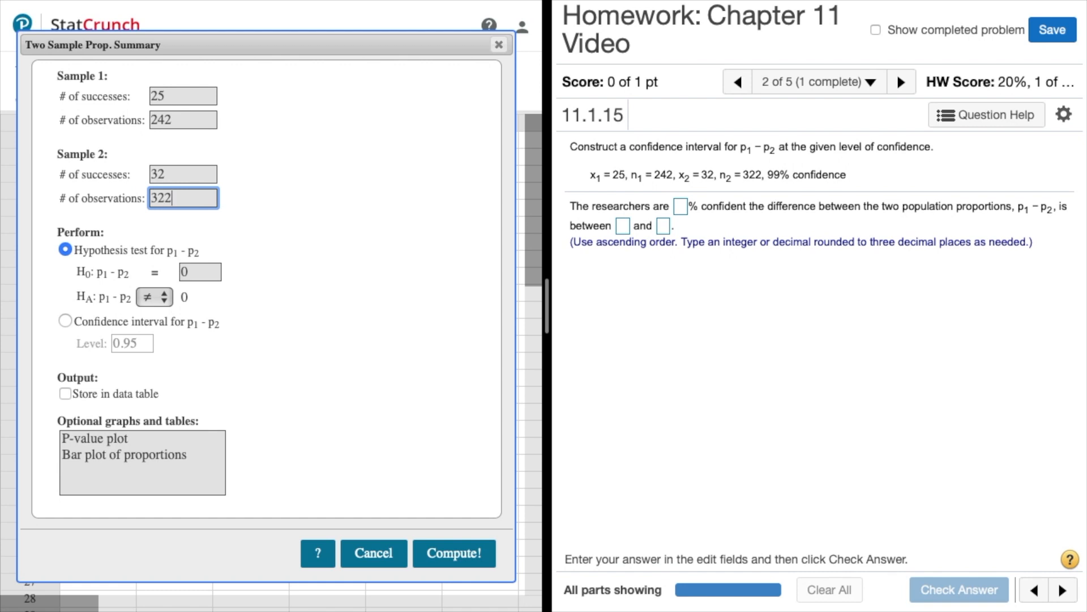
Compute a confidence interval for p1 − p2 at level 0.99.
{"action": "left_click", "coordinate": [65, 320]}
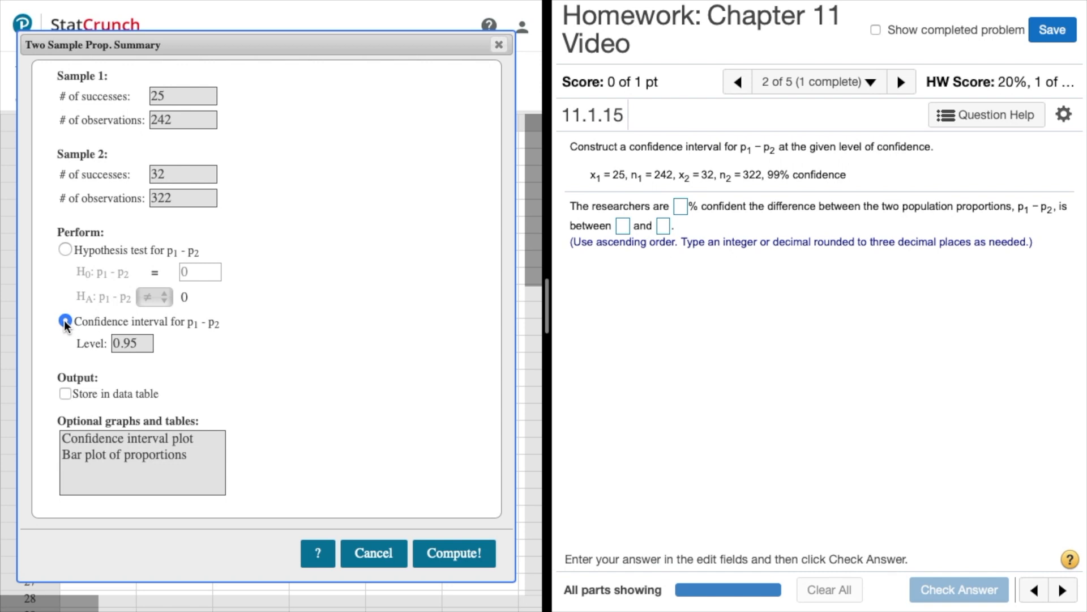
{"action": "left_click", "coordinate": [132, 342]}
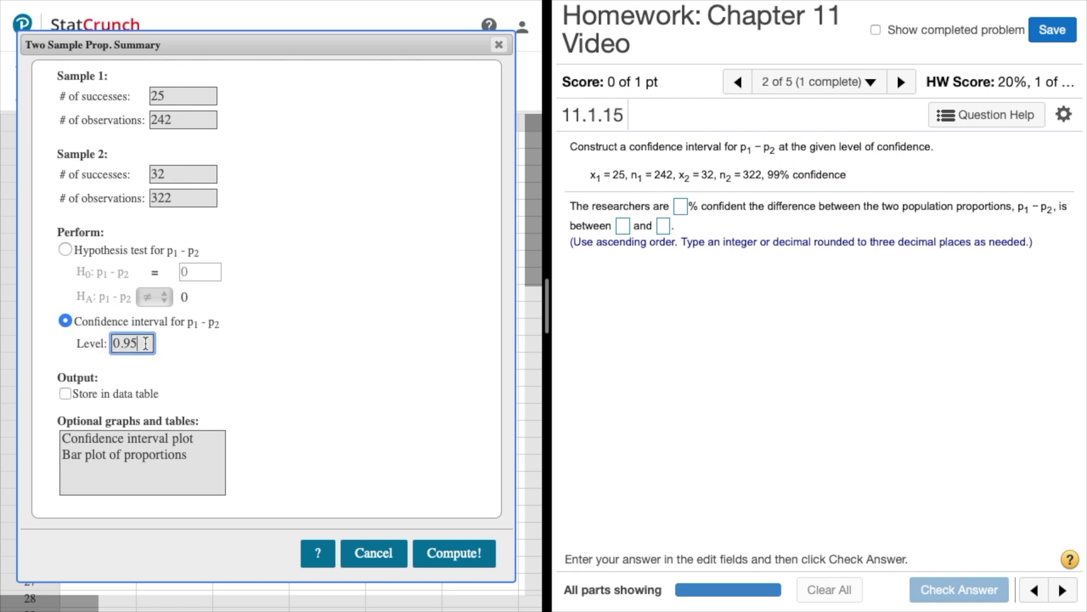
{"action": "type", "text": "0.99"}
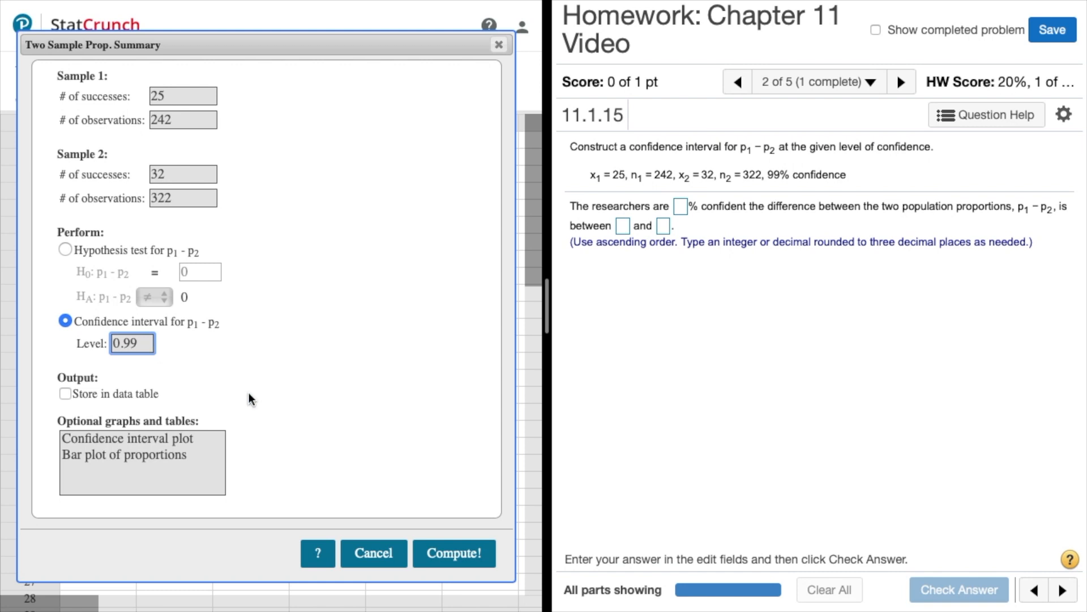
{"action": "left_click", "coordinate": [453, 553]}
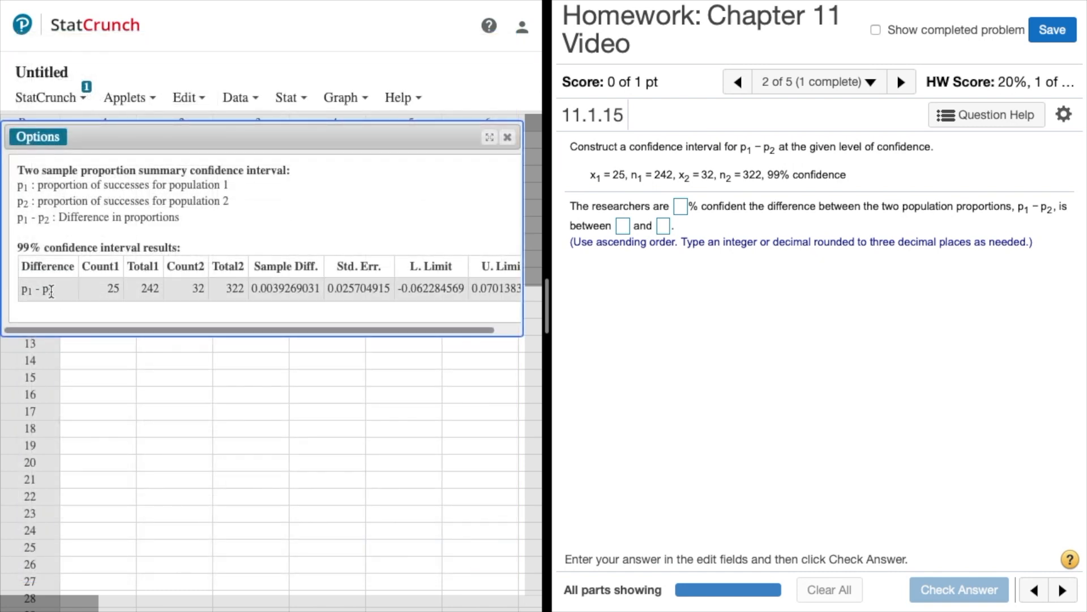
{"action": "mouse_move", "coordinate": [257, 362]}
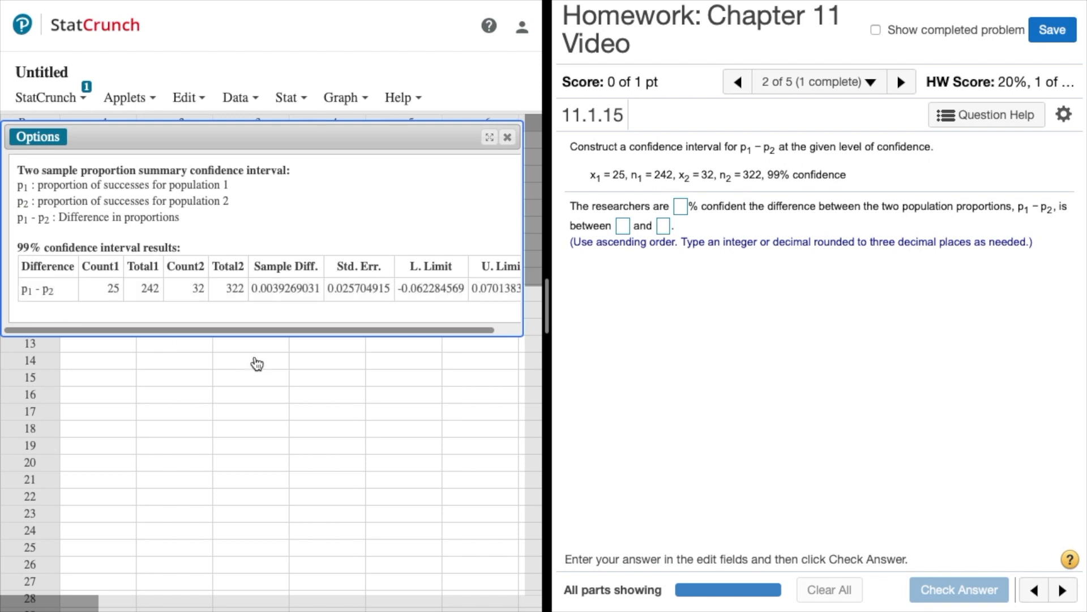
{"action": "mouse_move", "coordinate": [419, 304]}
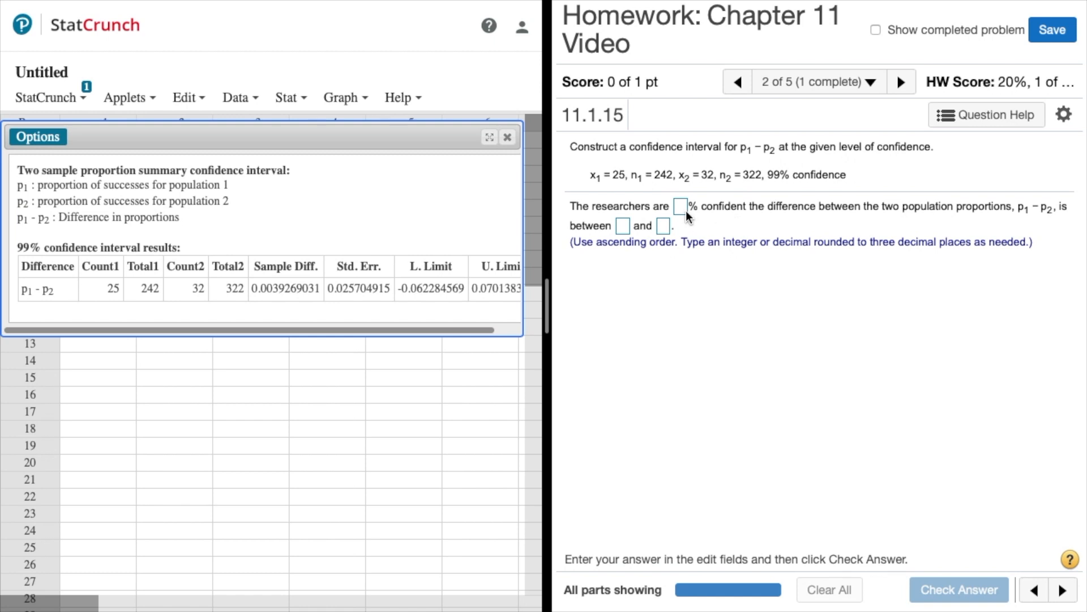
Answer 99% confident with interval −0.062 to 0.070, submit, and advance to question 11.1.33.
{"action": "left_click", "coordinate": [681, 206]}
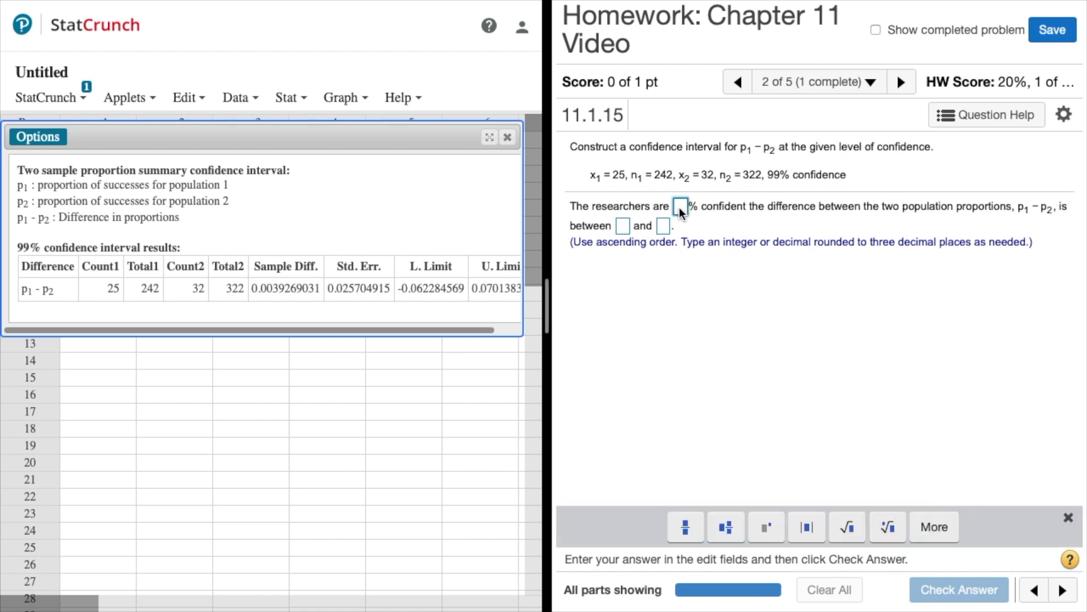
{"action": "type", "text": "99"}
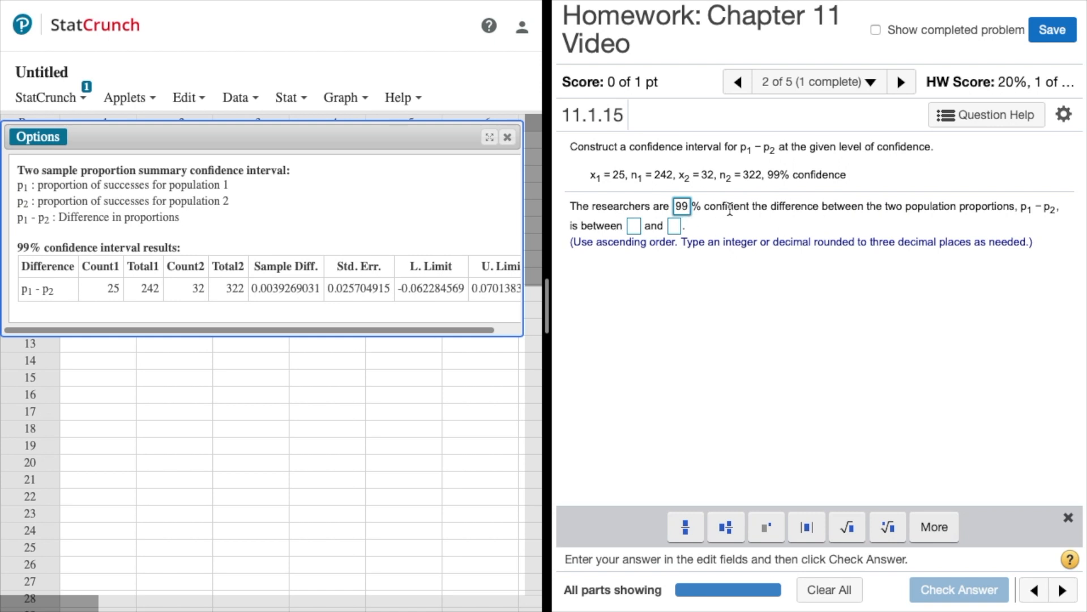
{"action": "mouse_move", "coordinate": [754, 218]}
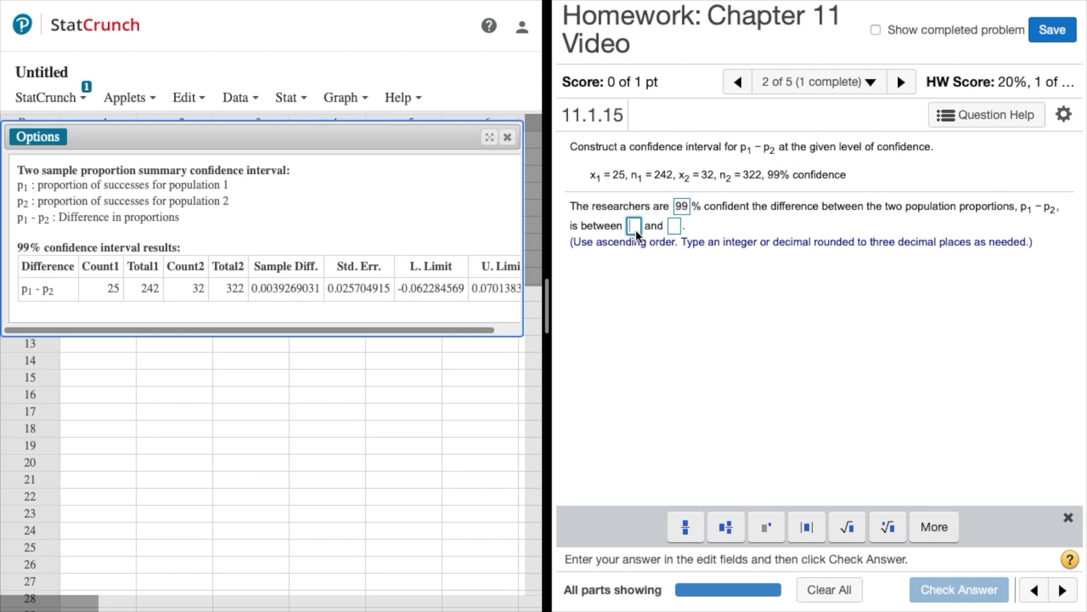
{"action": "type", "text": "-0"}
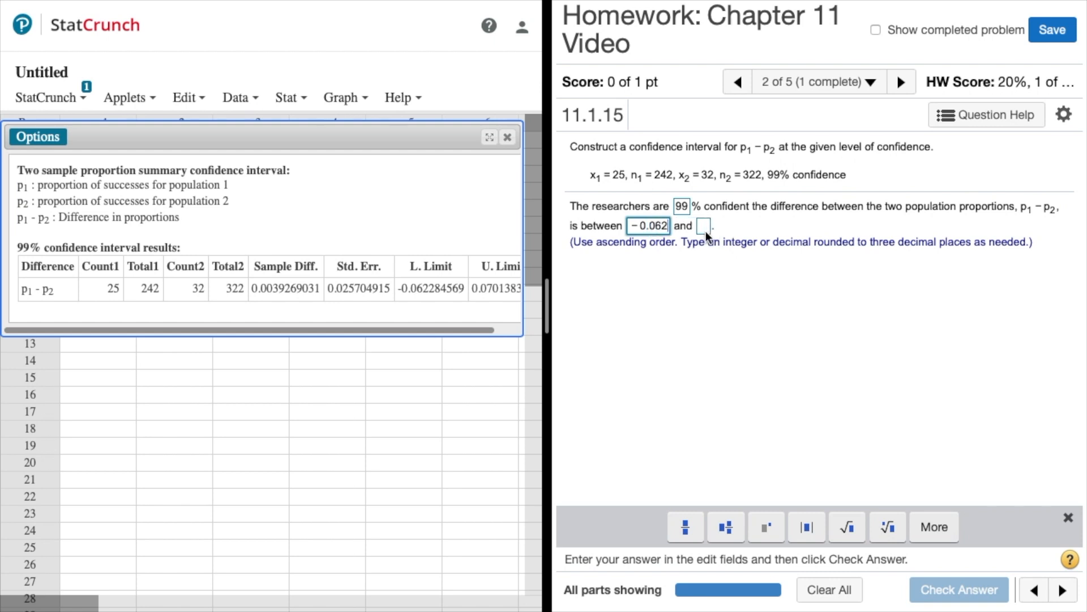
{"action": "left_click", "coordinate": [705, 225]}
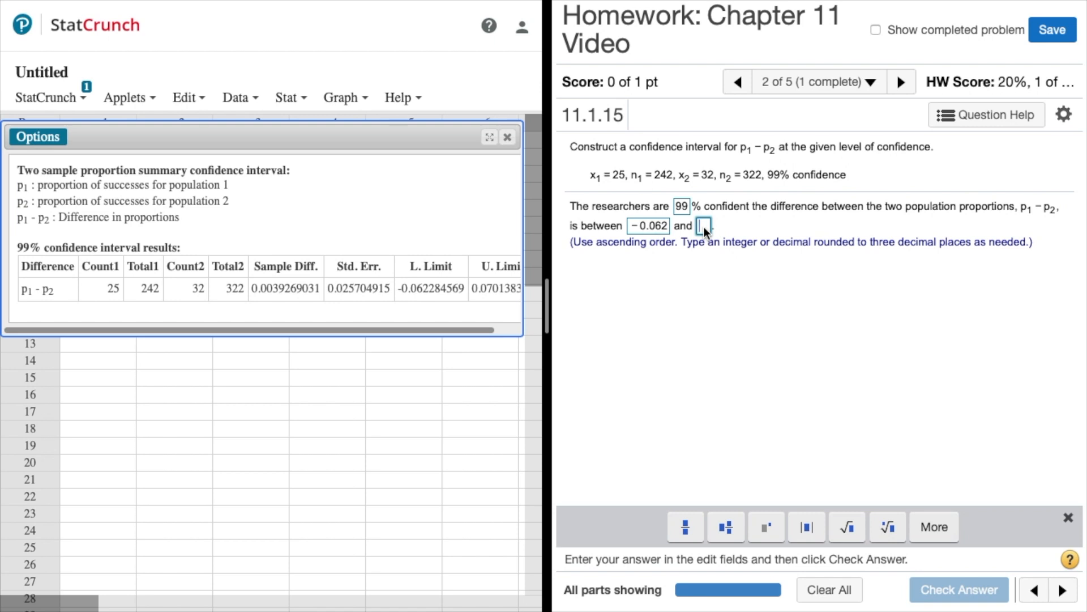
{"action": "type", "text": "0.070"}
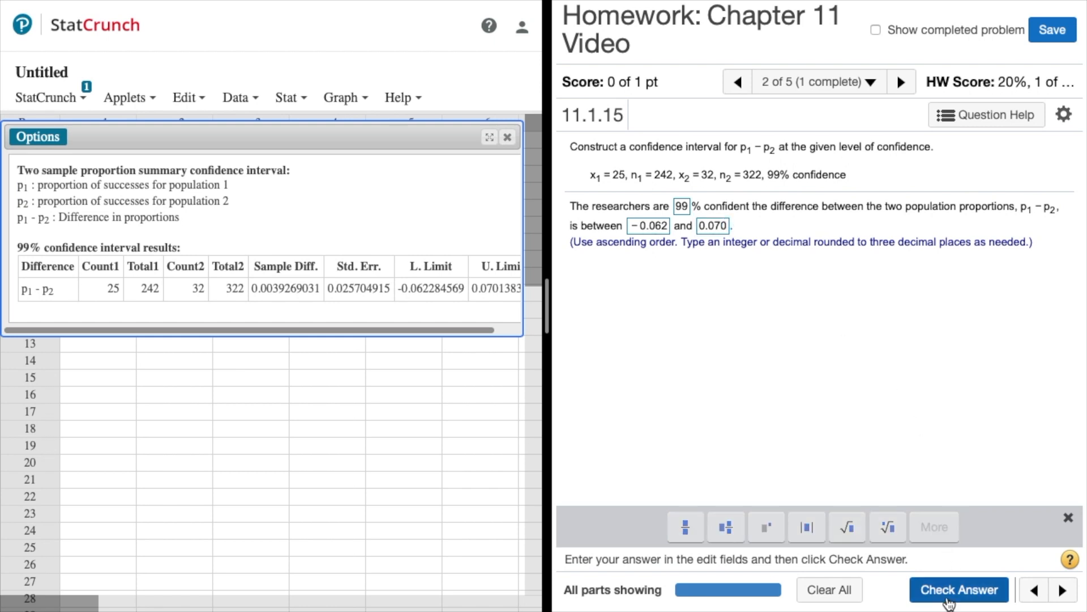
{"action": "left_click", "coordinate": [958, 589]}
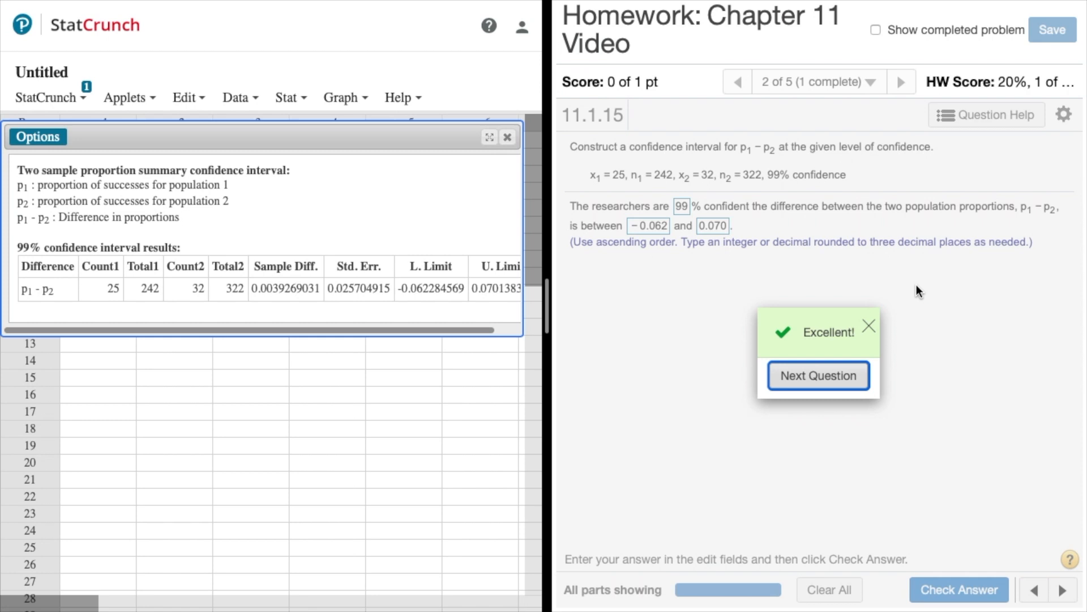
{"action": "mouse_move", "coordinate": [817, 393]}
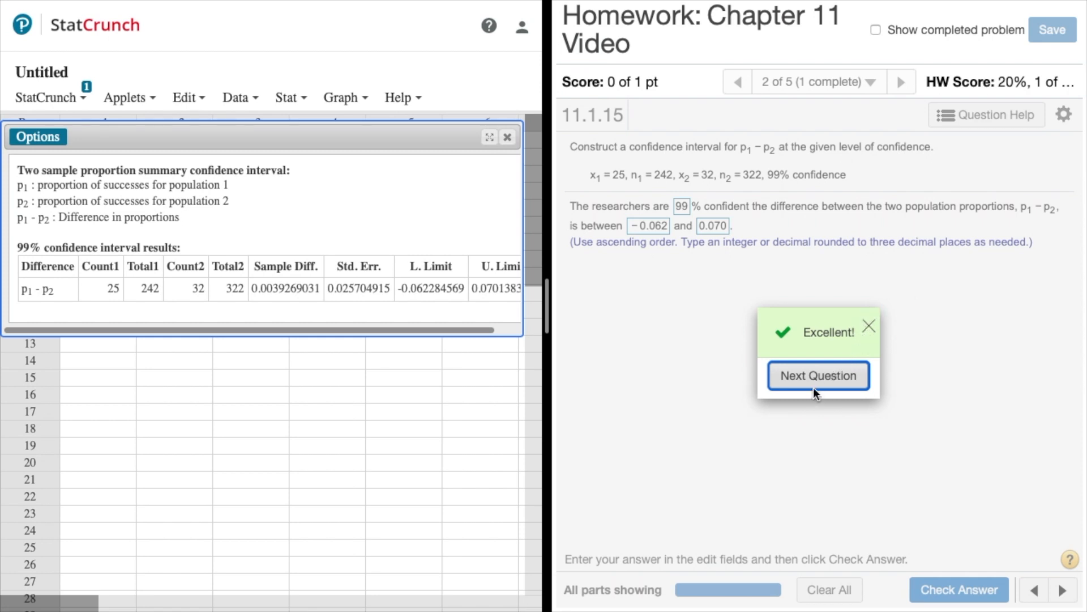
{"action": "left_click", "coordinate": [818, 375]}
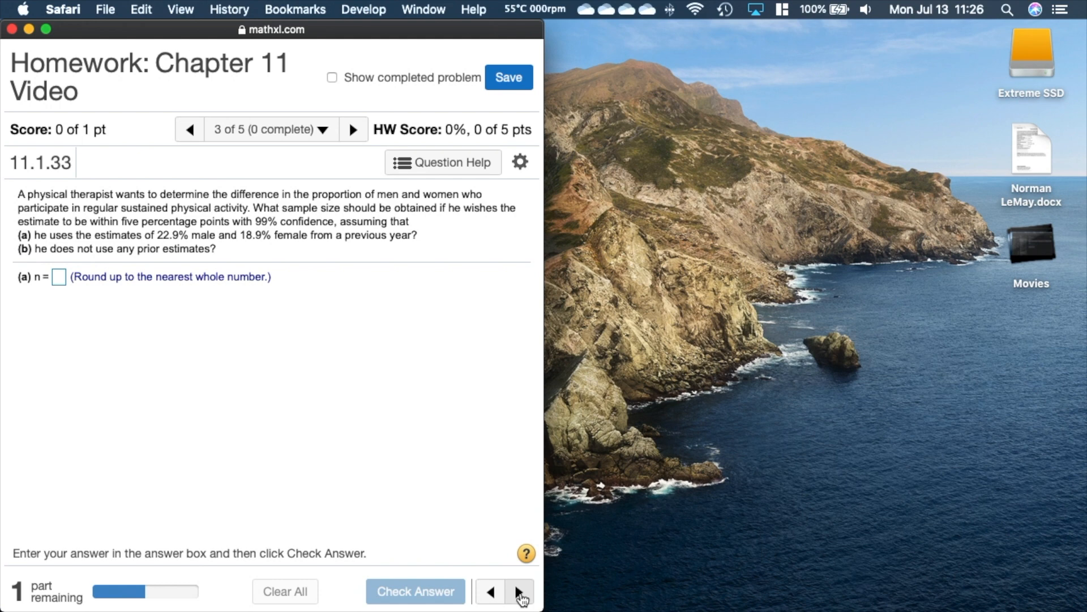
{"action": "mouse_move", "coordinate": [360, 245]}
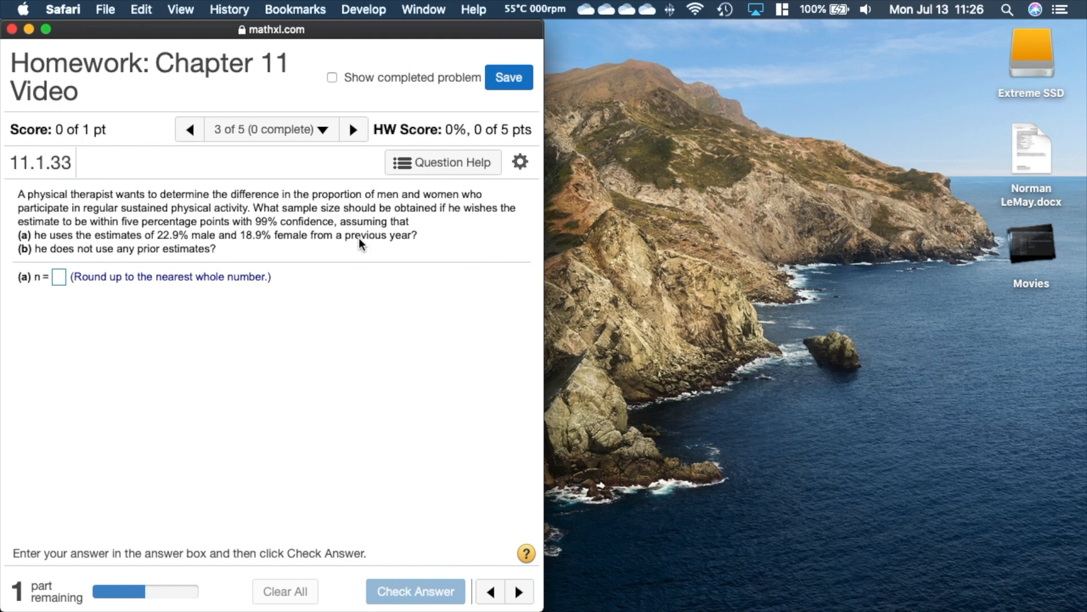
{"action": "mouse_move", "coordinate": [438, 283]}
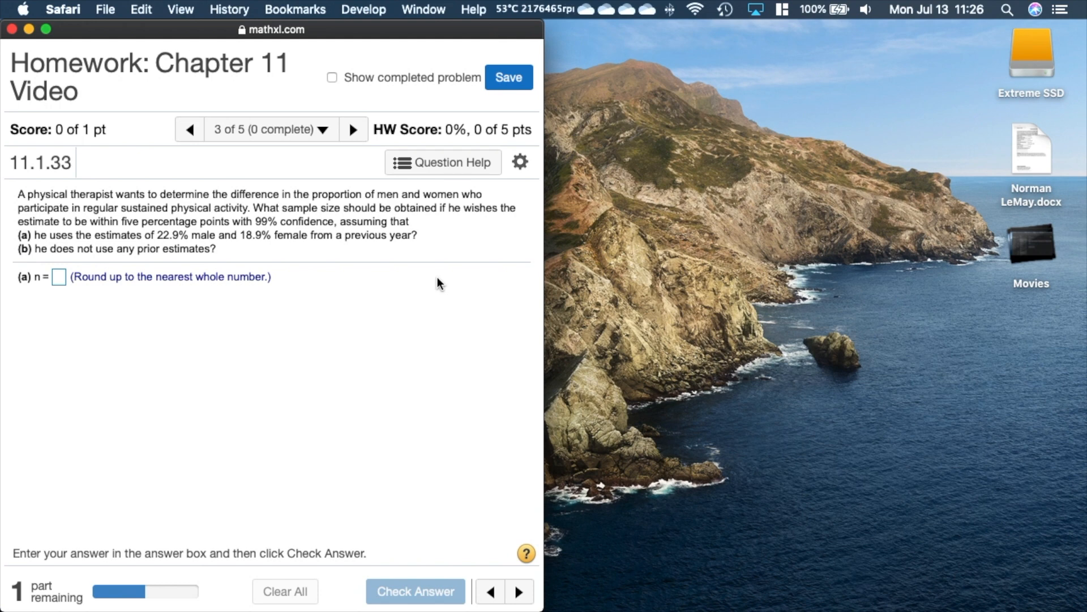
{"action": "mouse_move", "coordinate": [439, 267]}
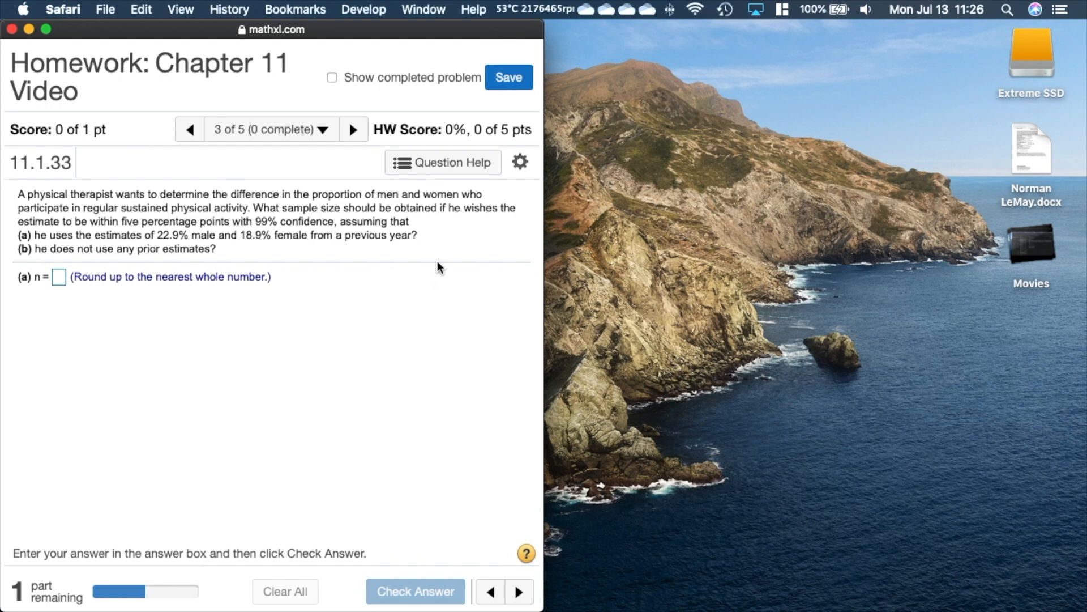
{"action": "mouse_move", "coordinate": [193, 246]}
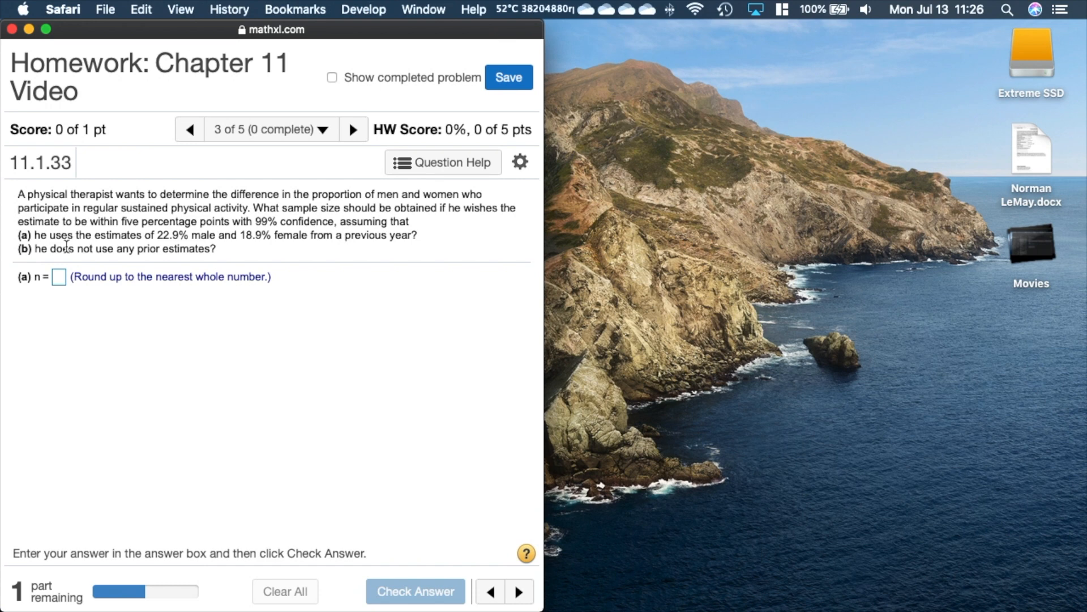
{"action": "mouse_move", "coordinate": [291, 251]}
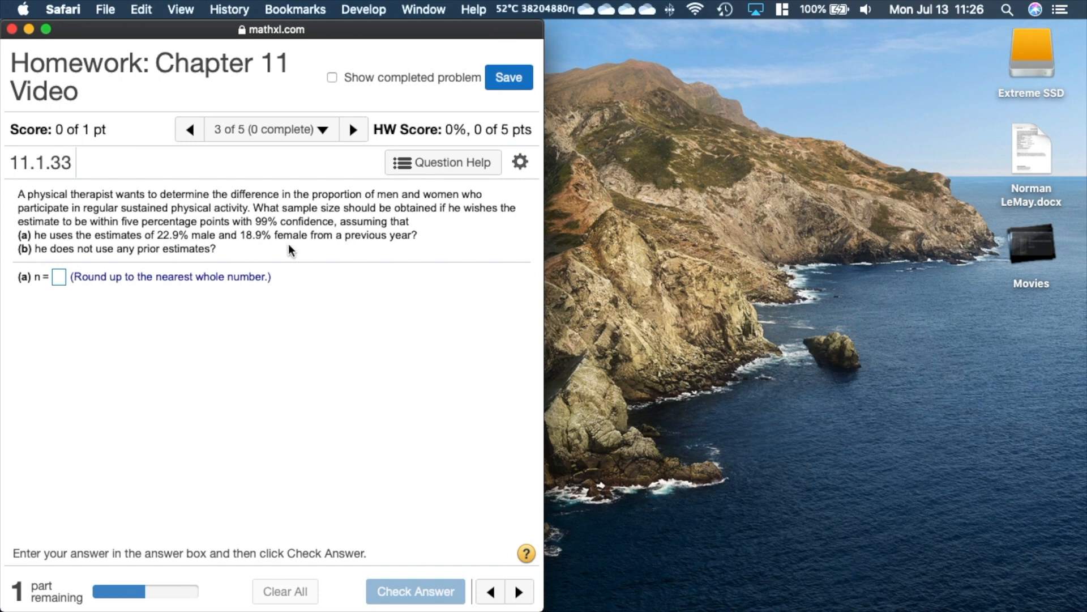
Launch StatCrunch from Question Help and start Proportion Stats > Two Sample > Width/Sample Size.
{"action": "left_click", "coordinate": [443, 162]}
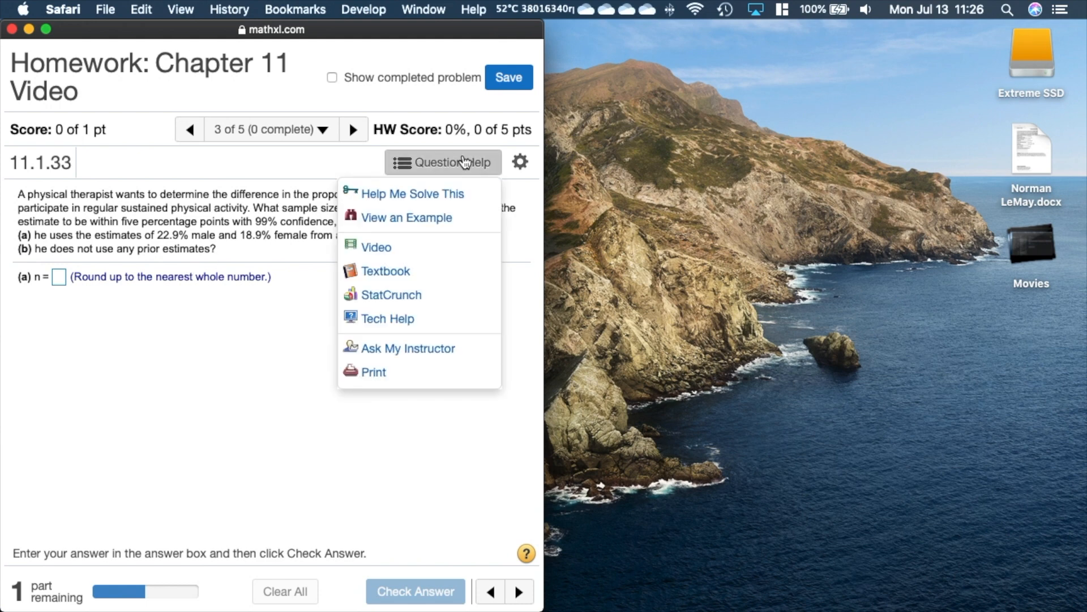
{"action": "mouse_move", "coordinate": [435, 298]}
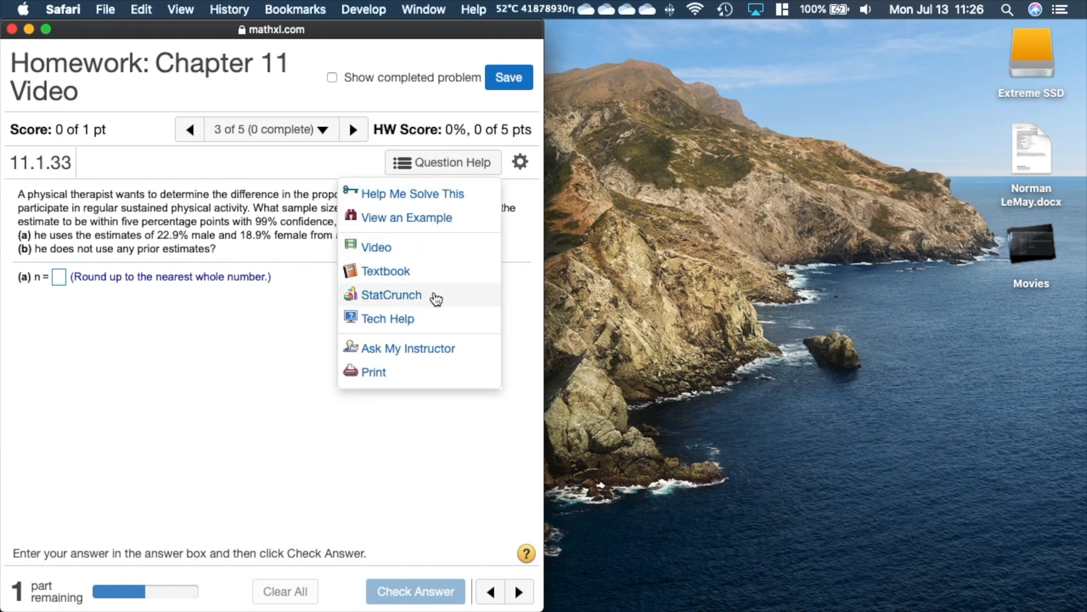
{"action": "left_click", "coordinate": [391, 295]}
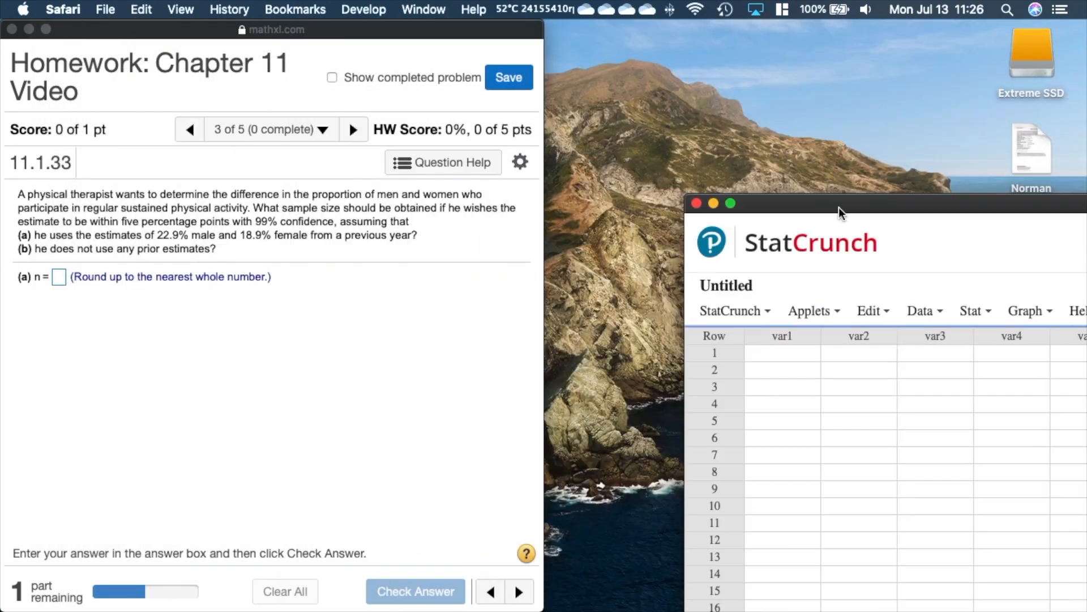
{"action": "left_click", "coordinate": [782, 136]}
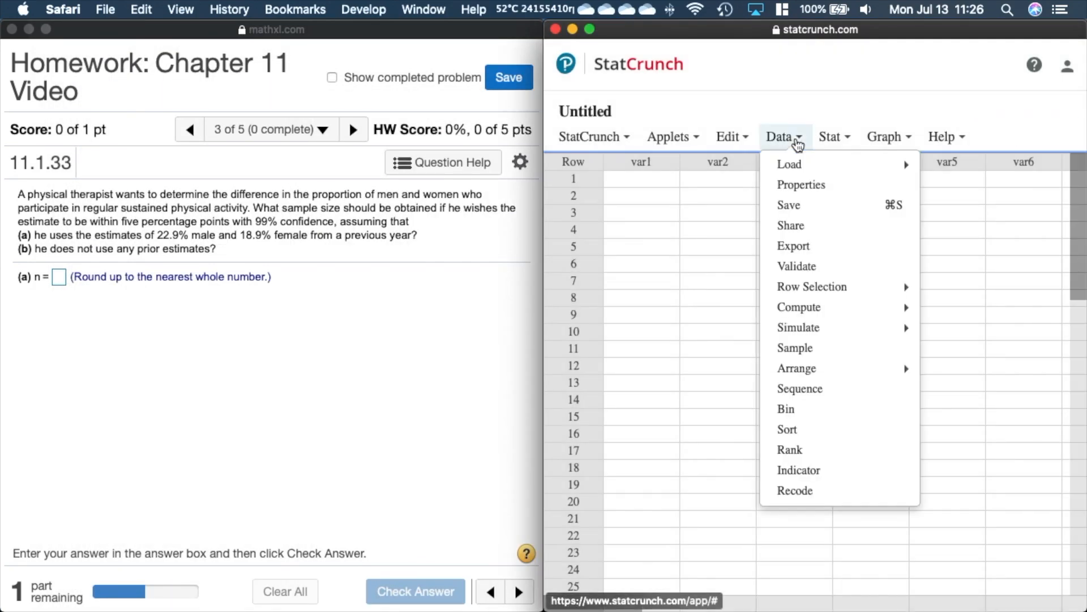
{"action": "left_click", "coordinate": [885, 136]}
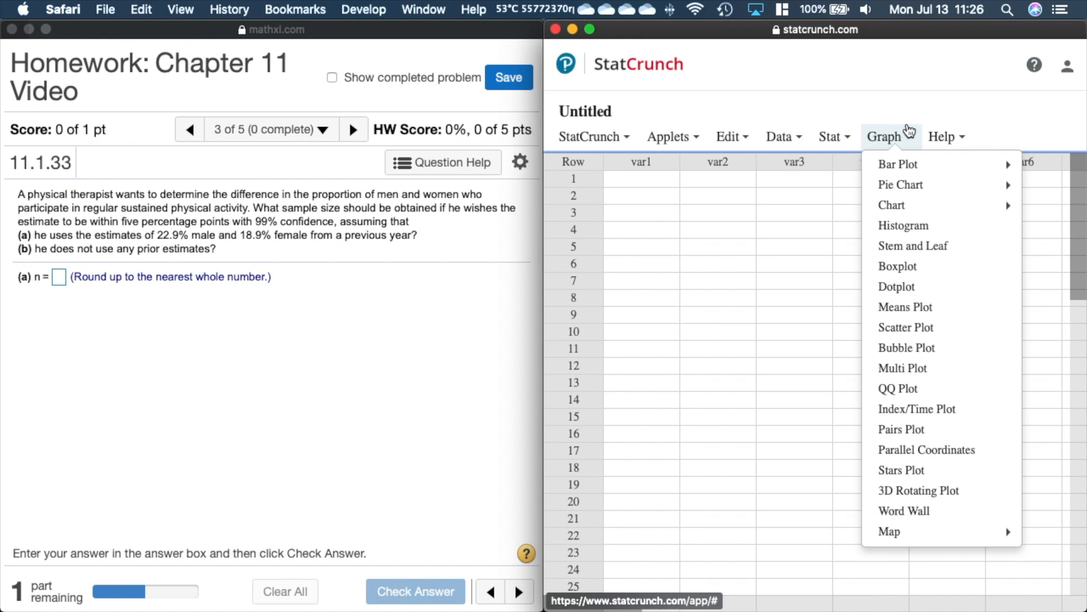
{"action": "left_click", "coordinate": [831, 137]}
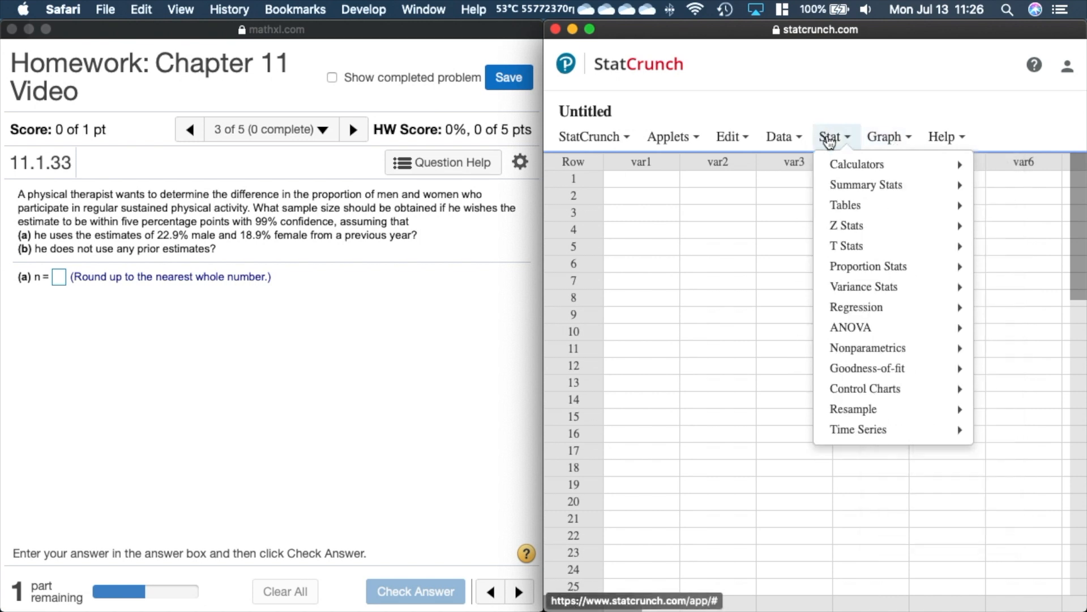
{"action": "mouse_move", "coordinate": [867, 266]}
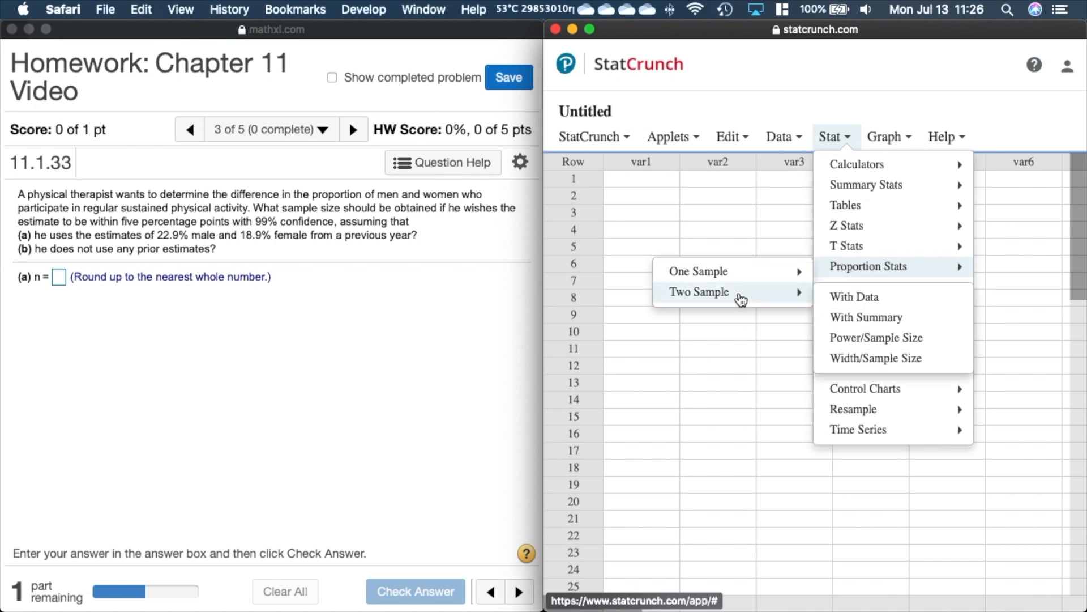
{"action": "mouse_move", "coordinate": [891, 358]}
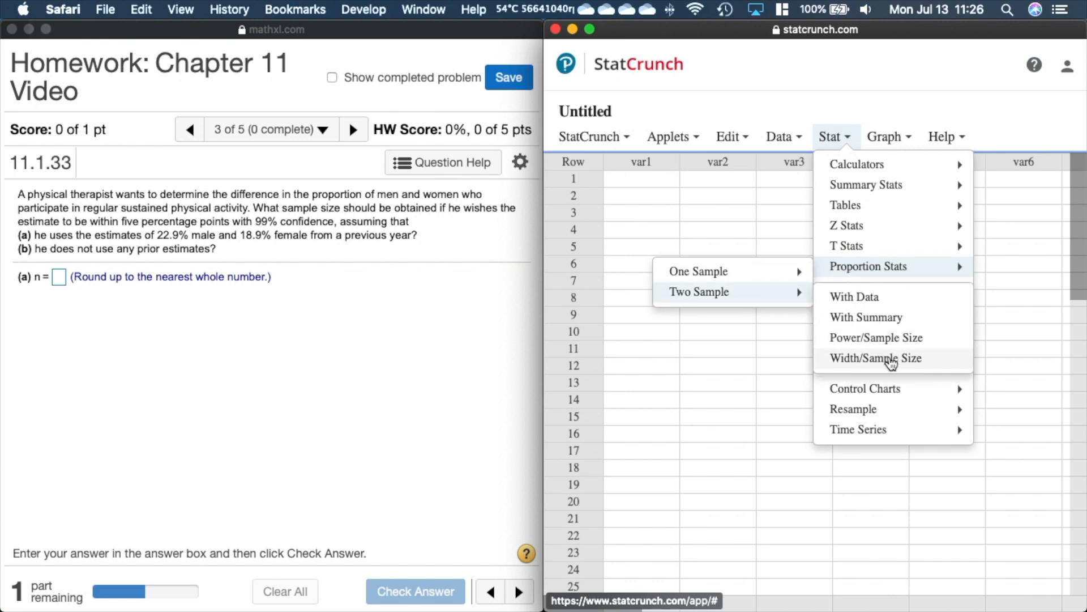
{"action": "left_click", "coordinate": [875, 358]}
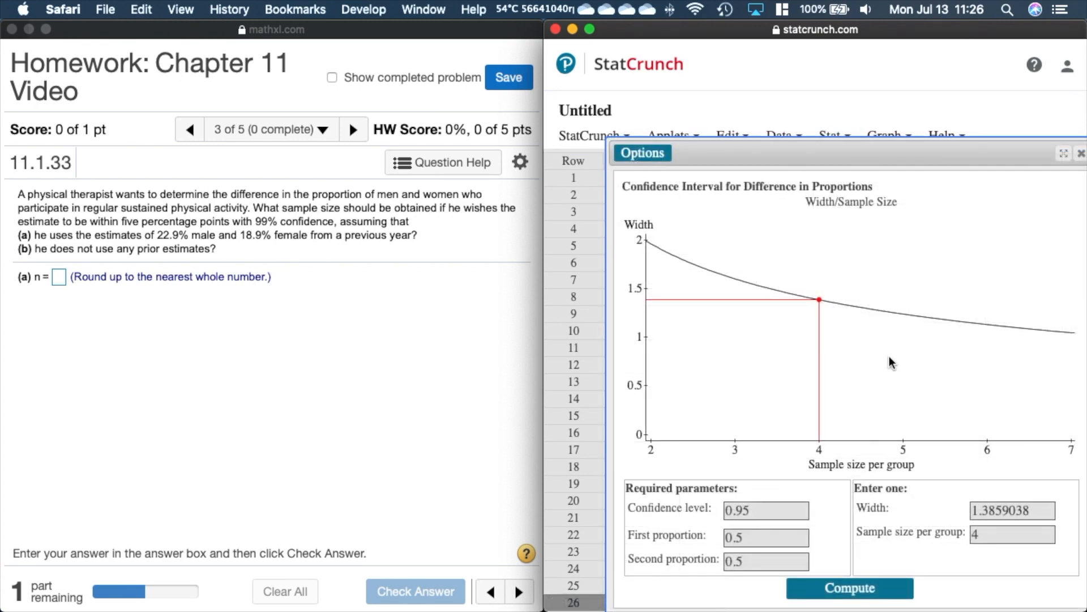
{"action": "mouse_move", "coordinate": [777, 496]}
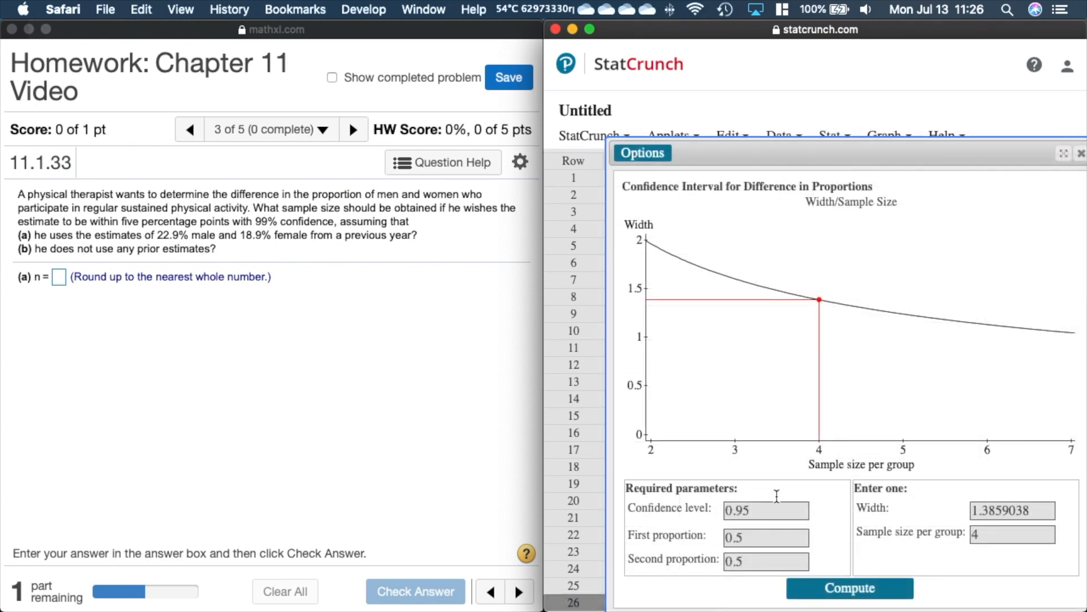
Fill the sample size tool with confidence 0.99, proportions 0.229 and 0.189, and width 0.1.
{"action": "left_click", "coordinate": [765, 510]}
{"action": "type", "text": "0.99"}
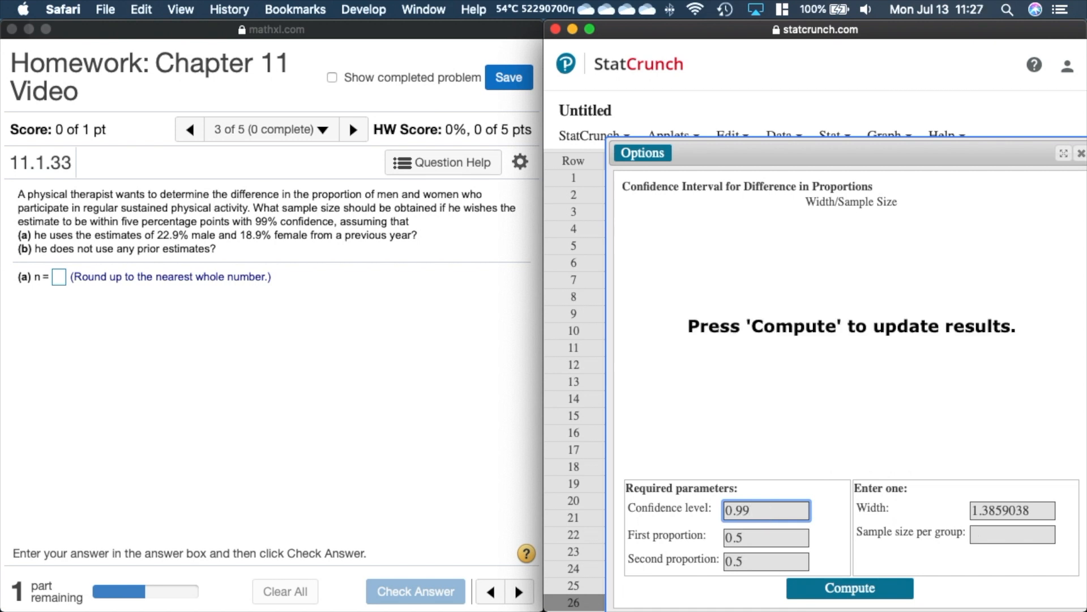
{"action": "left_click", "coordinate": [766, 537]}
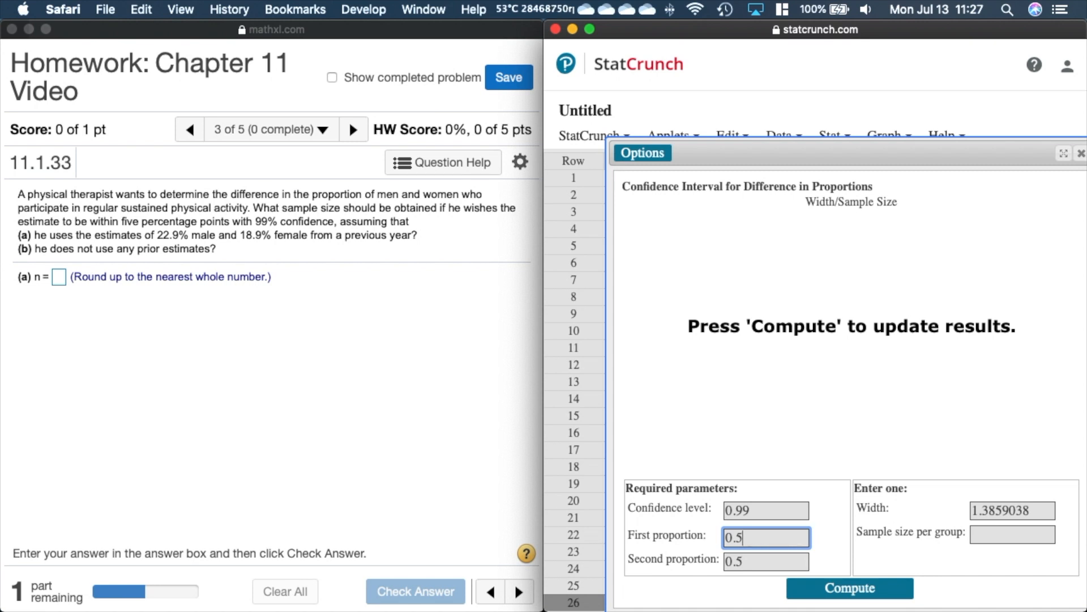
{"action": "key", "text": "Backspace"}
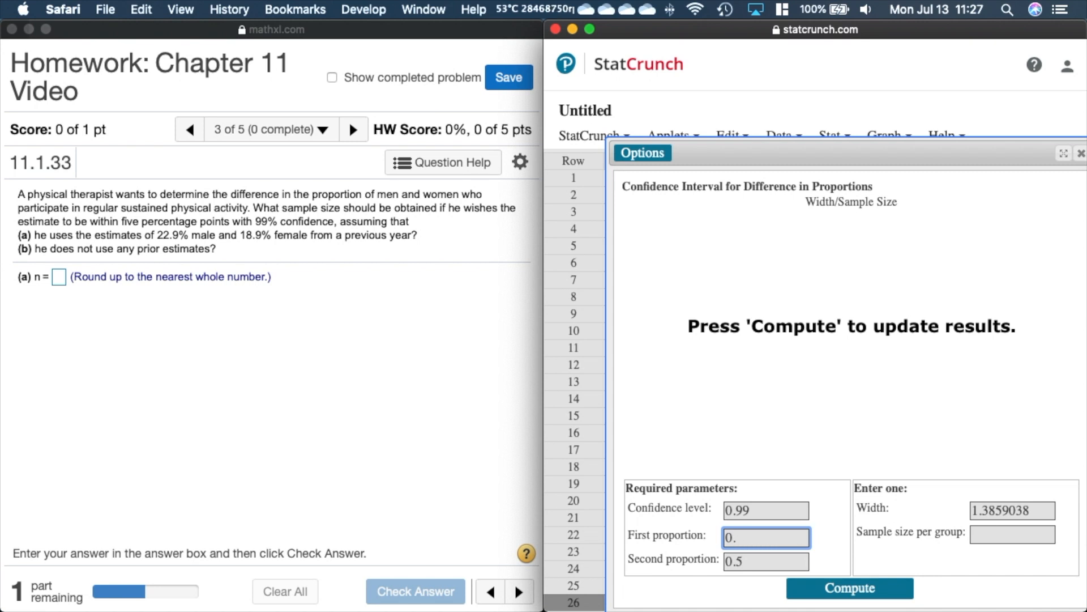
{"action": "type", "text": "22"}
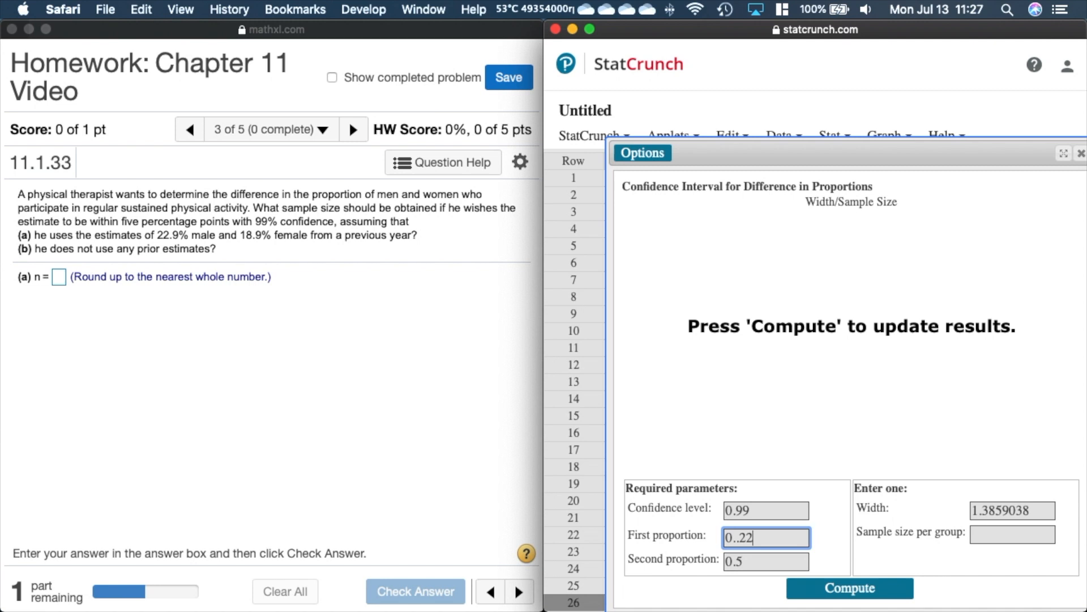
{"action": "type", "text": "9"}
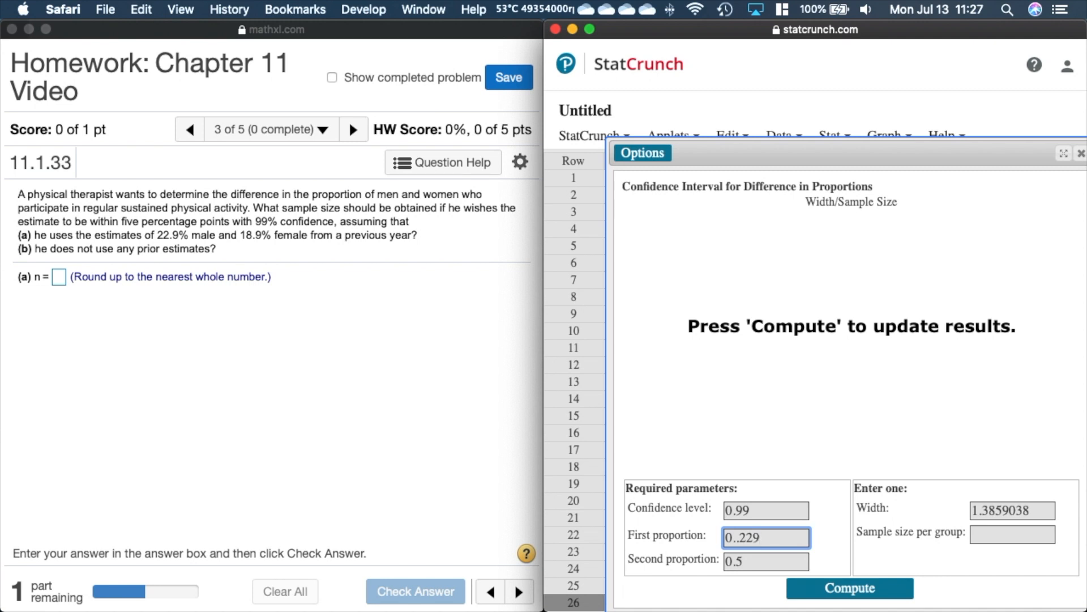
{"action": "left_click", "coordinate": [765, 561]}
{"action": "type", "text": ".1"}
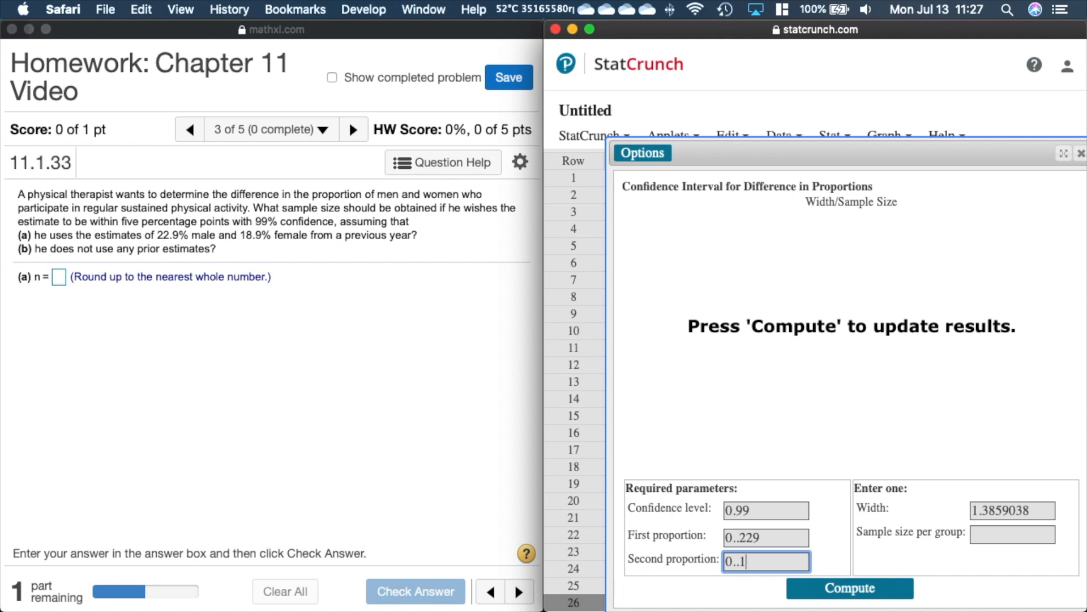
{"action": "type", "text": "89"}
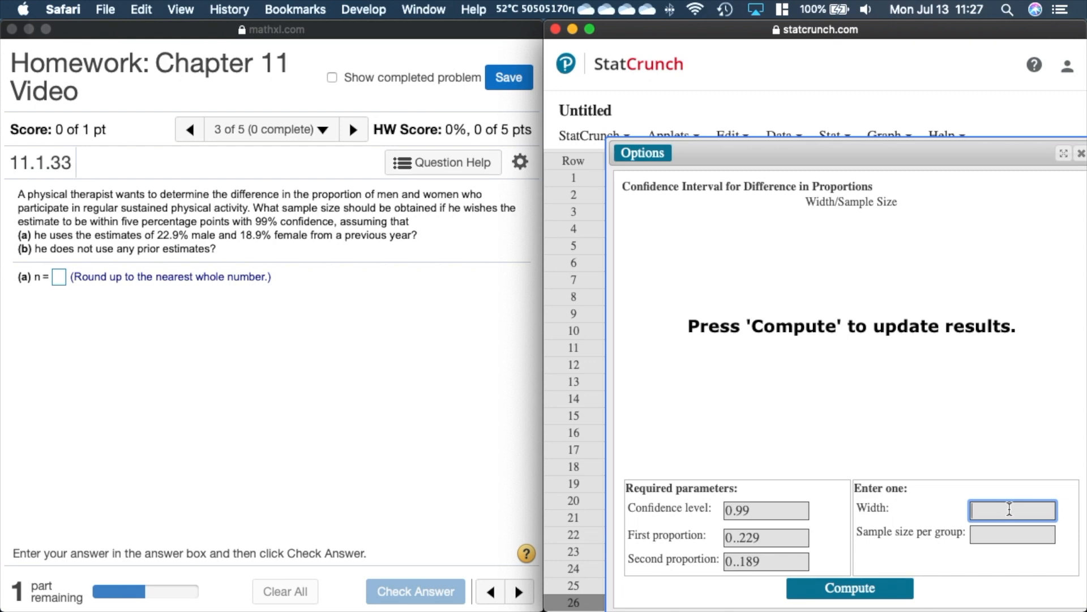
{"action": "type", "text": "0.1"}
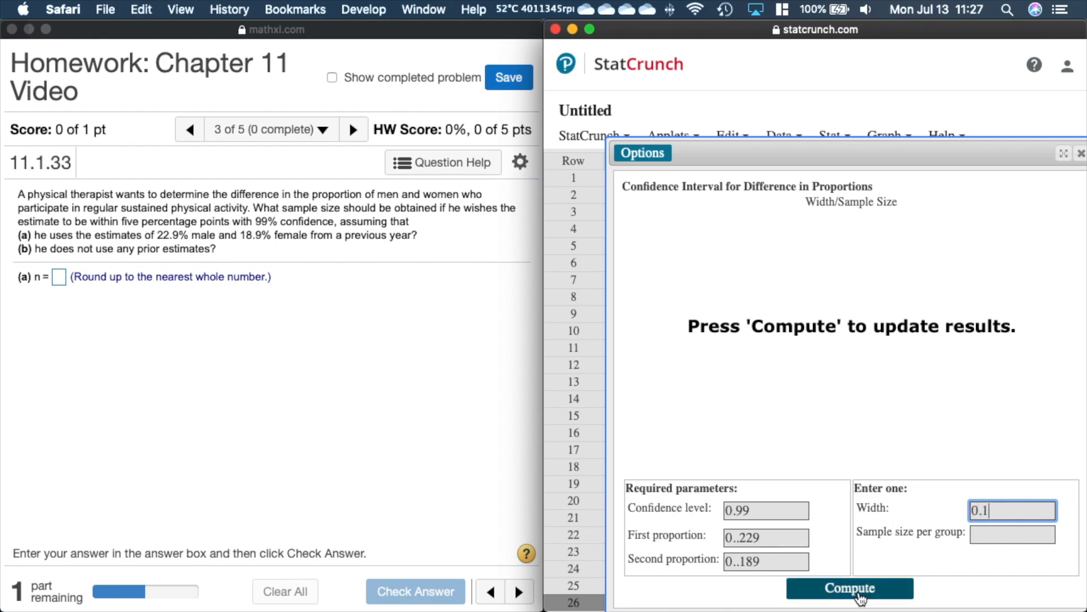
Dismiss both invalid-proportion errors, fix the doubled decimals, and compute n = 876 per group.
{"action": "left_click", "coordinate": [849, 587]}
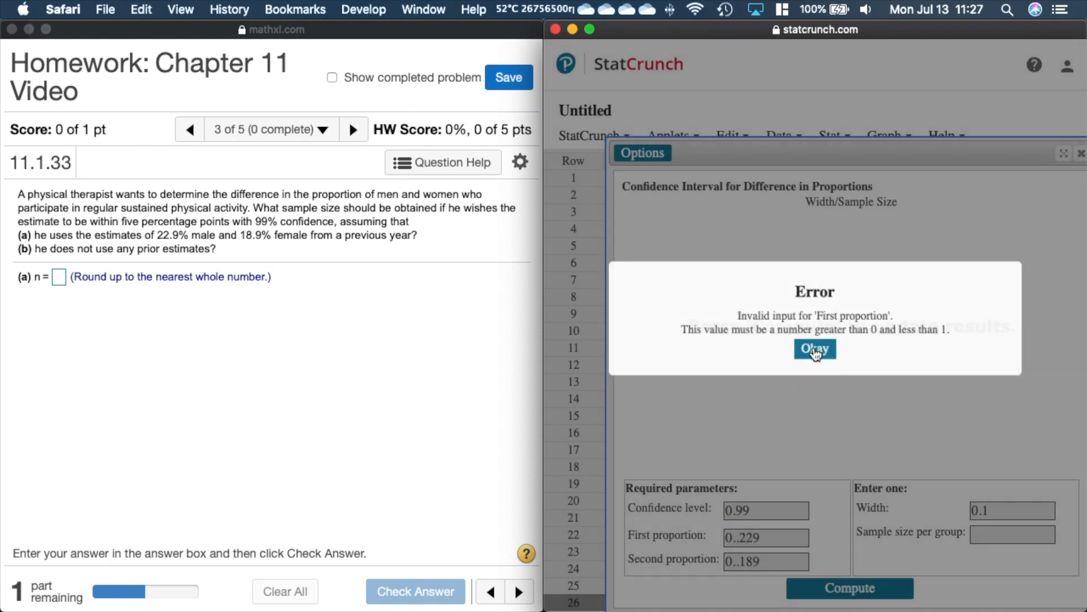
{"action": "left_click", "coordinate": [815, 348]}
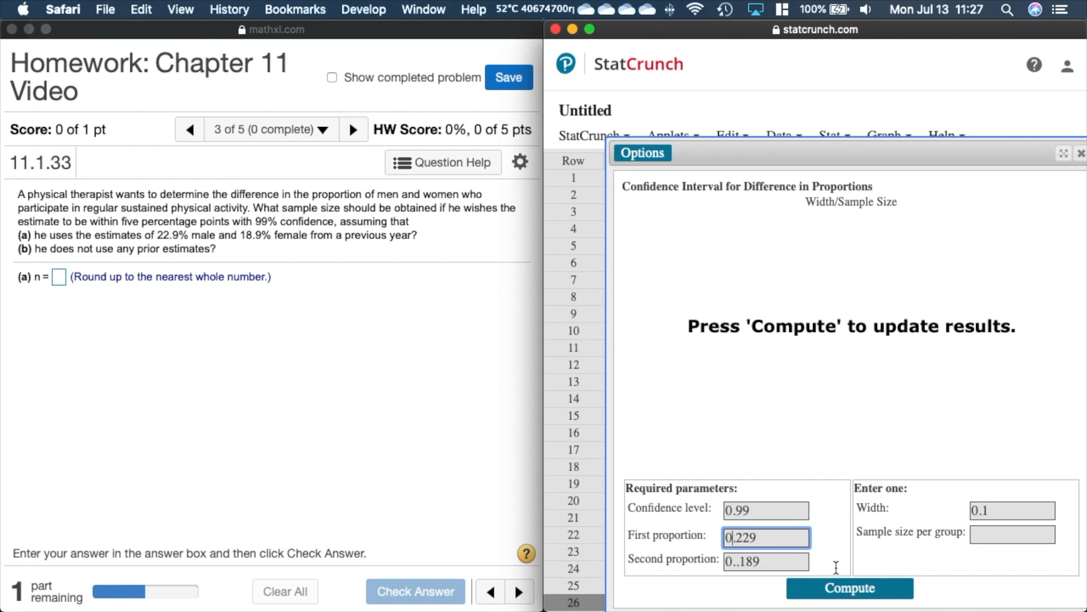
{"action": "left_click", "coordinate": [848, 588]}
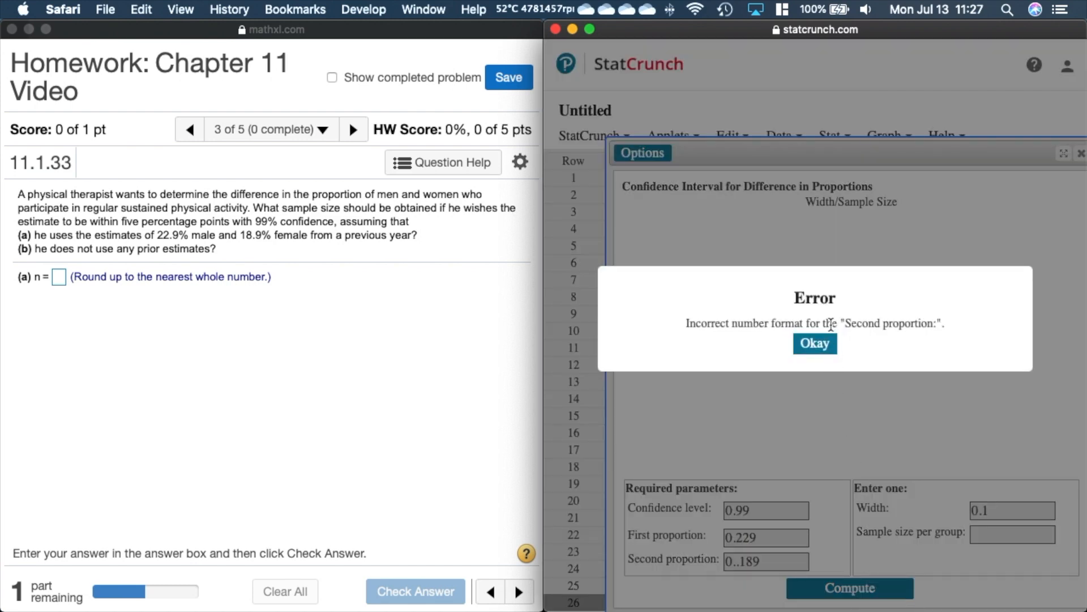
{"action": "left_click", "coordinate": [815, 343]}
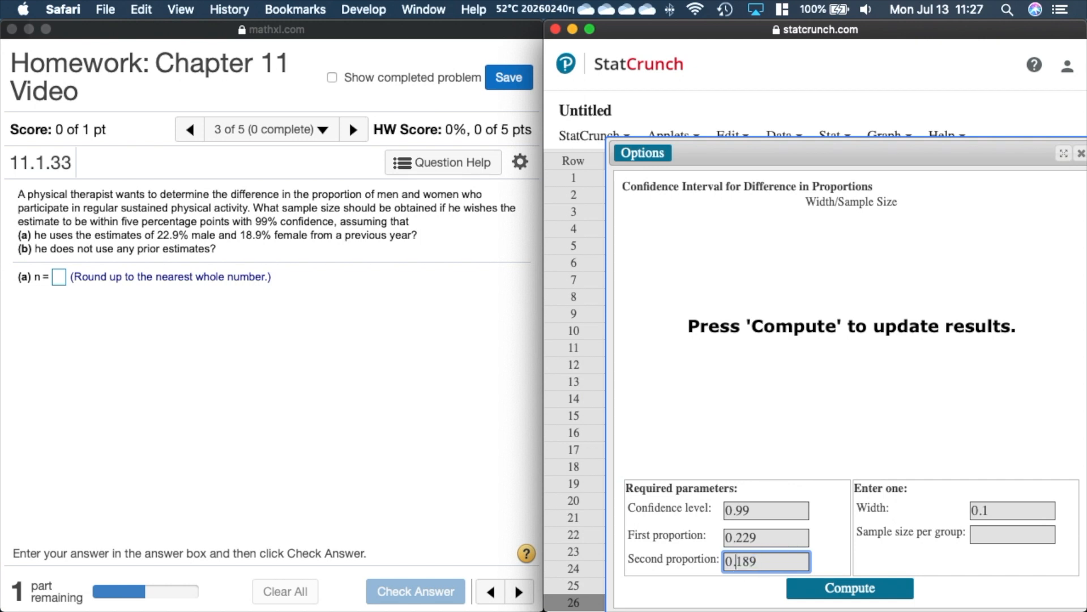
{"action": "left_click", "coordinate": [849, 587]}
{"action": "type", "text": "876"}
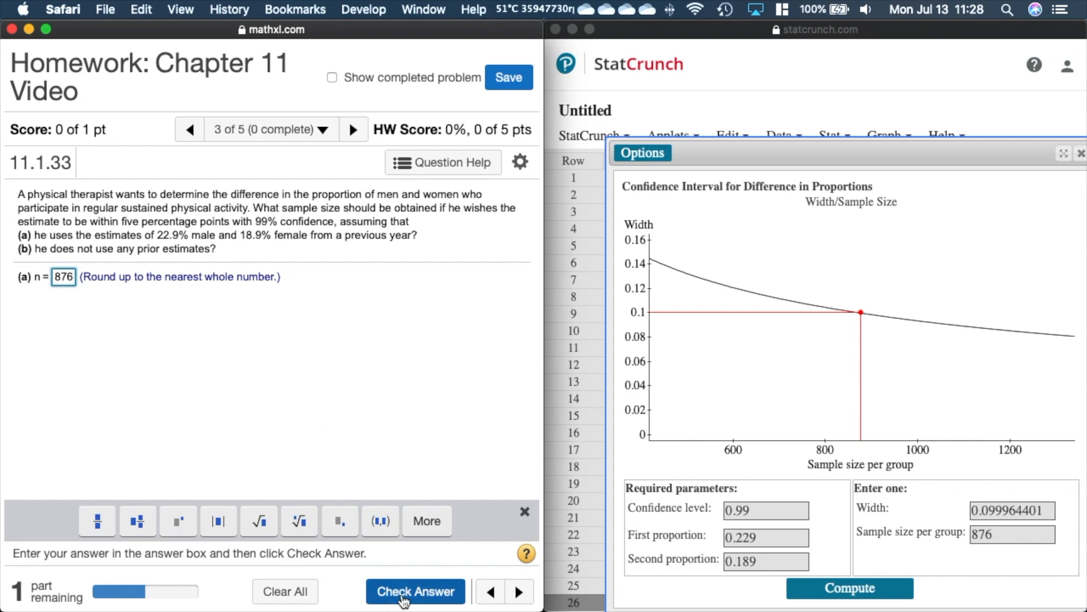
Submit 876 for part (a), have it marked correct, and reveal part (b).
{"action": "left_click", "coordinate": [415, 591]}
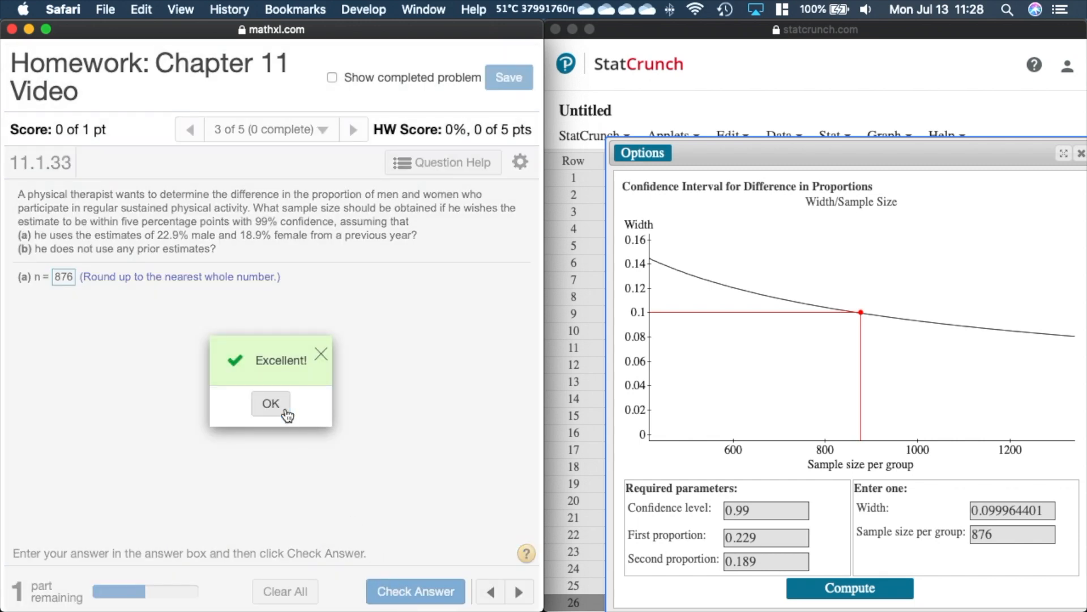
{"action": "left_click", "coordinate": [271, 404]}
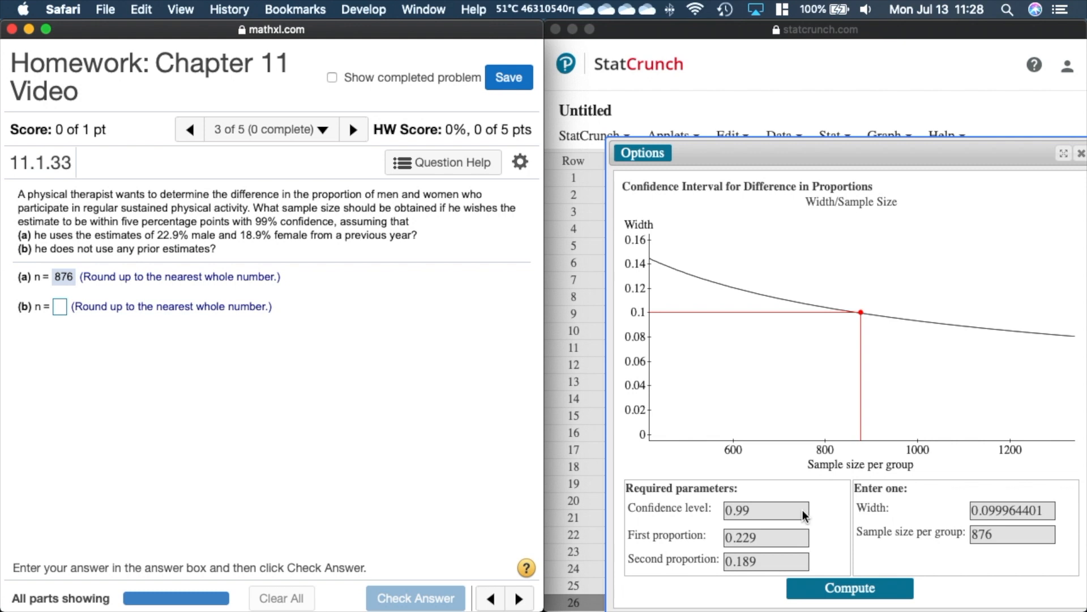
Recompute with both proportions 0.5 and width 0.1 at 99% confidence, giving n = 1327 per group.
{"action": "left_click", "coordinate": [764, 510]}
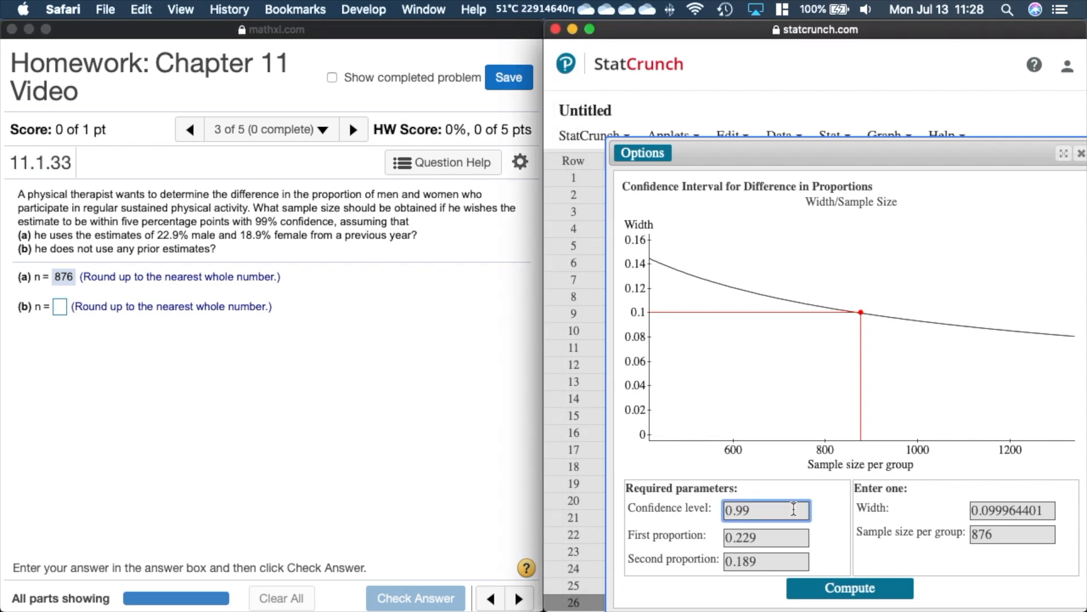
{"action": "left_click", "coordinate": [766, 537]}
{"action": "type", "text": "0.5"}
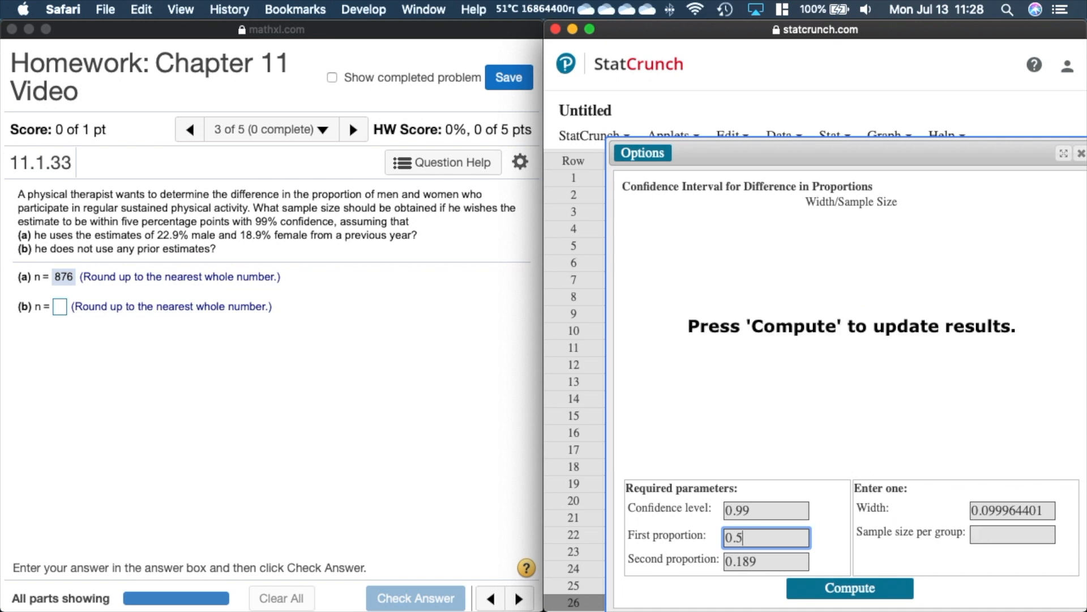
{"action": "left_click", "coordinate": [766, 561]}
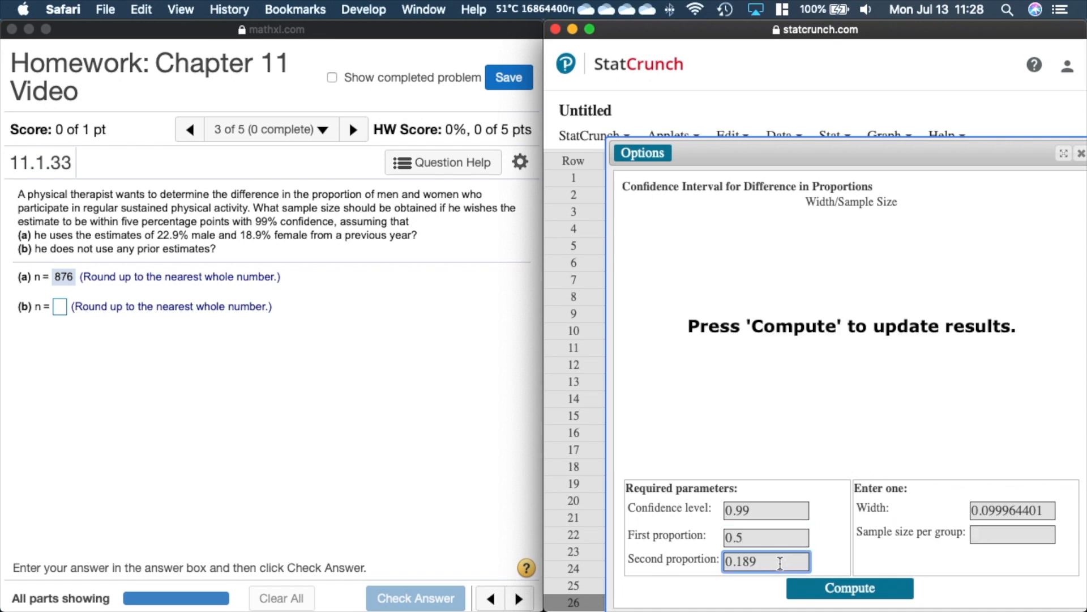
{"action": "key", "text": "Backspace"}
{"action": "type", "text": "0.5"}
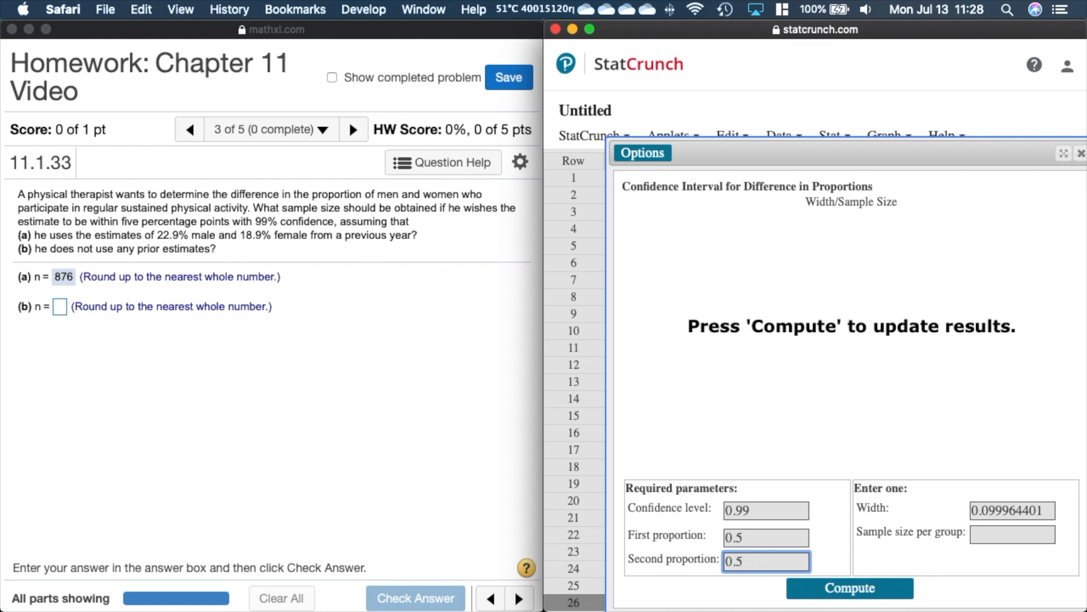
{"action": "left_click", "coordinate": [1012, 510]}
{"action": "type", "text": "0.1"}
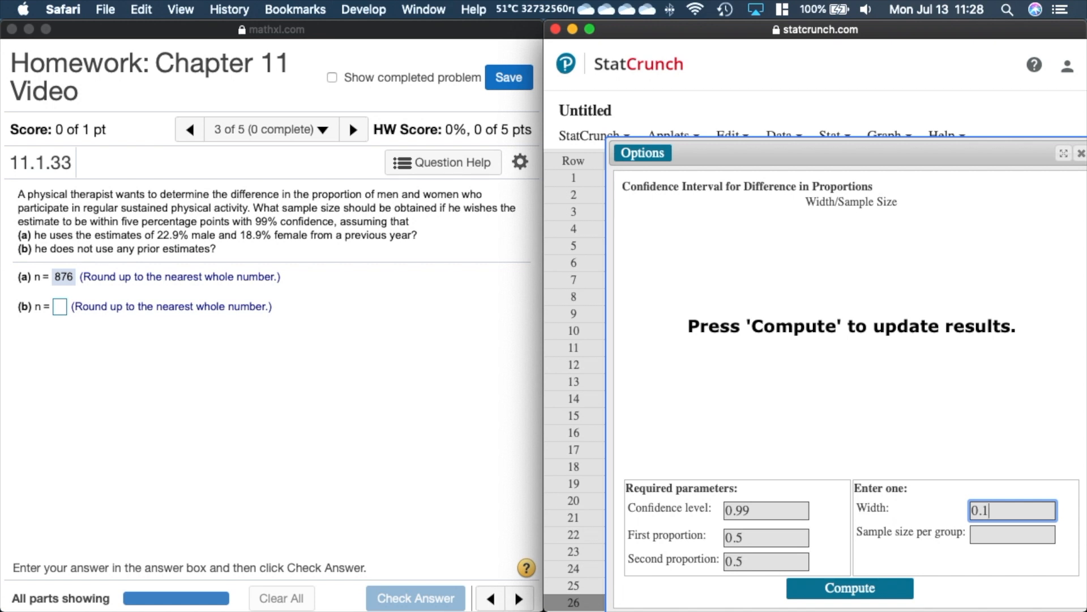
{"action": "left_click", "coordinate": [849, 588]}
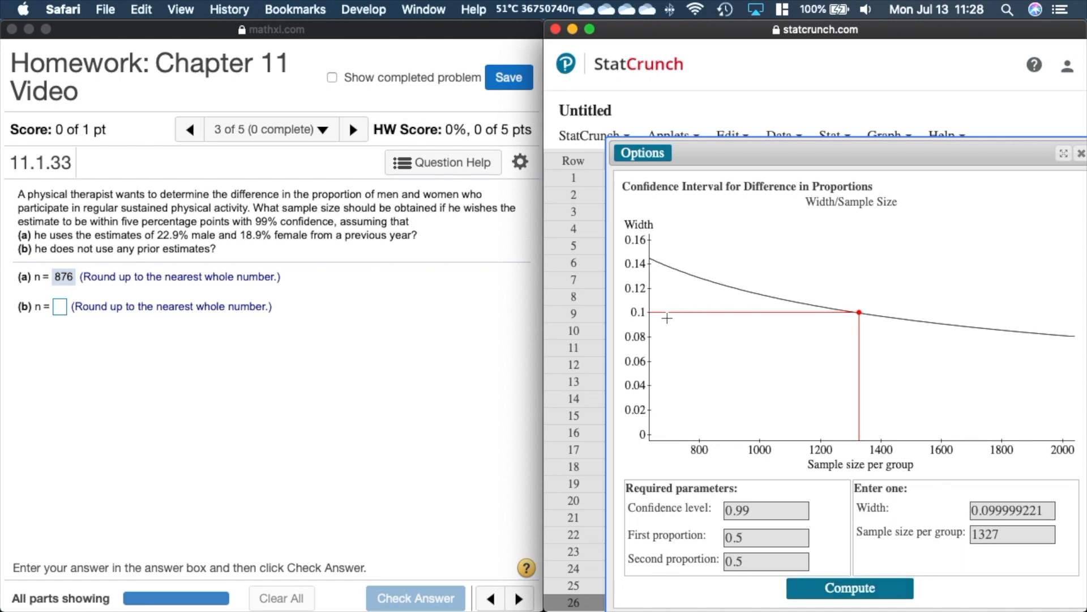
{"action": "mouse_move", "coordinate": [942, 468]}
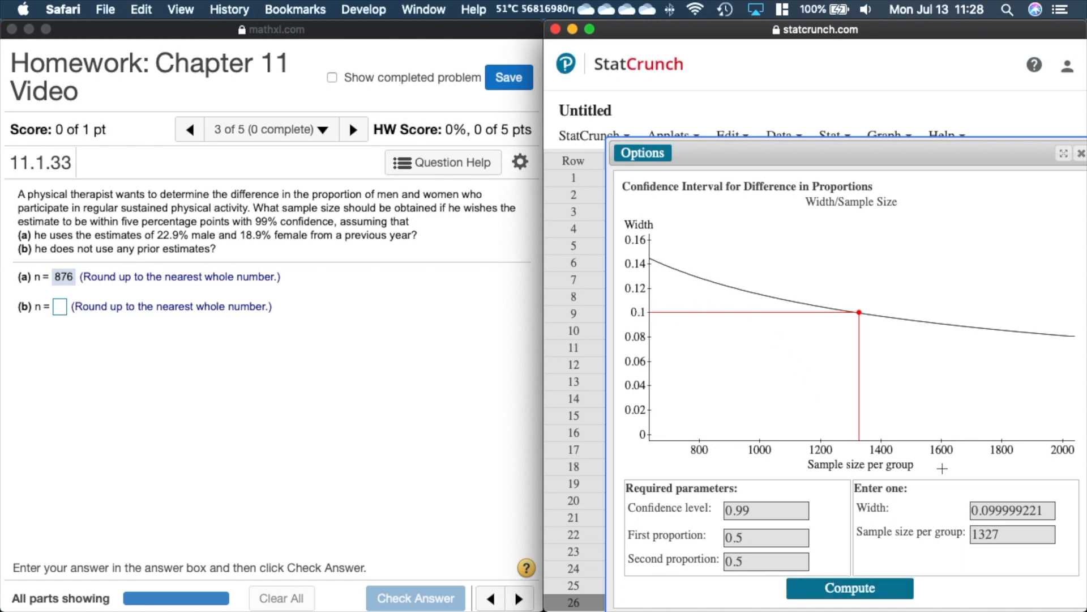
{"action": "mouse_move", "coordinate": [822, 307]}
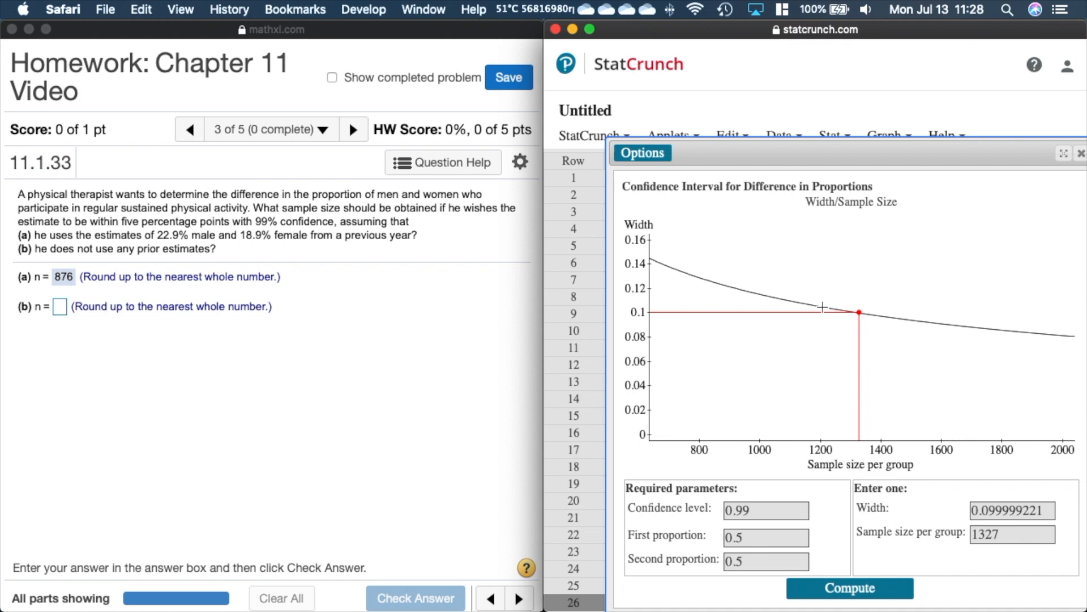
{"action": "mouse_move", "coordinate": [823, 307]}
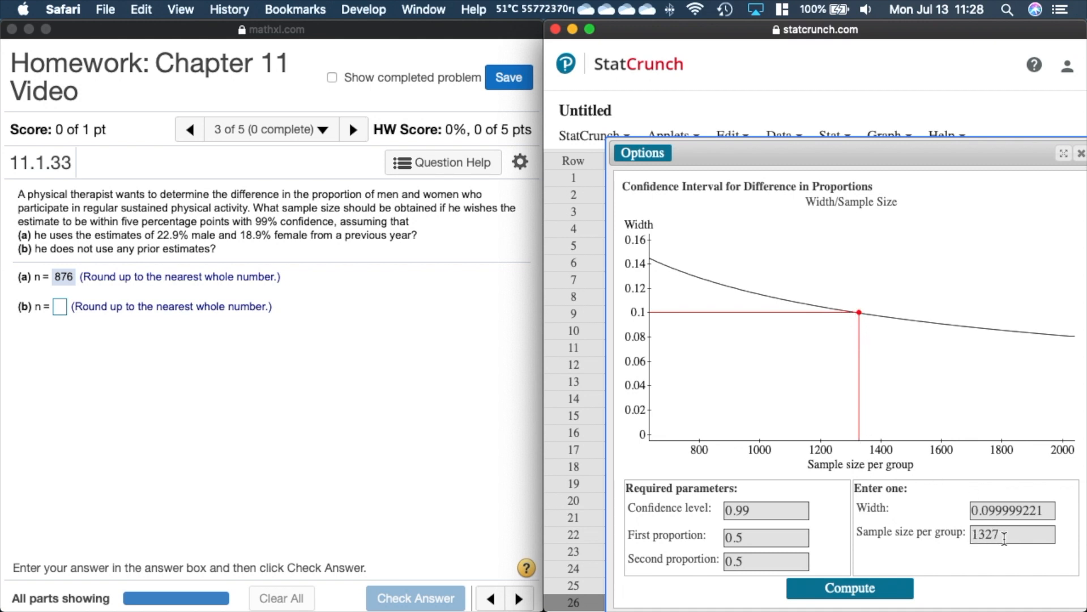
{"action": "mouse_move", "coordinate": [20, 335]}
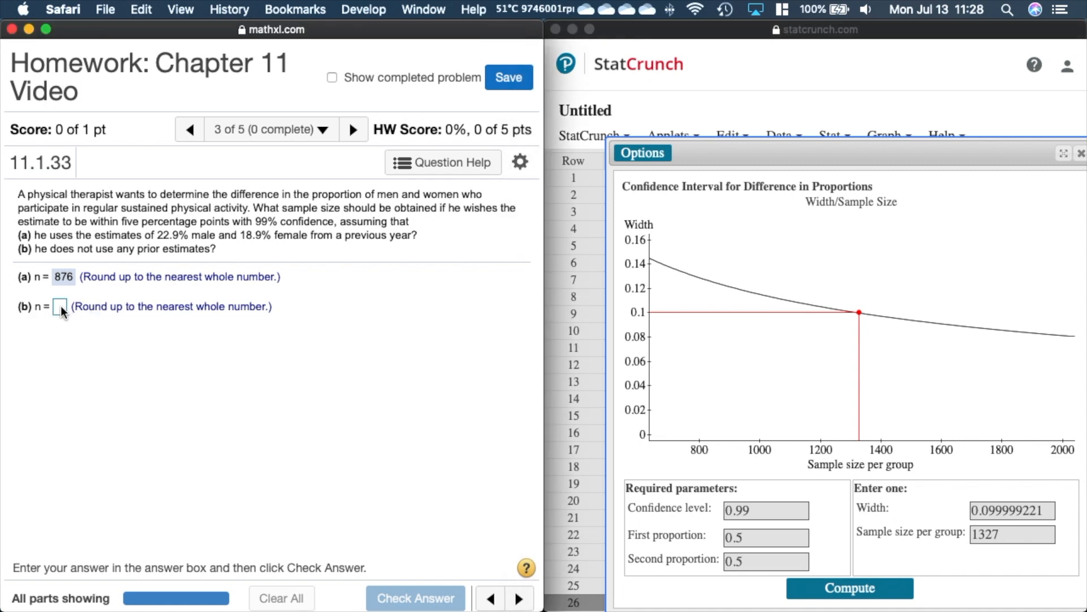
Submit 1327 for part (b), completing question 11.1.33 with full credit.
{"action": "type", "text": "1327"}
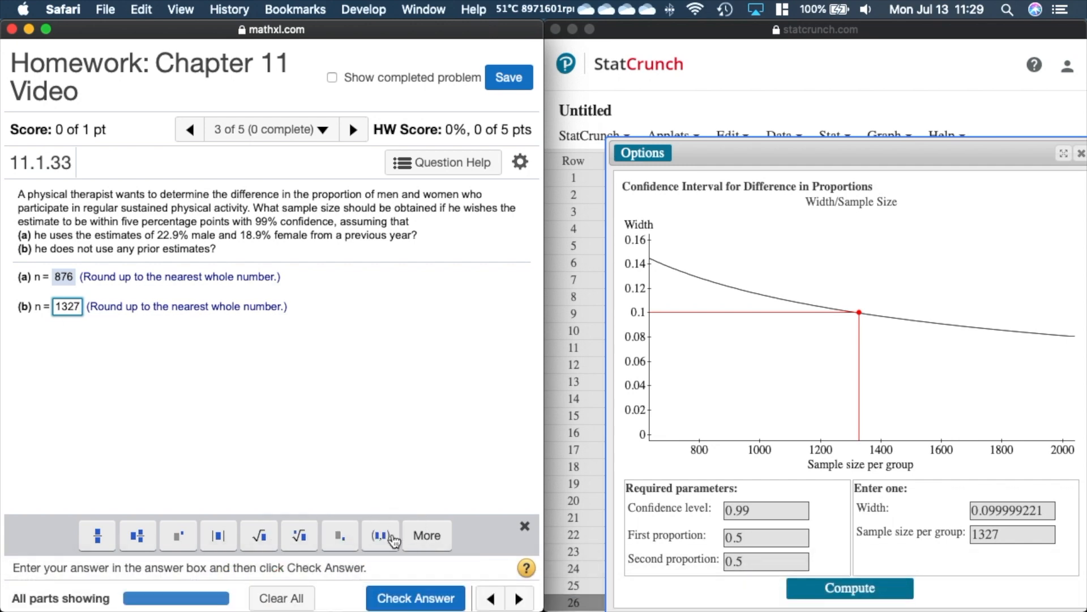
{"action": "left_click", "coordinate": [415, 598]}
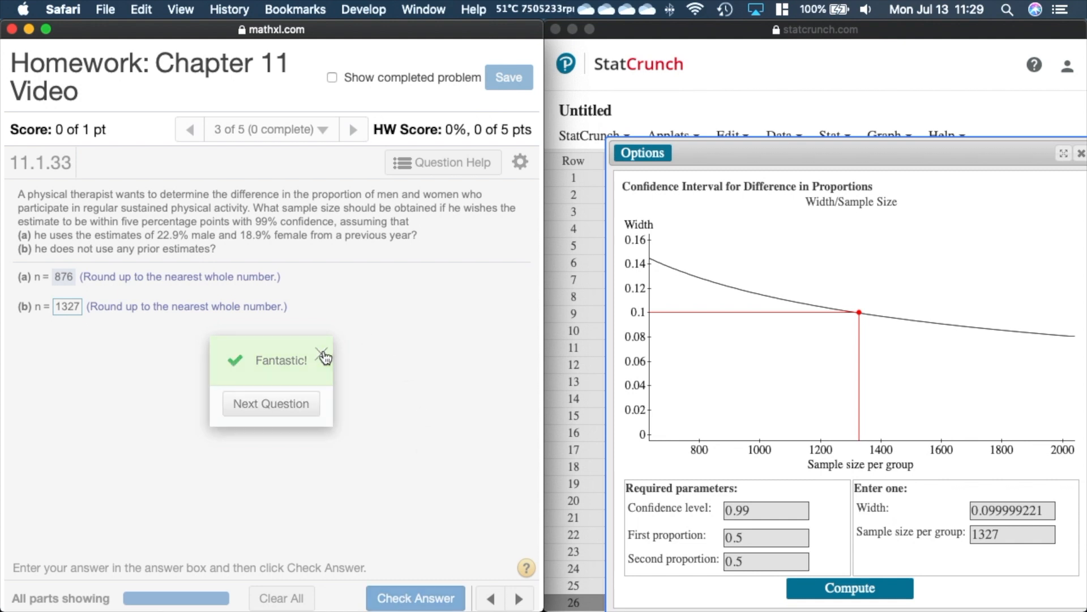
{"action": "left_click", "coordinate": [323, 357]}
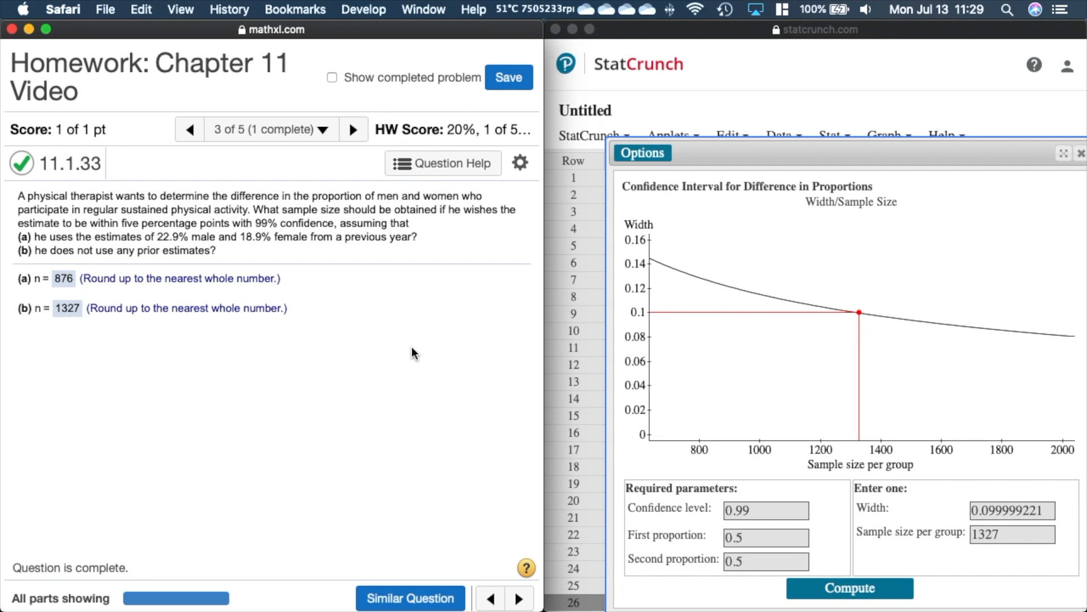